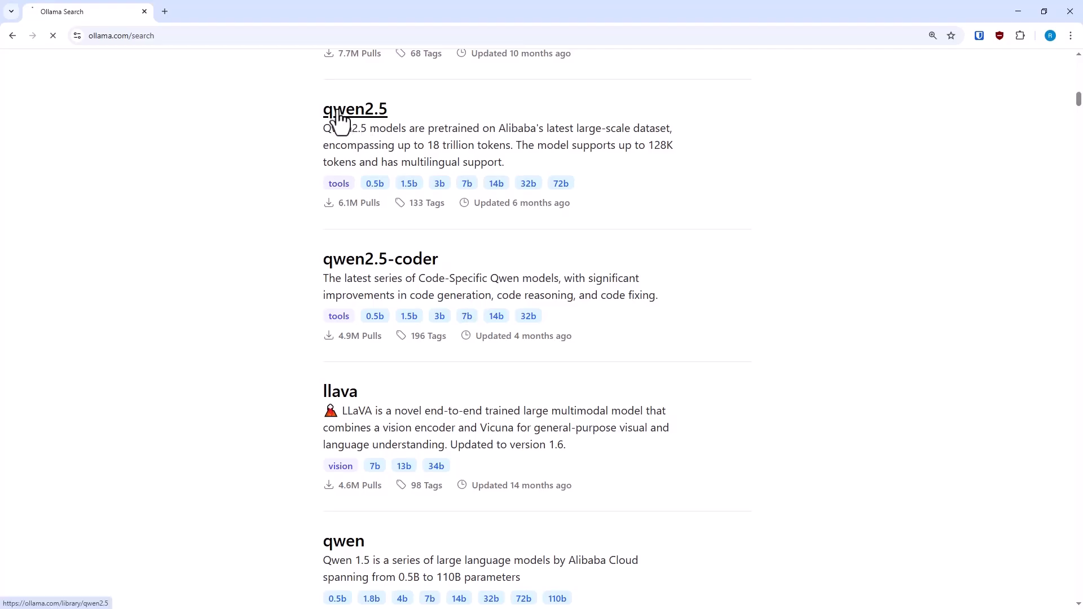
Step: Reach the qwen2.5 model file metadata showing qwen2.5.context_length of 32768
click(355, 110)
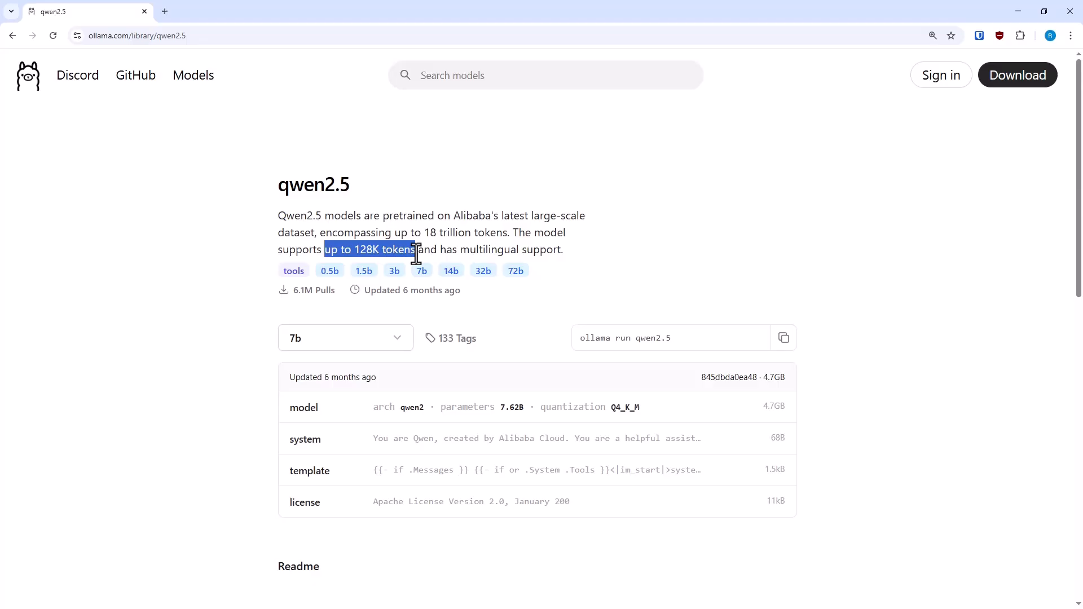
mouse_move(604, 282)
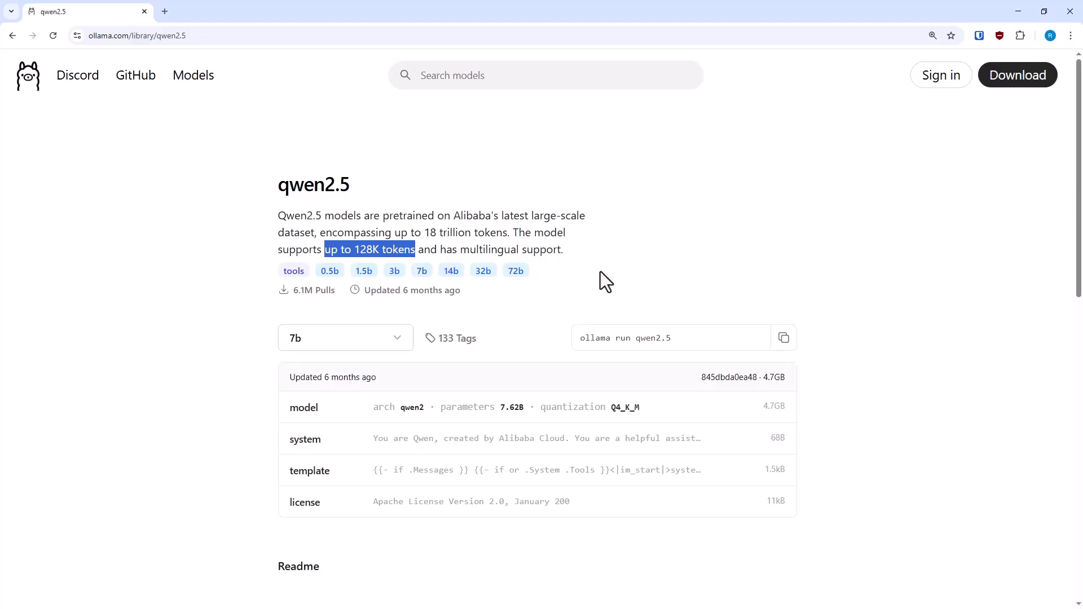
mouse_move(623, 280)
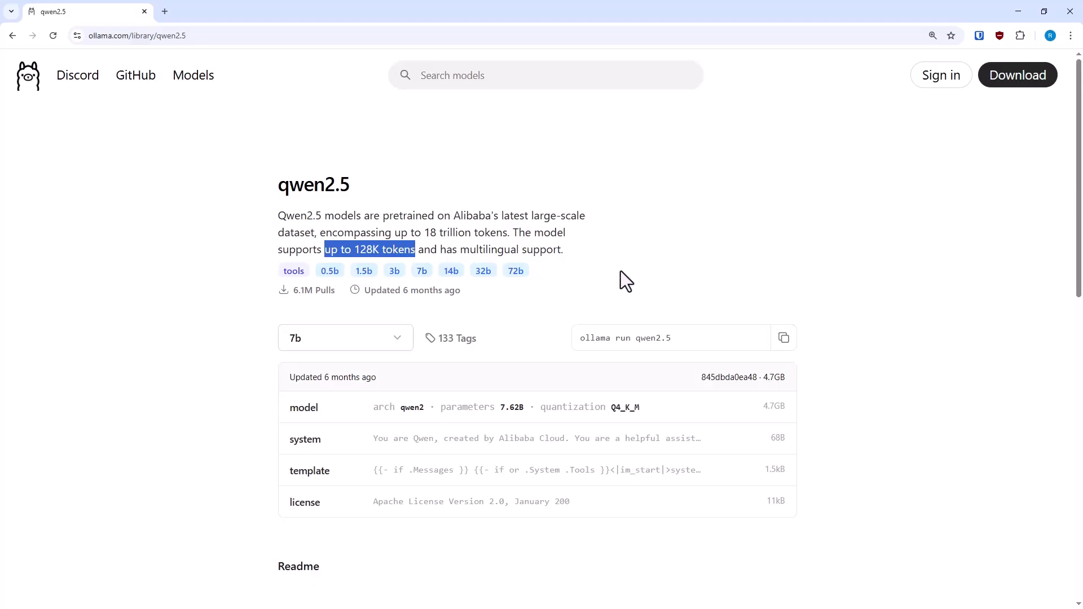
mouse_move(708, 425)
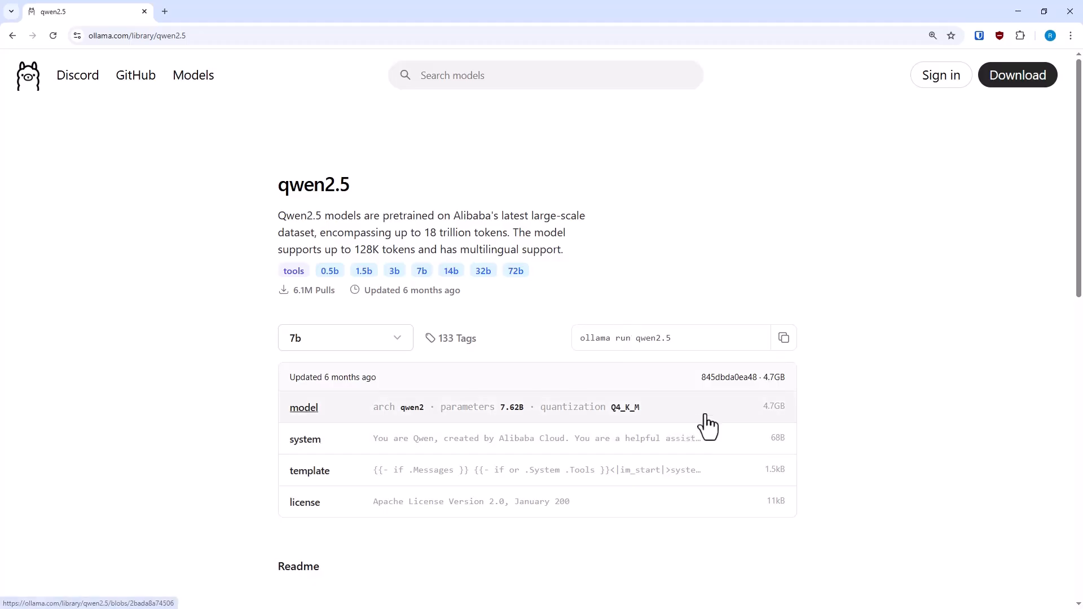
click(303, 408)
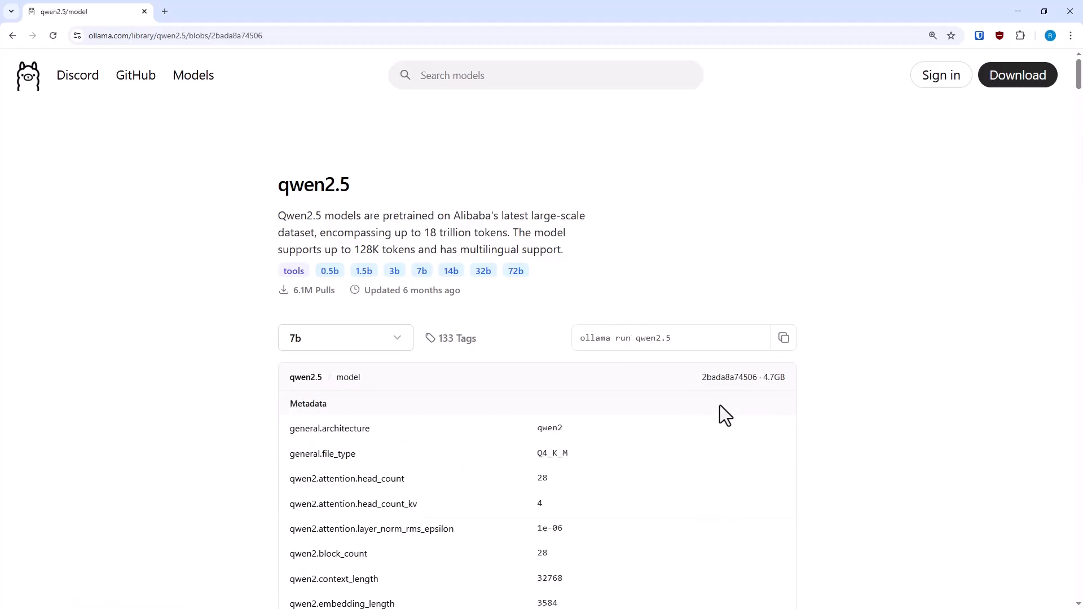
scroll(down, 3)
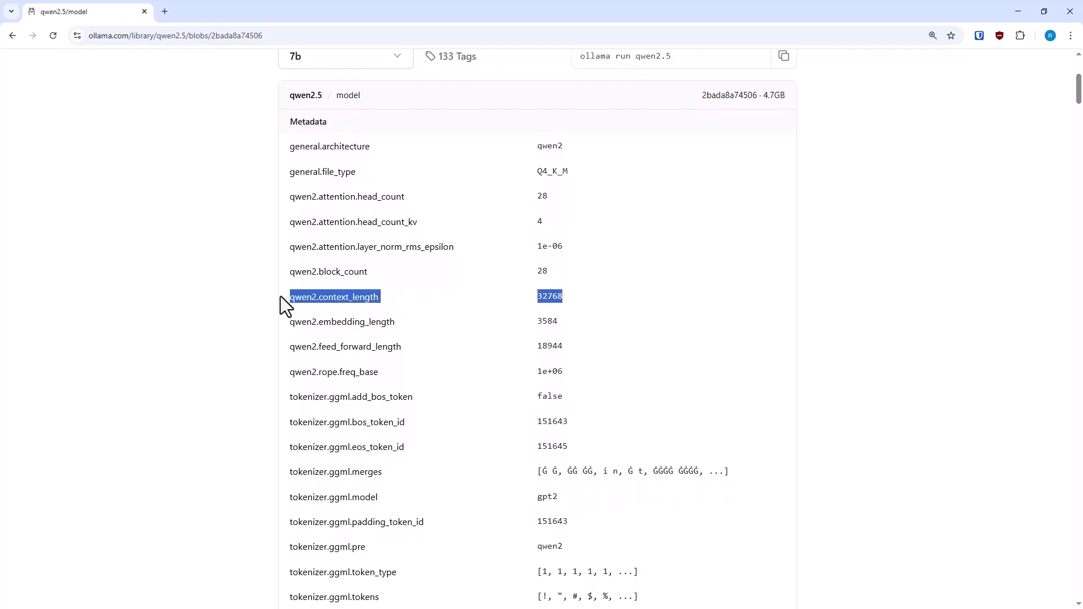
mouse_move(595, 315)
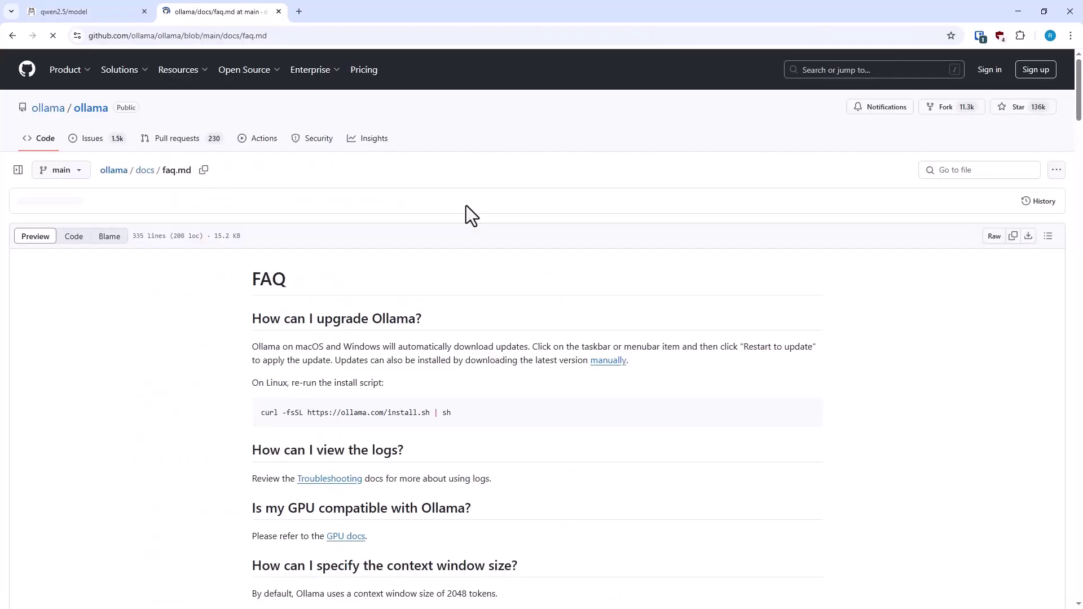
Step: Show the FAQ's context window section with its 2048-token default beside the file tree
click(18, 171)
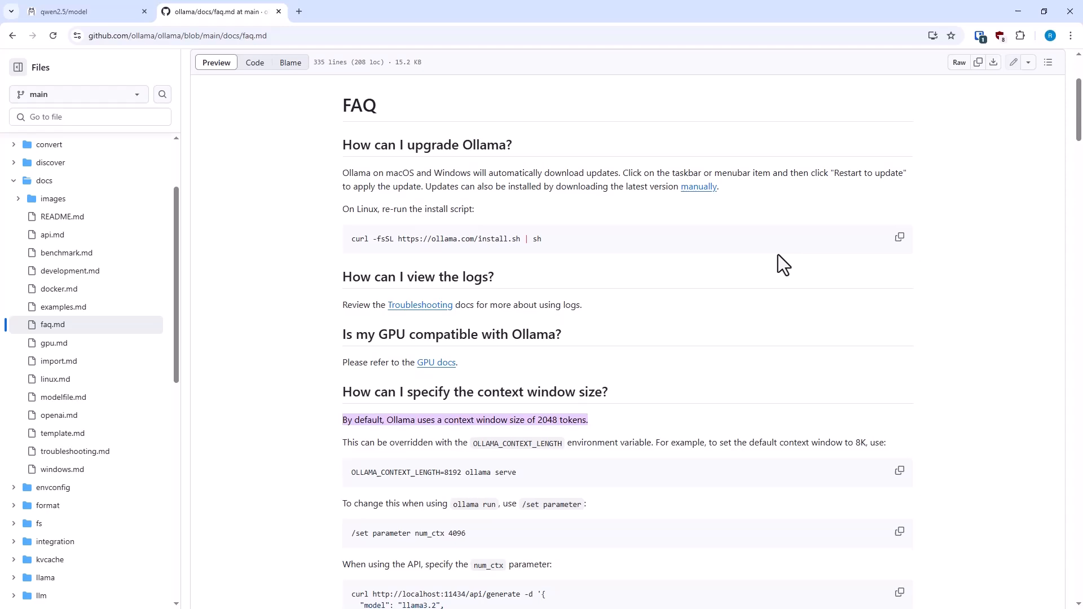
scroll(down, 3)
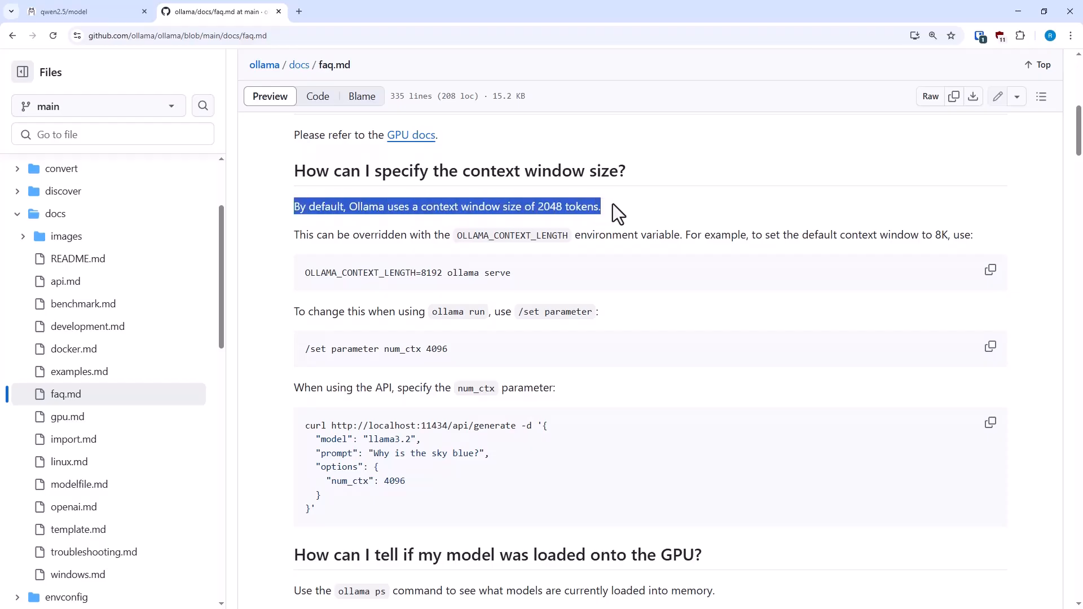
mouse_move(633, 210)
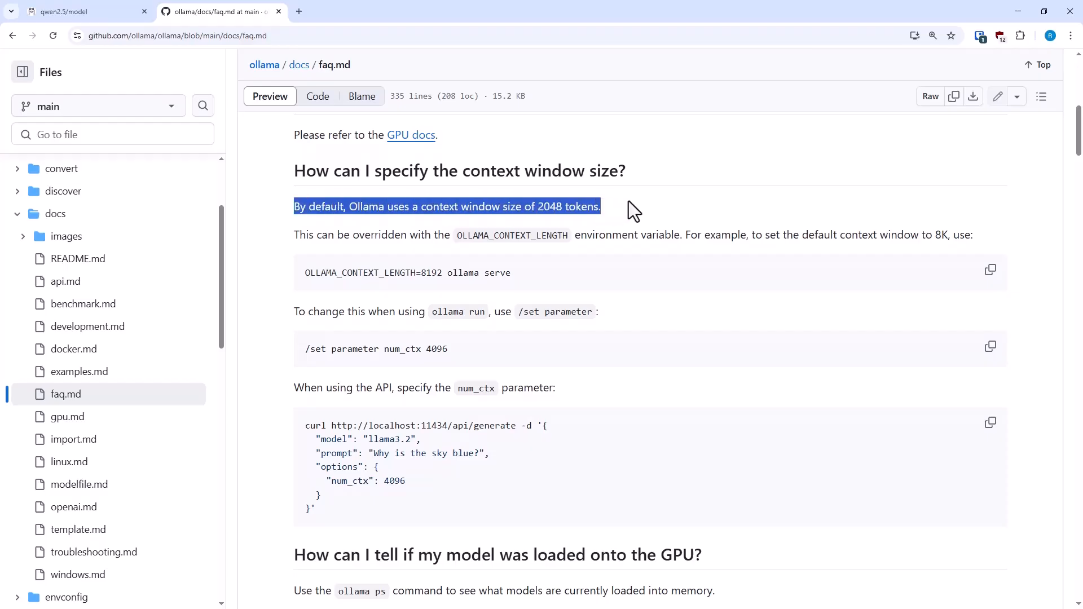
mouse_move(641, 215)
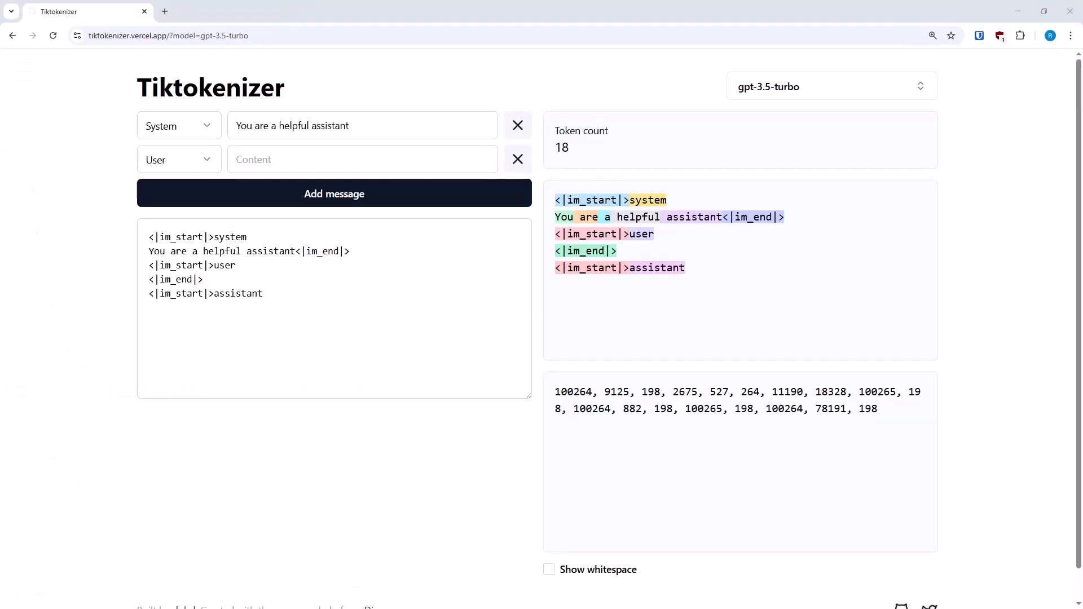
Step: Select the Qwen/Qwen2.5-72B tokenizer and paste the article text into the input
click(829, 87)
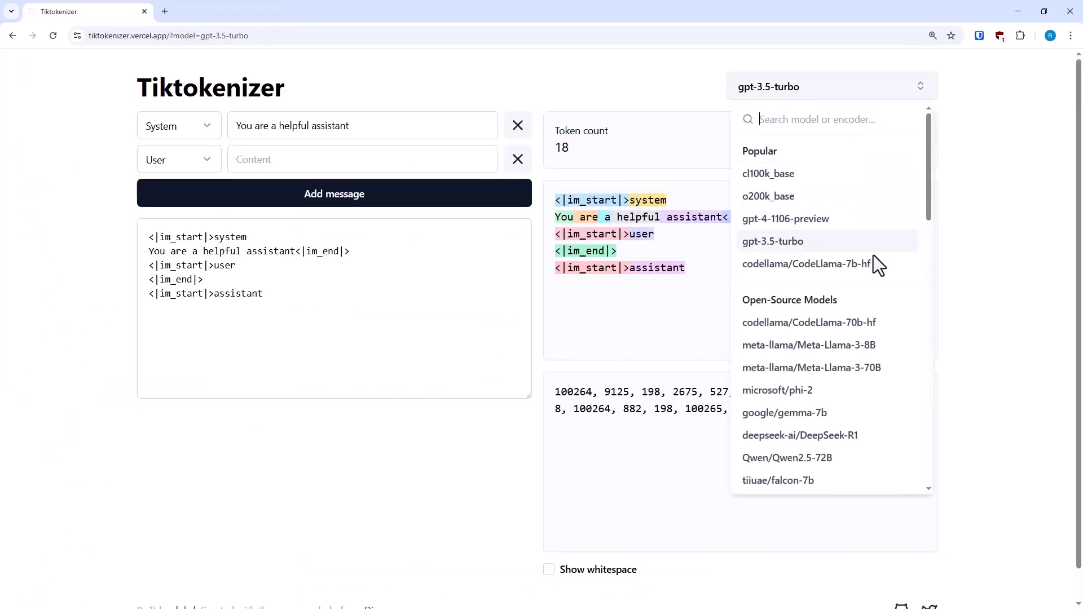
click(786, 457)
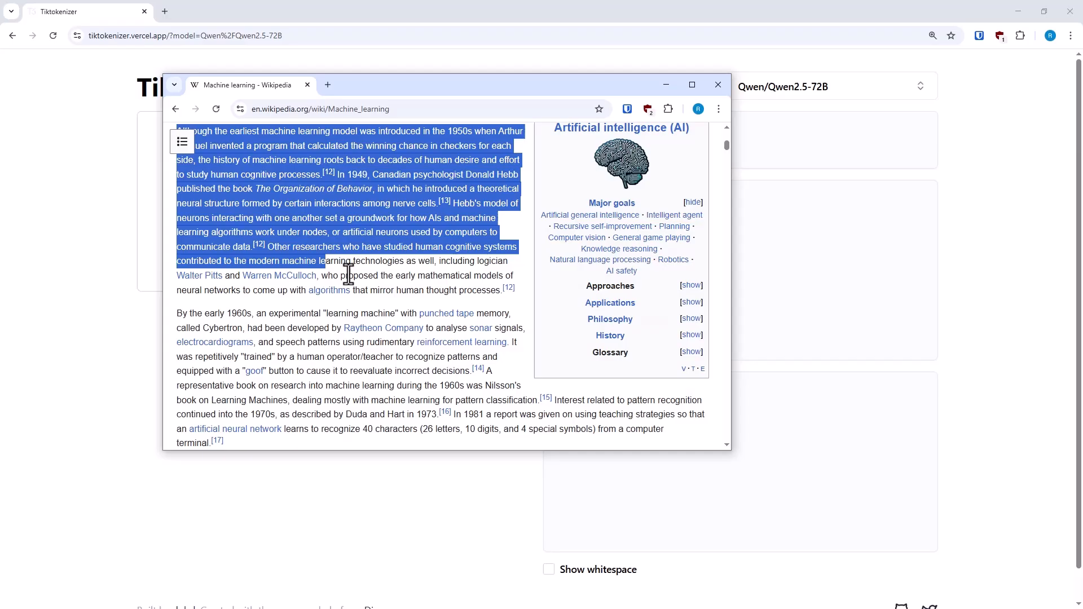
scroll(down, 3)
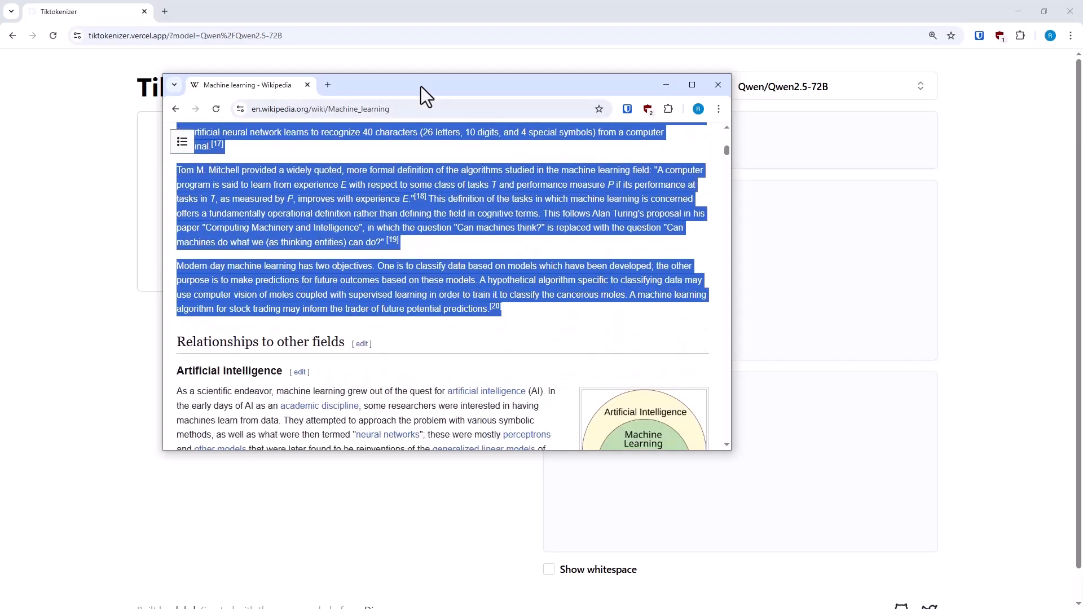
click(717, 84)
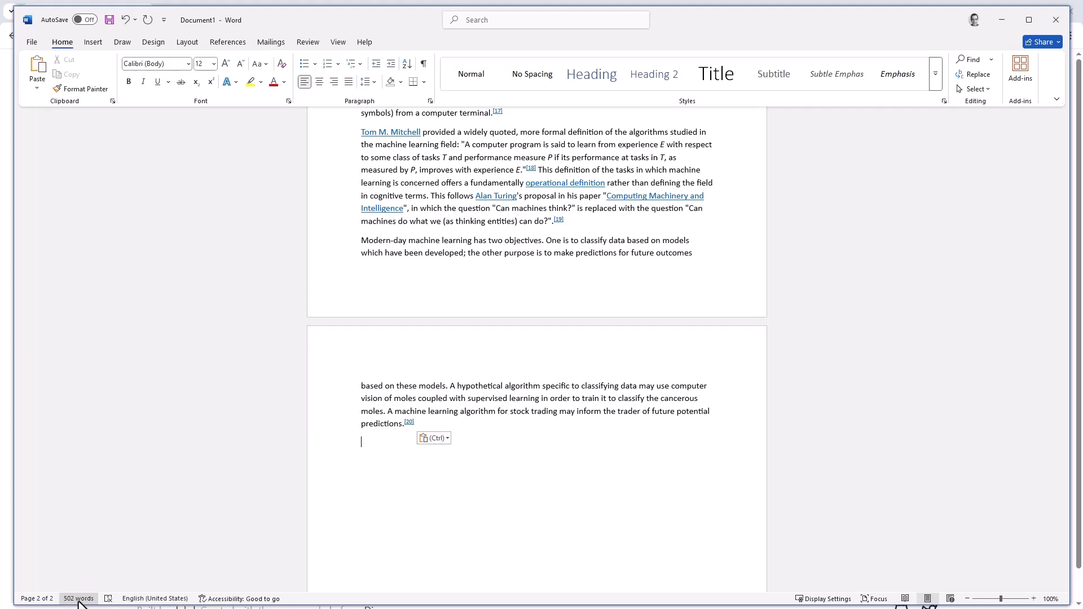
mouse_move(1003, 30)
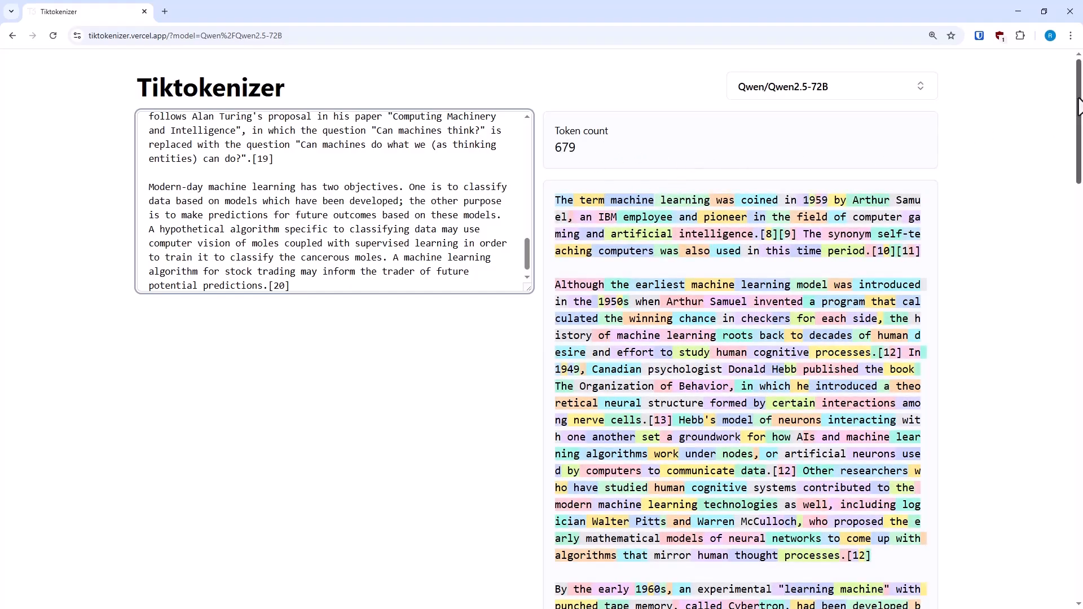
Step: Review the tokenized output of the pasted text, counted at 679 tokens
scroll(down, 3)
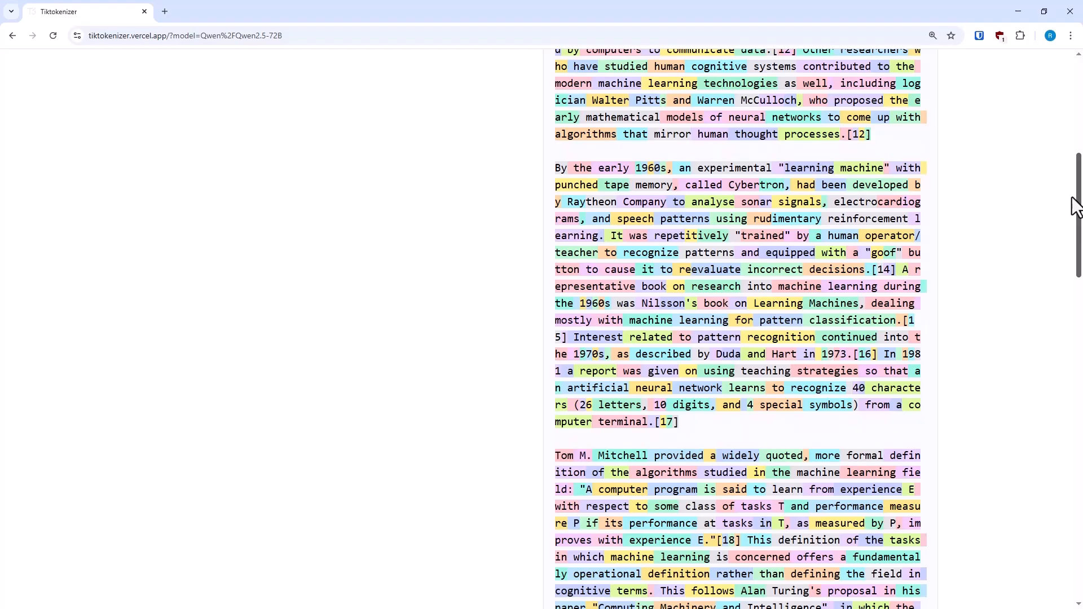
scroll(down, 3)
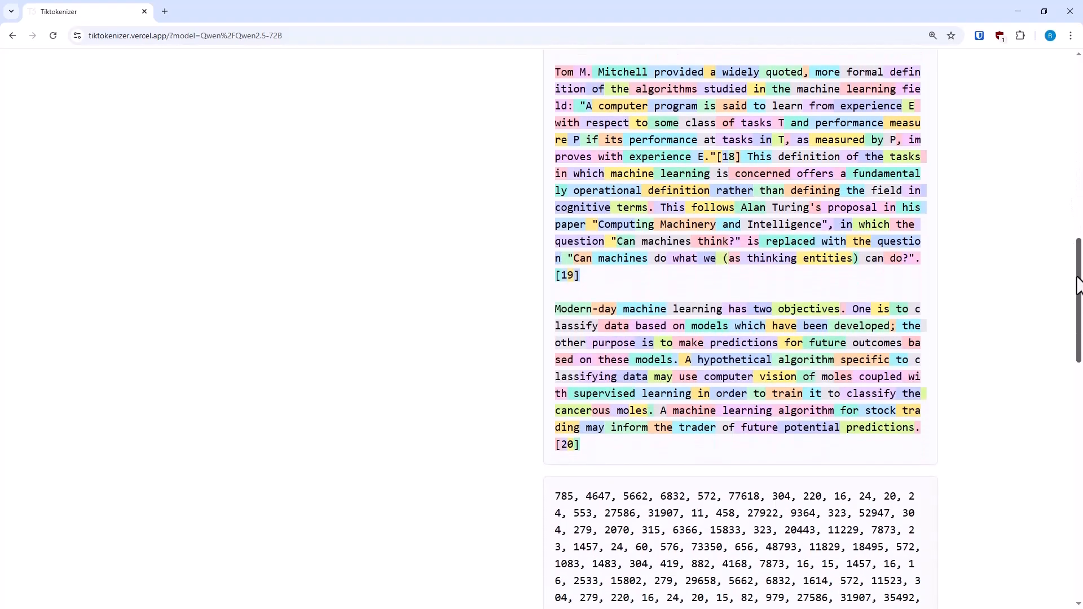
scroll(up, 3)
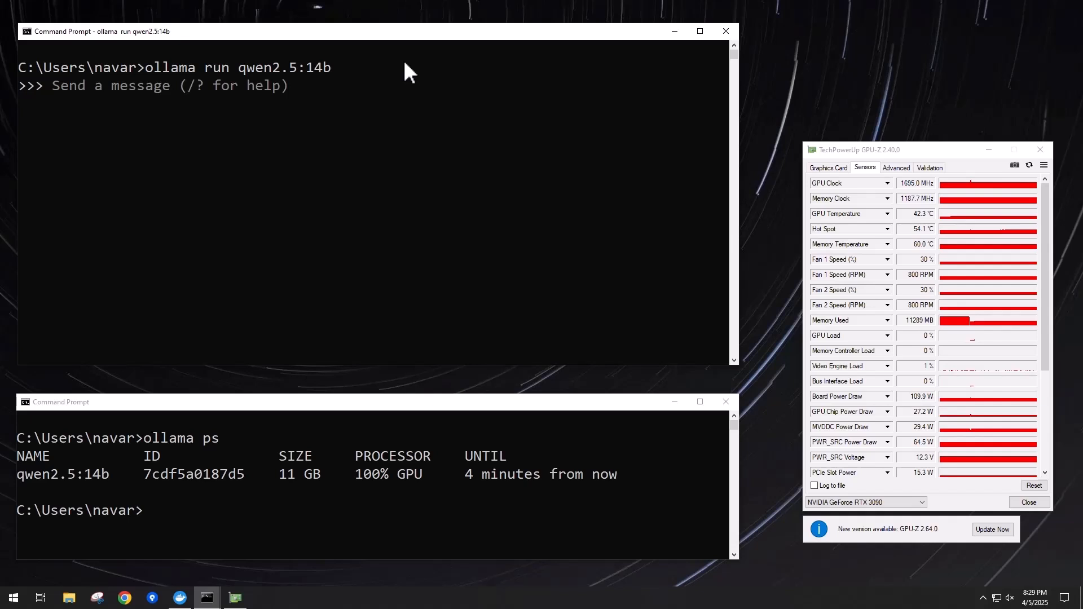
Step: Set num_ctx to 8000 in the ollama session and ask 'Tell me a joke'
text(/)
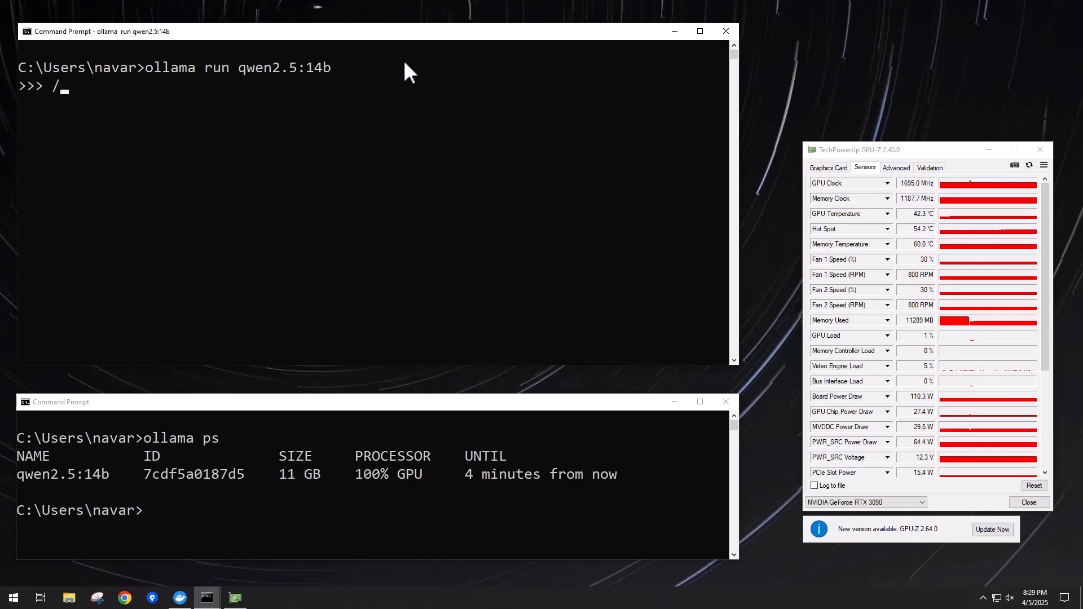
text(set paramete)
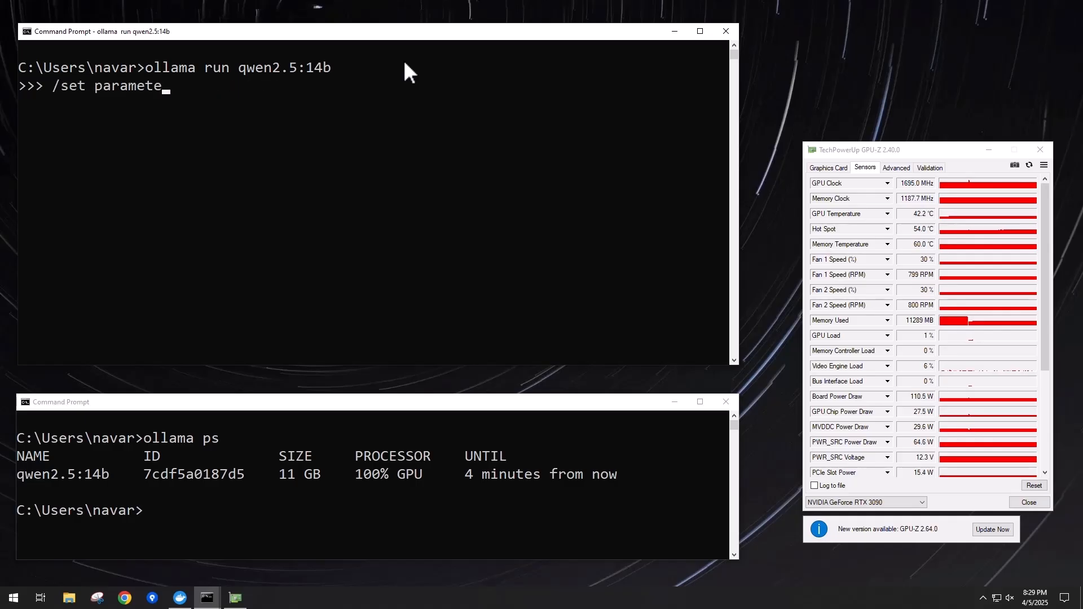
text(r num_ctx 8000)
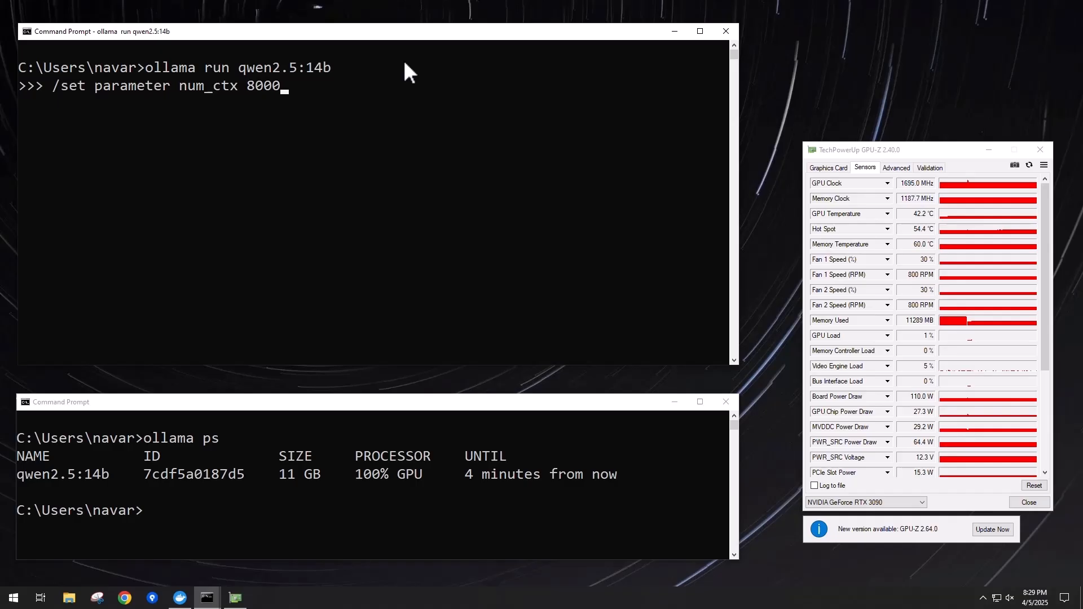
key(Return)
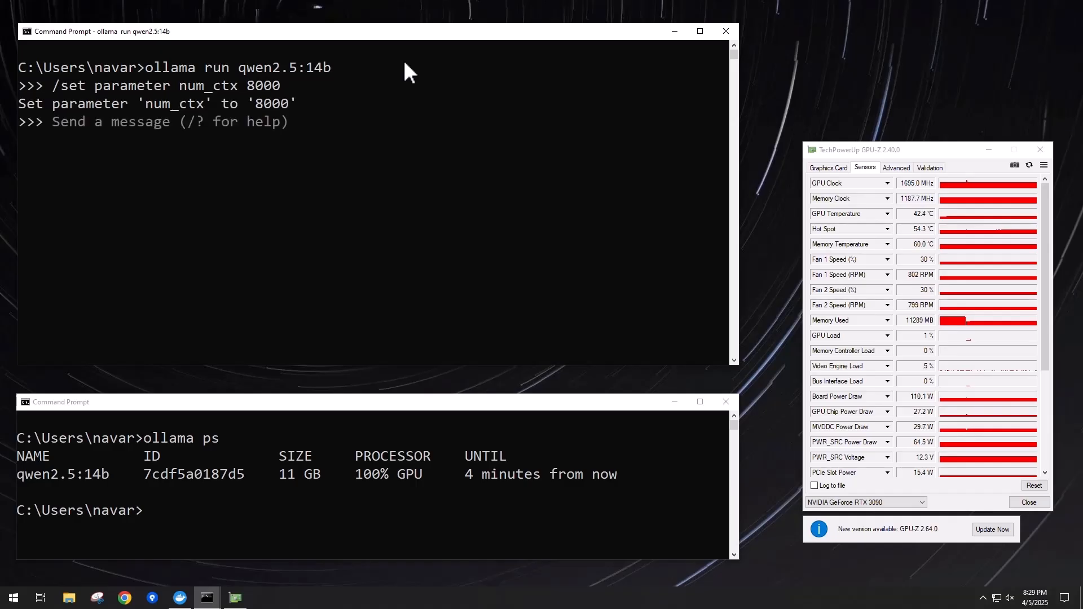
text(Tell me a joke)
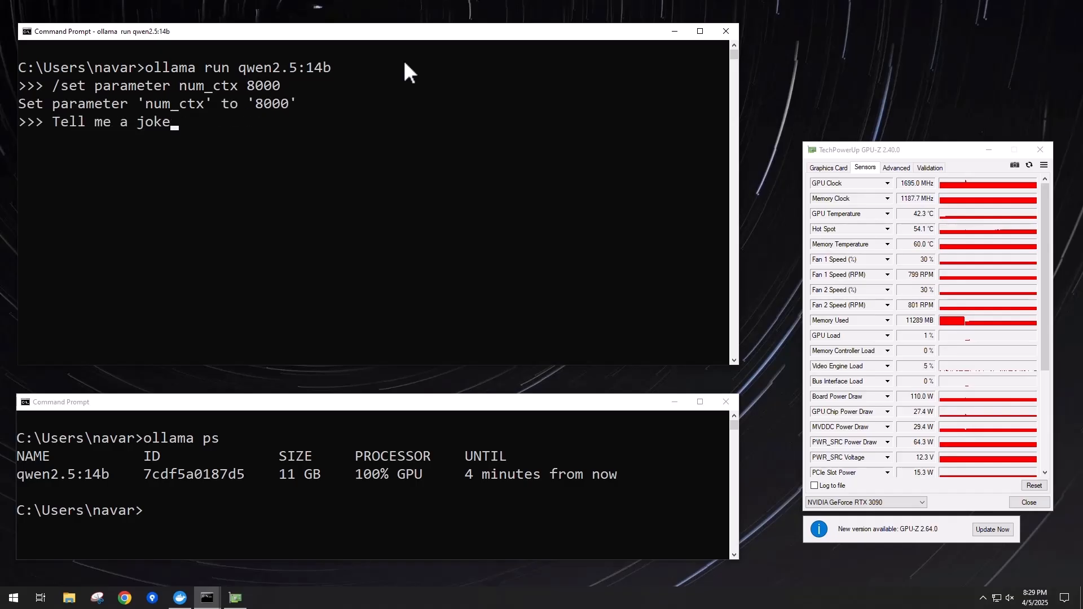
key(Return)
text(ollama ps)
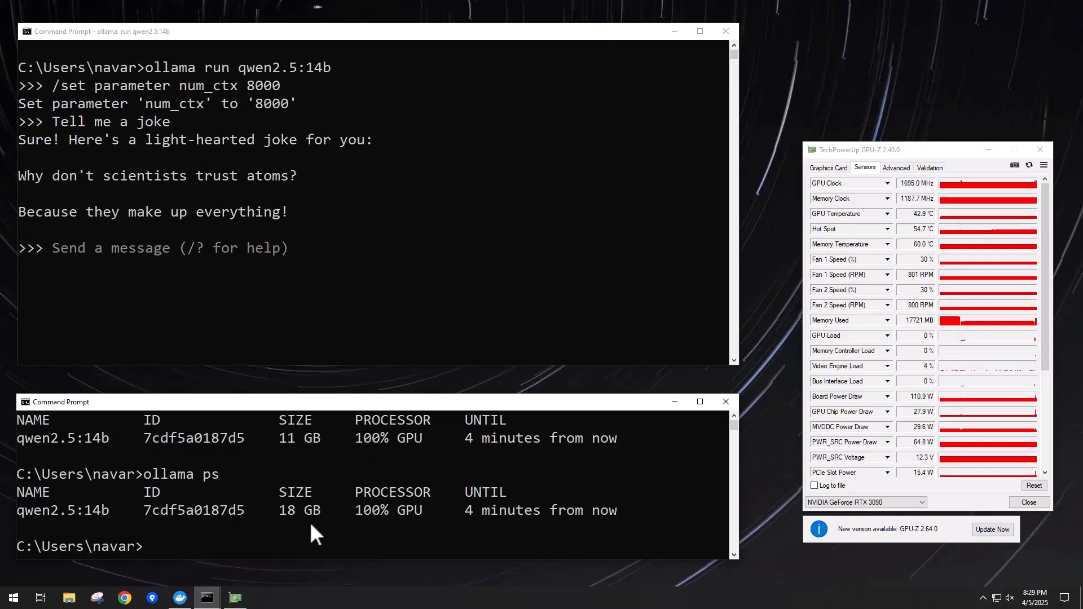
mouse_move(286, 316)
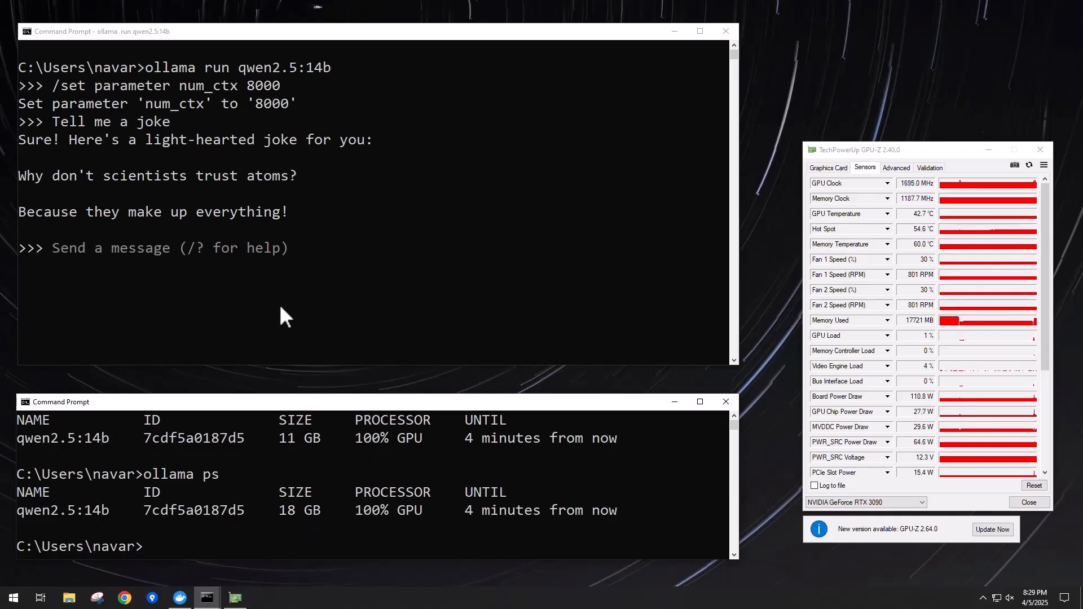
mouse_move(309, 268)
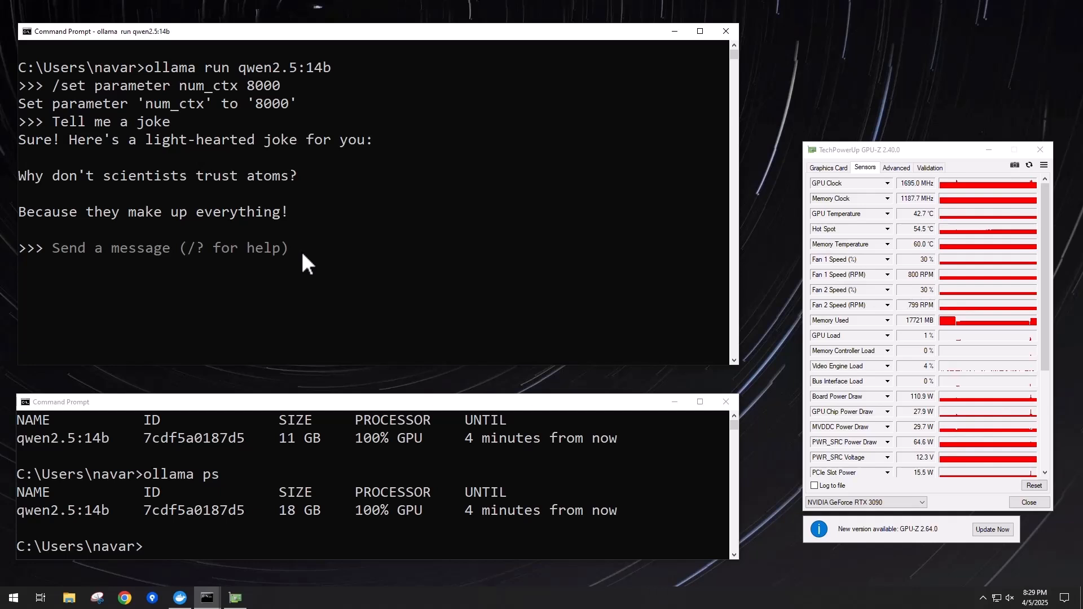
Step: Raise num_ctx to 10000 and ask for another joke without mentioning a topic
text(/set parameter num_ctx 8000)
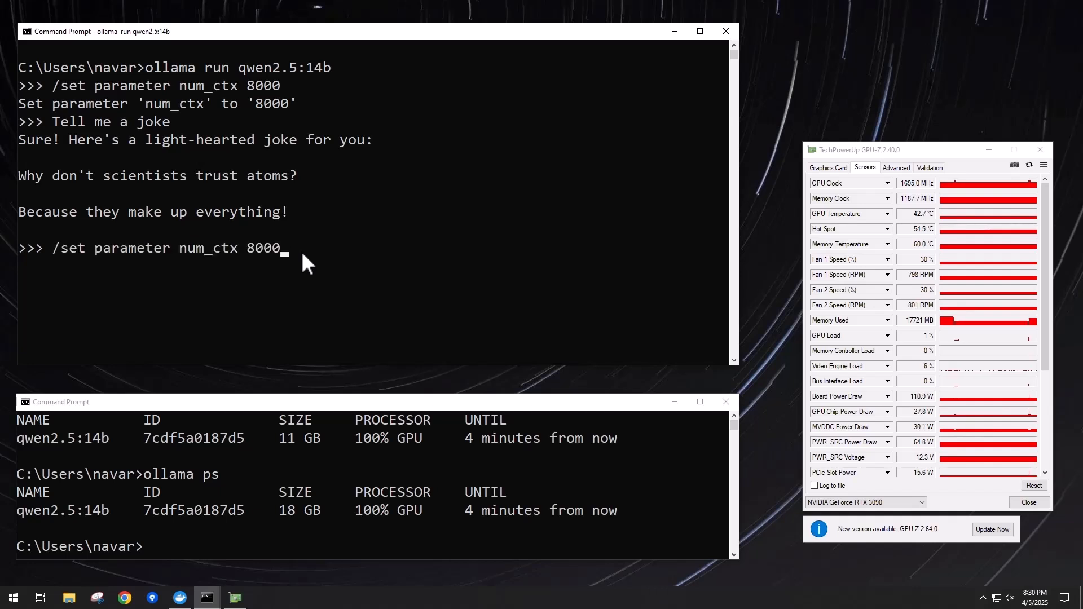
text(10000)
text(Tell me another joj)
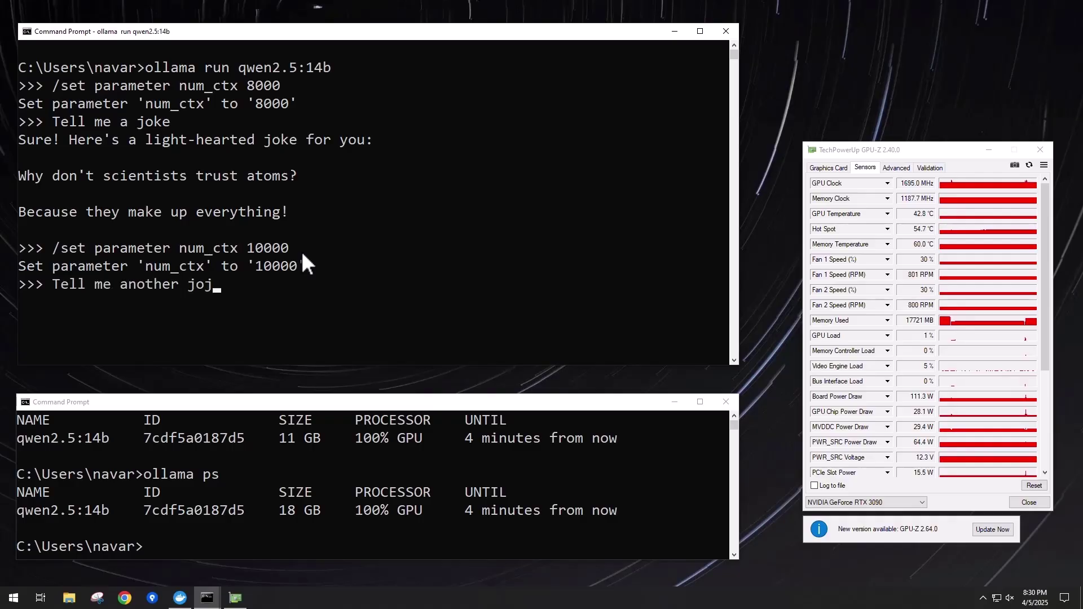
text(ke, don't mention)
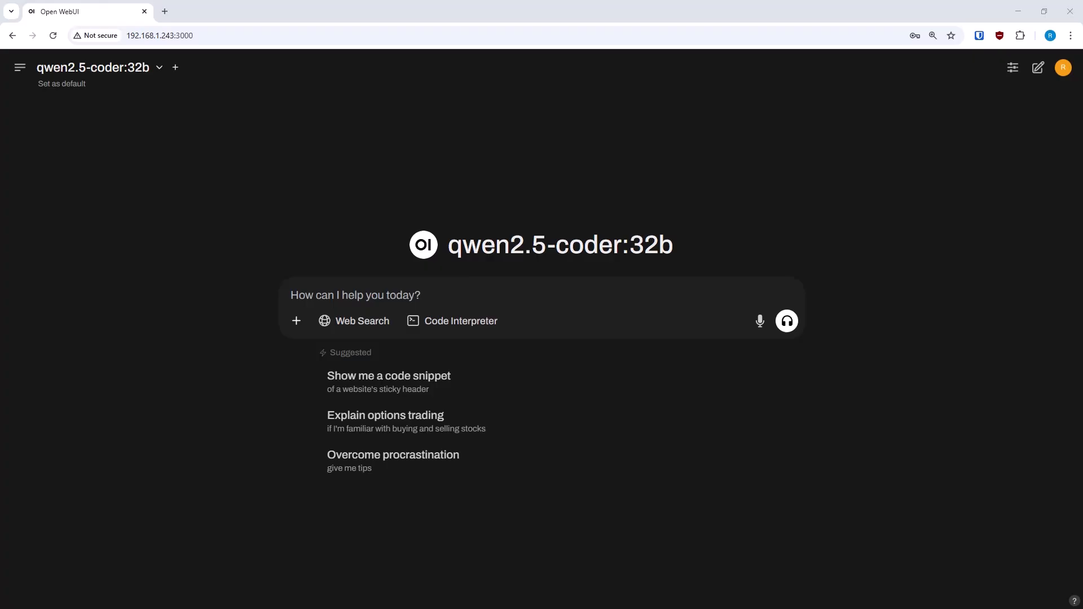
Step: Request 'Make a bouncing ball simulation in HTML & Javascript' and read through the generated code
text(Make a bouncing ball simulation in HTML & Javascript)
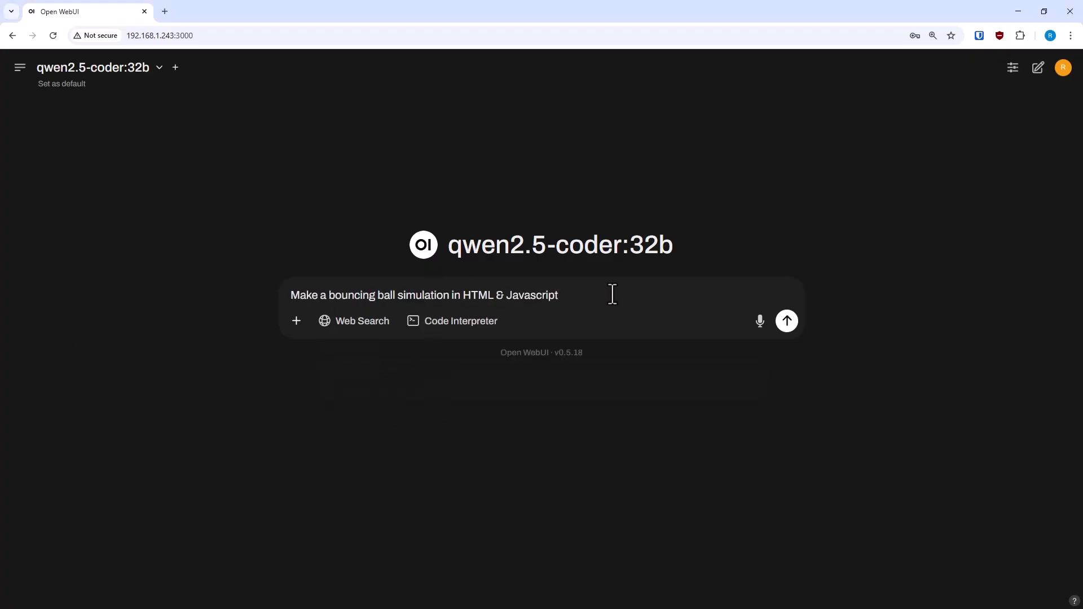
click(786, 320)
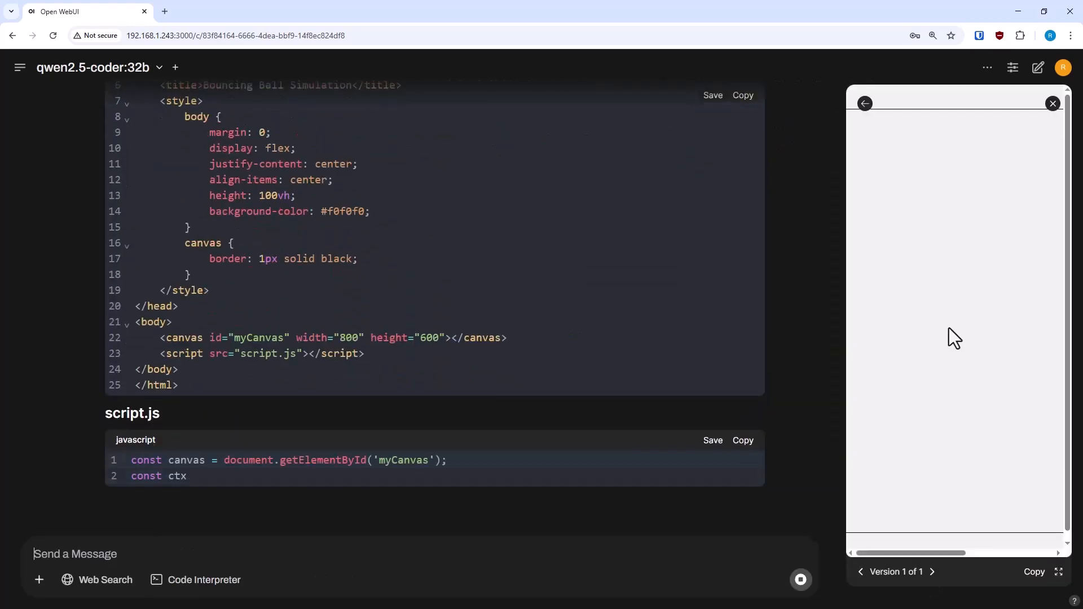
scroll(down, 3)
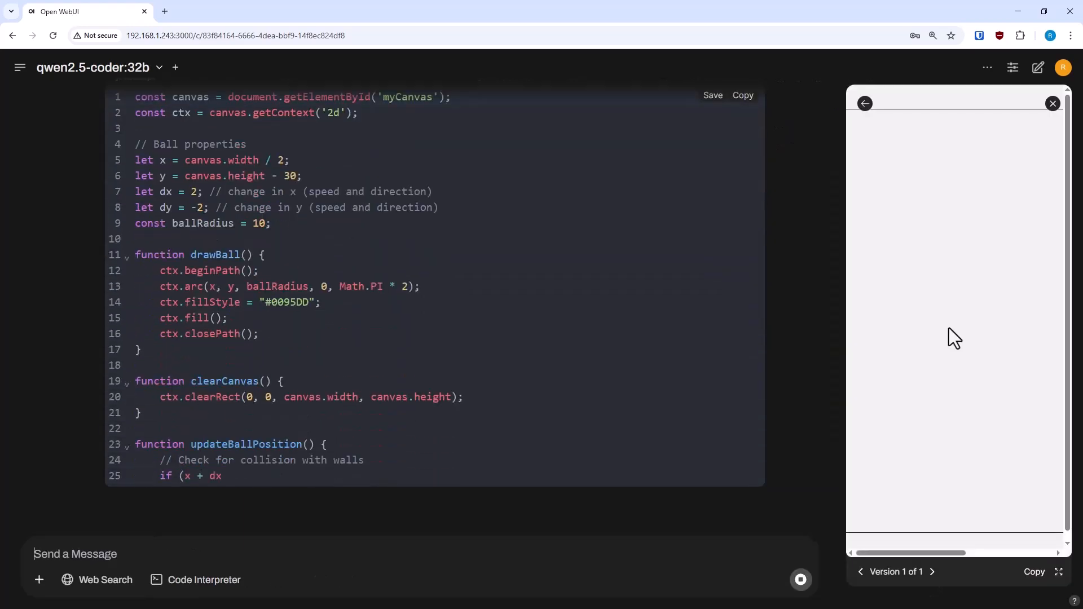
scroll(down, 3)
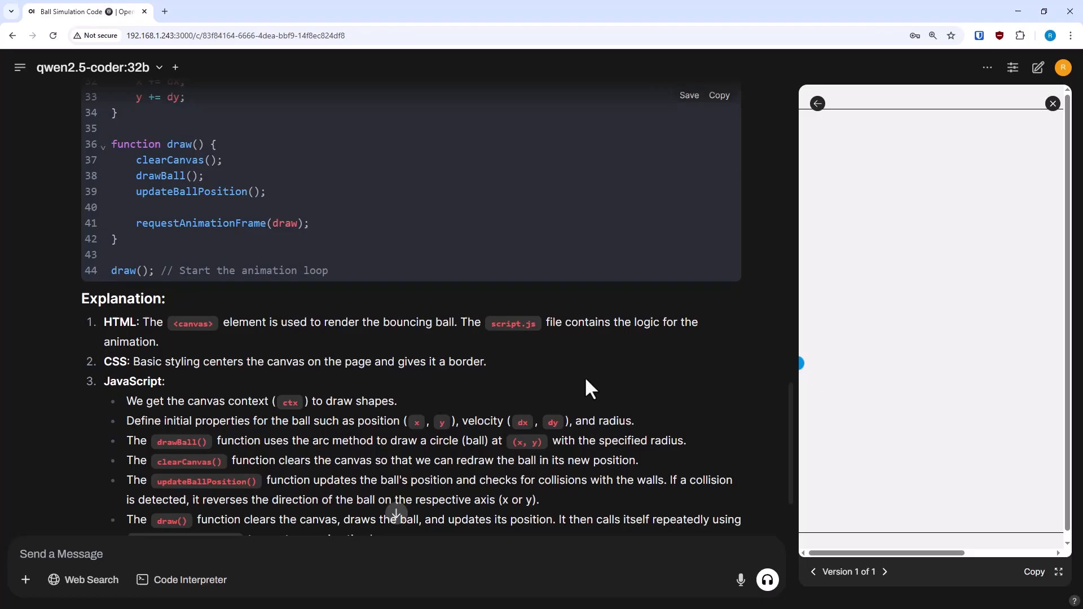
scroll(down, 3)
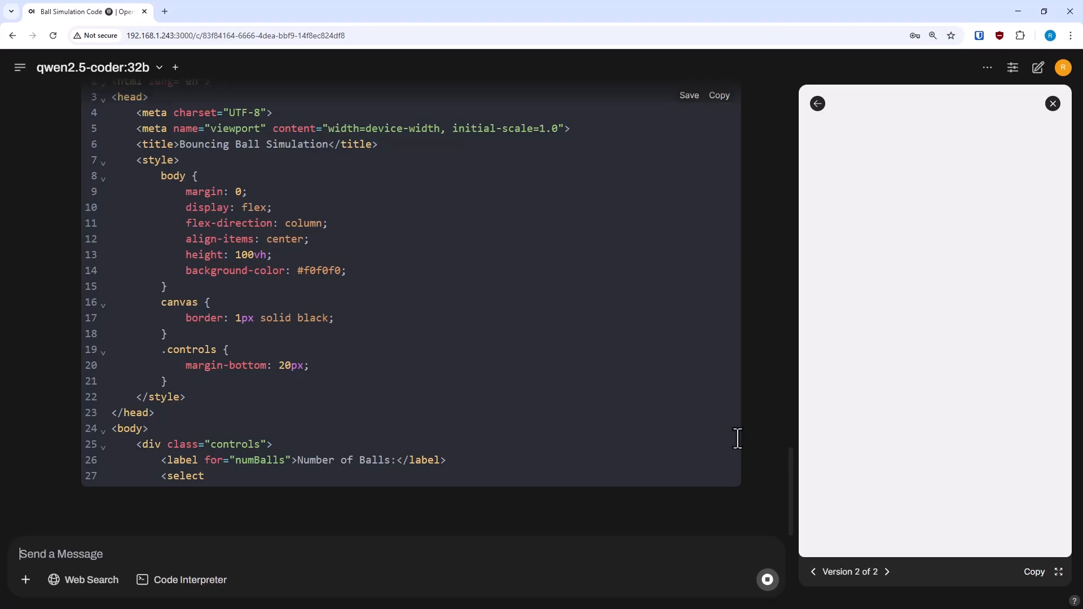
scroll(down, 3)
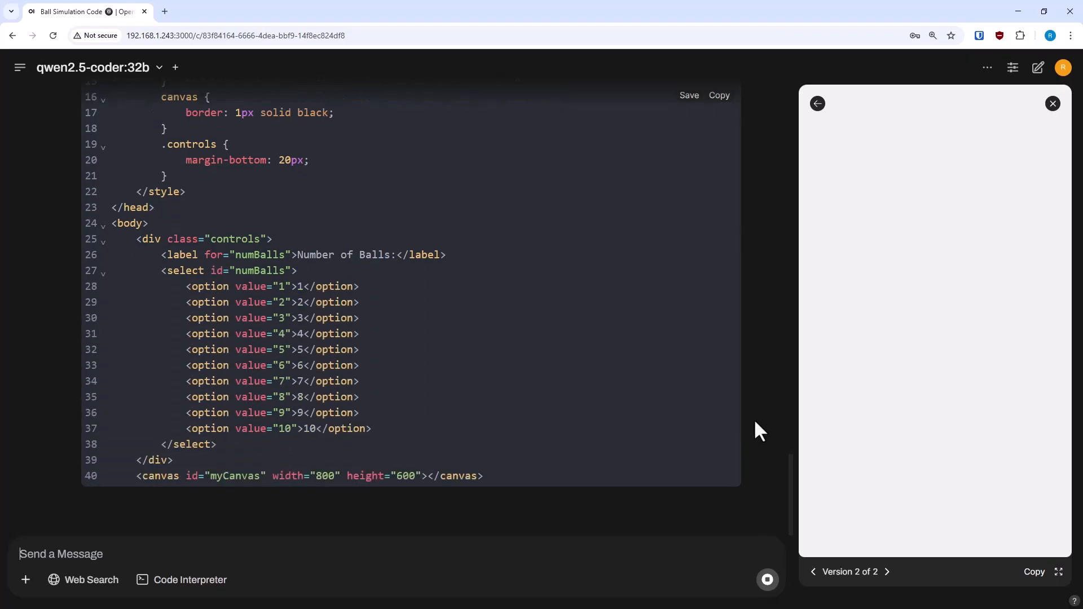
scroll(down, 3)
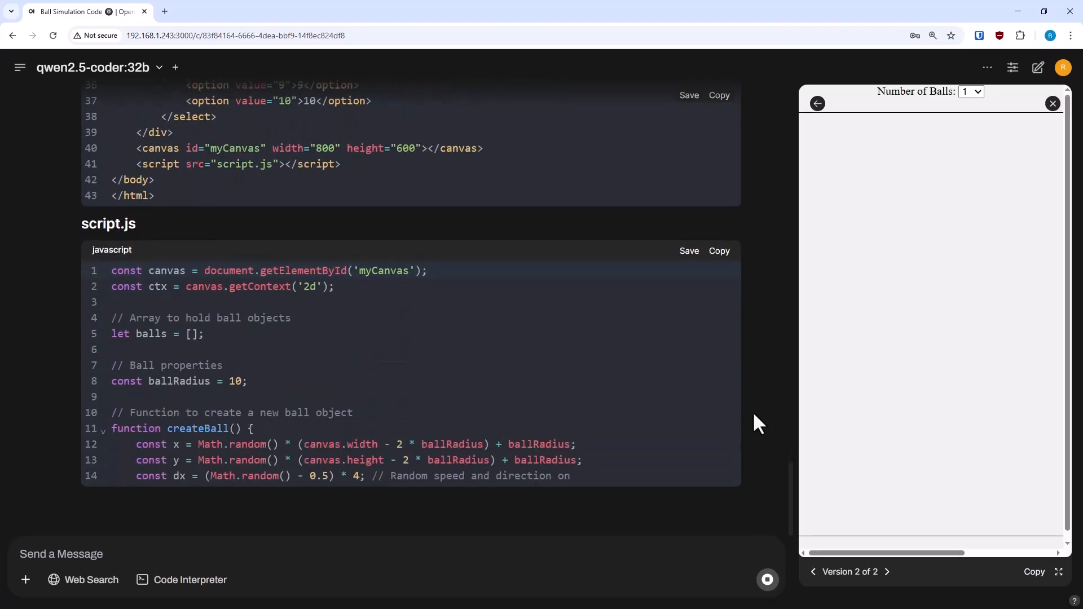
scroll(down, 3)
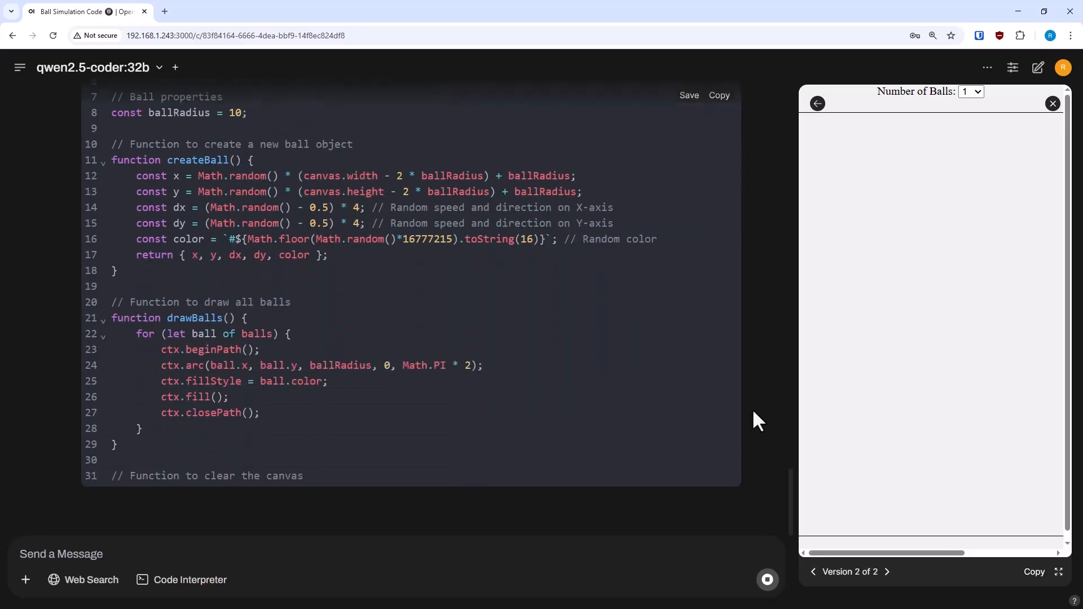
scroll(down, 3)
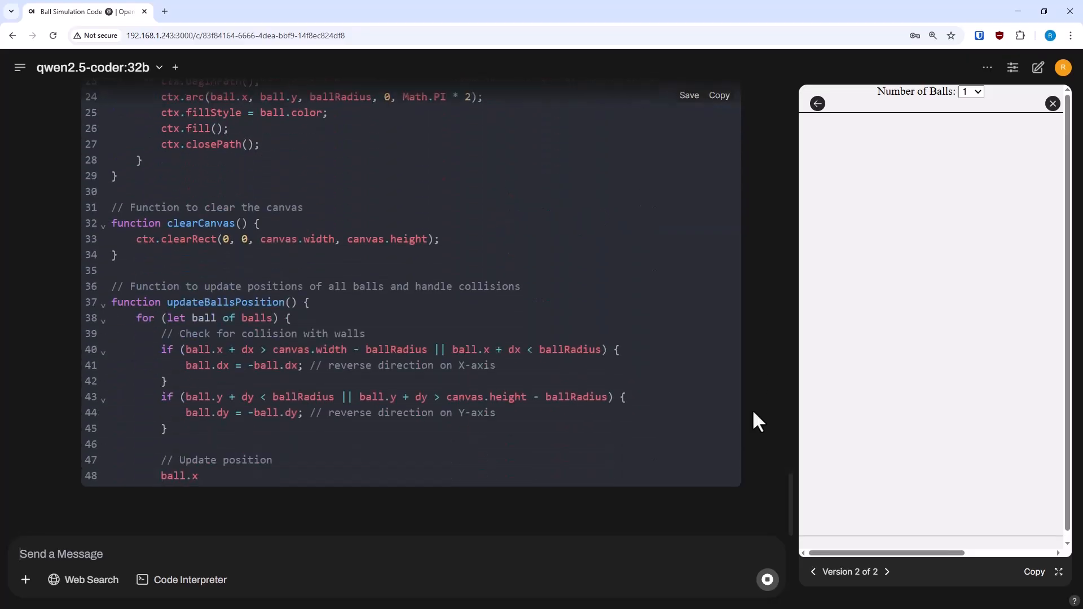
scroll(down, 3)
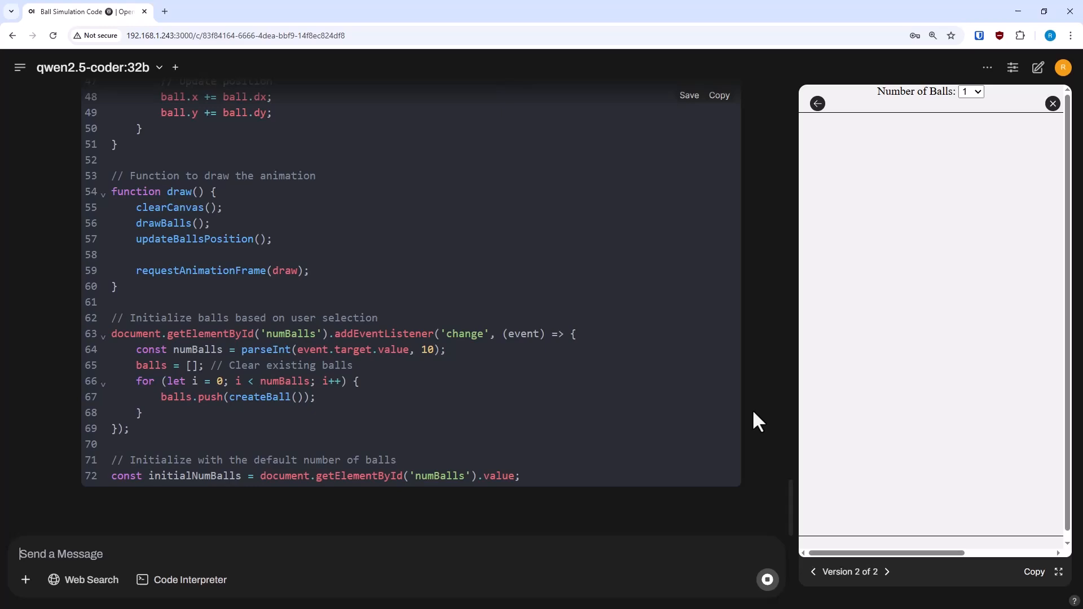
scroll(down, 3)
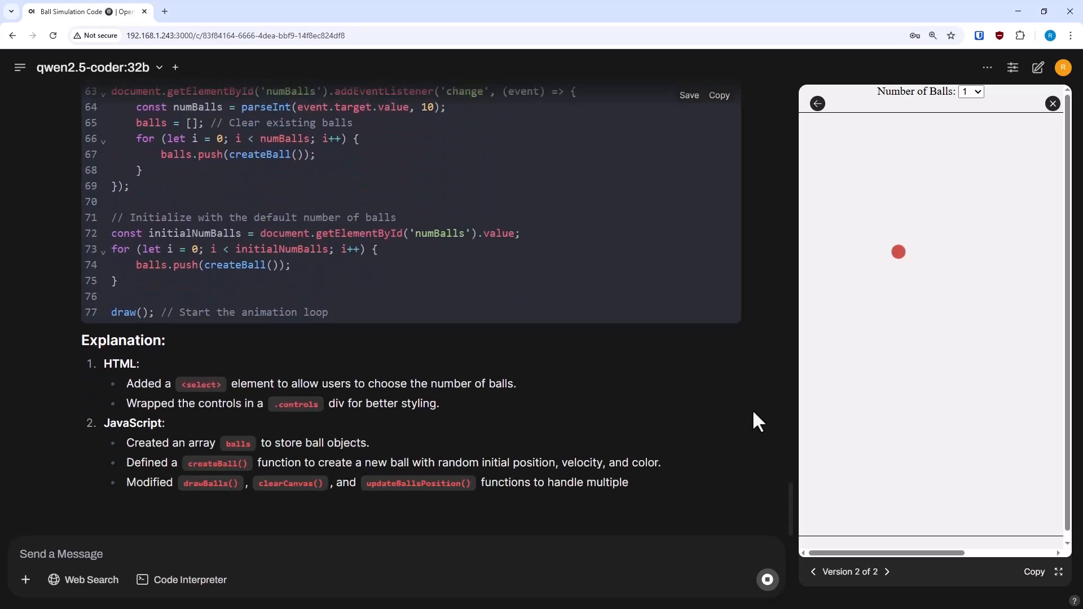
Step: Try the preview with a different Number of Balls, then reach the model selector
click(150, 484)
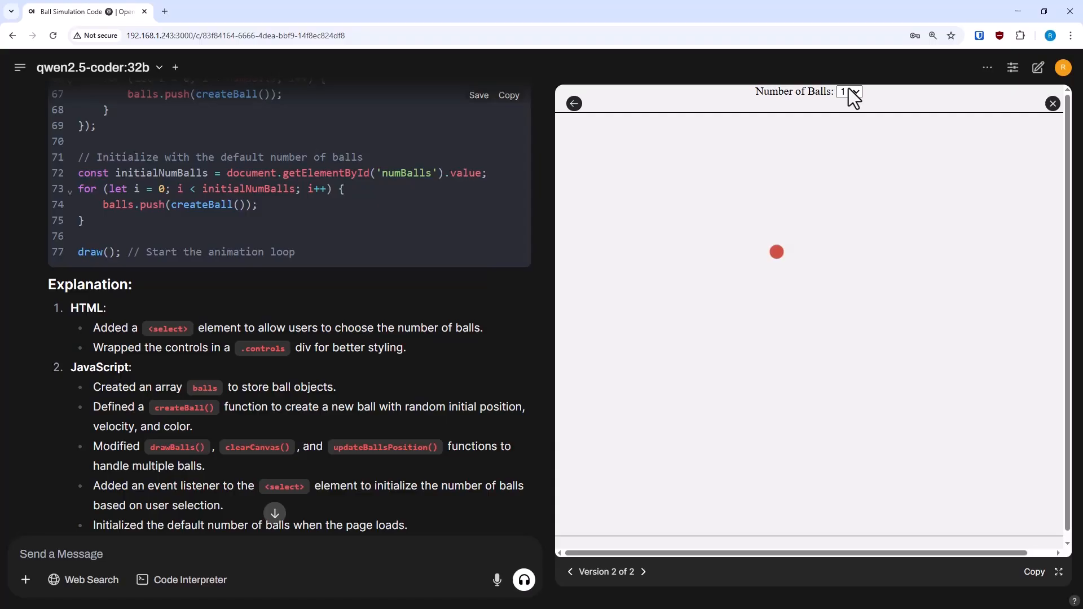
click(849, 92)
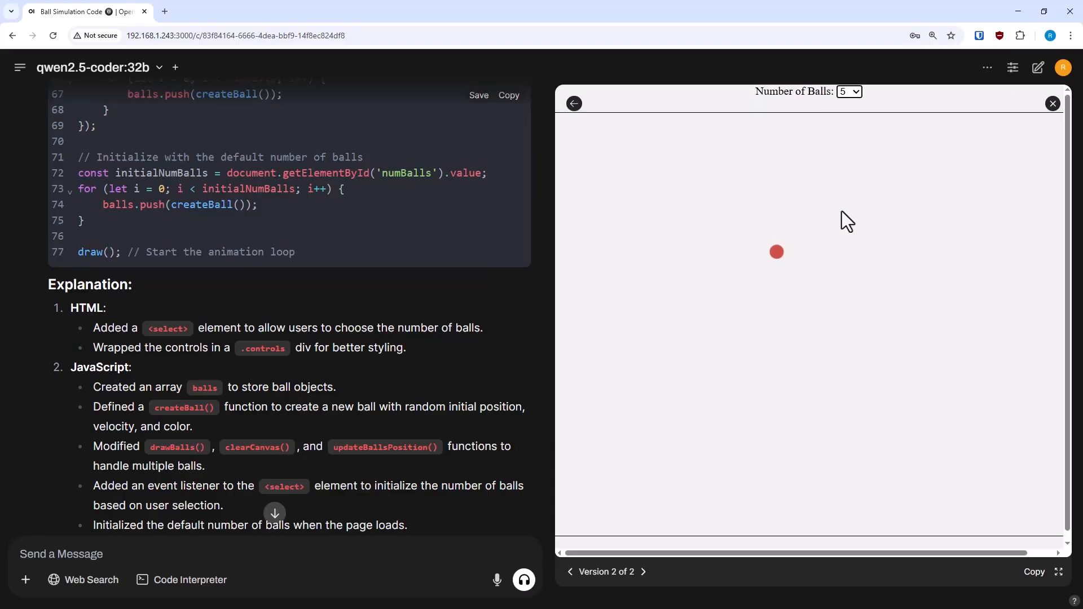
mouse_move(856, 92)
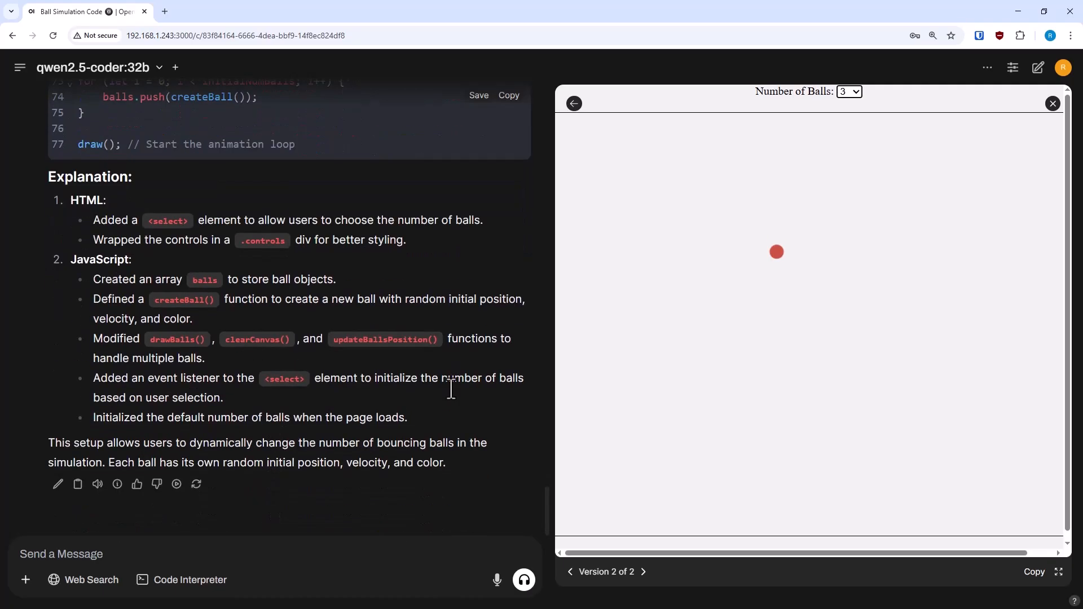
scroll(up, 3)
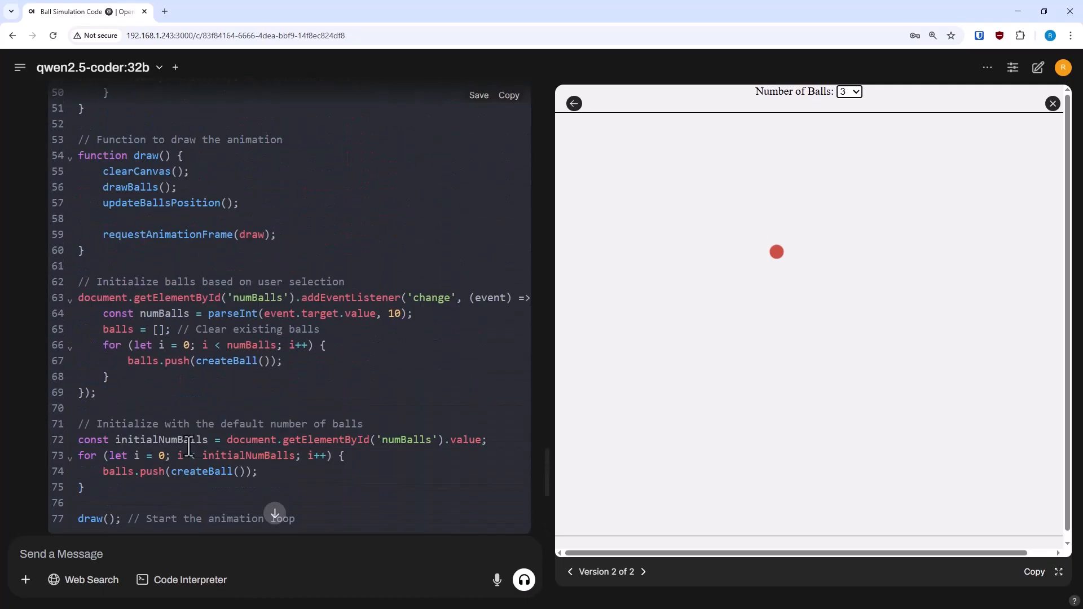
scroll(up, 3)
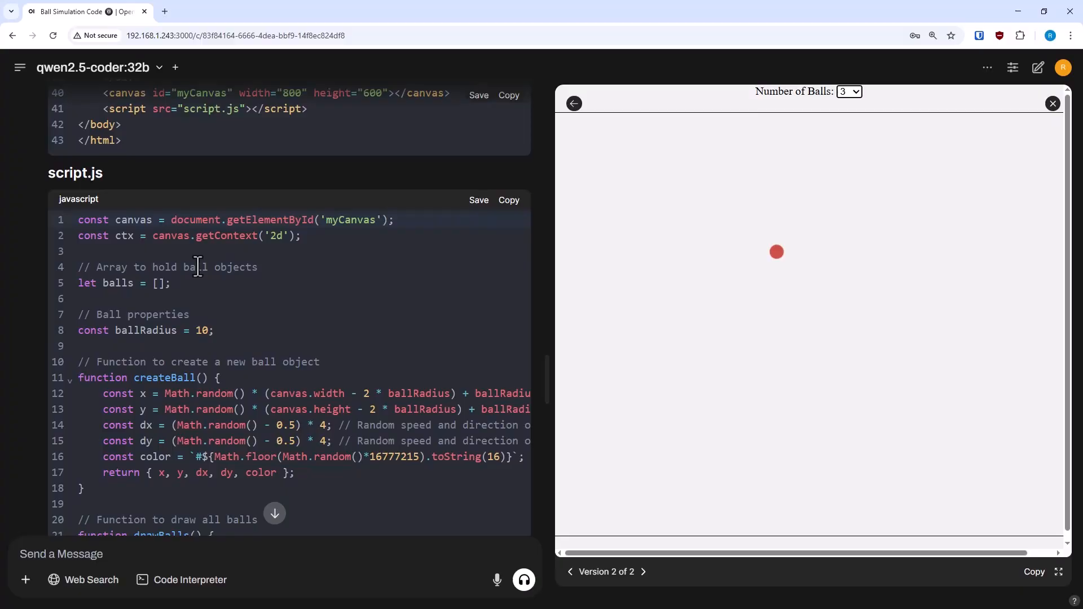
scroll(down, 3)
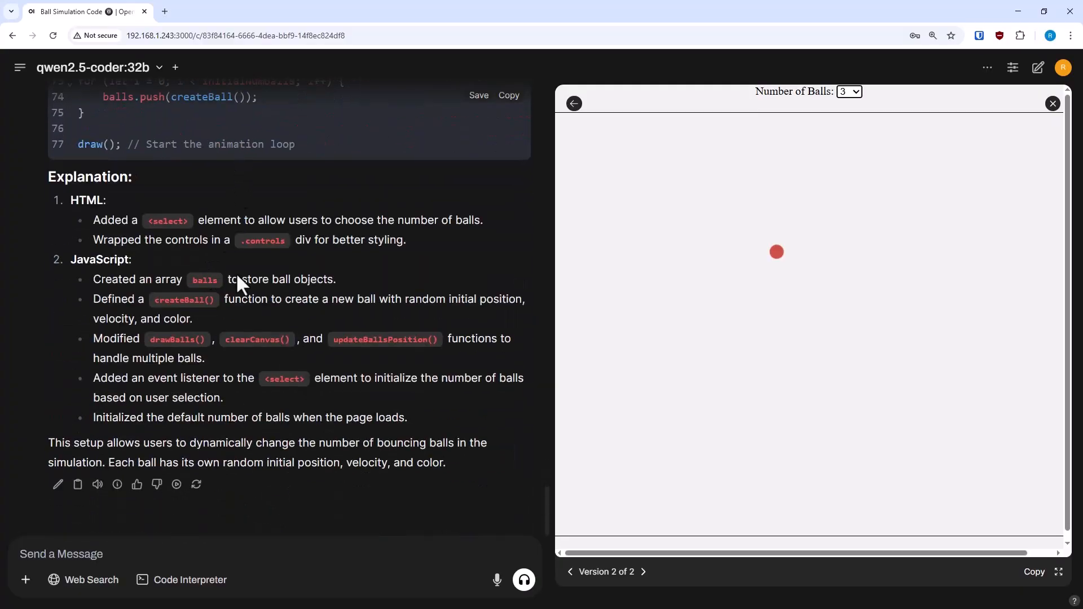
click(116, 484)
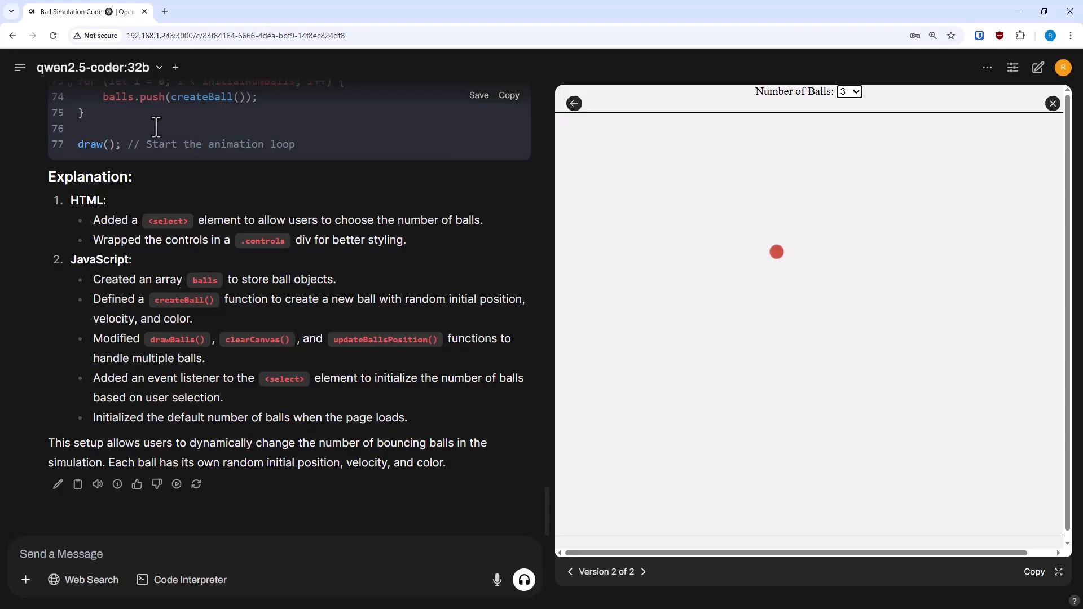
click(159, 68)
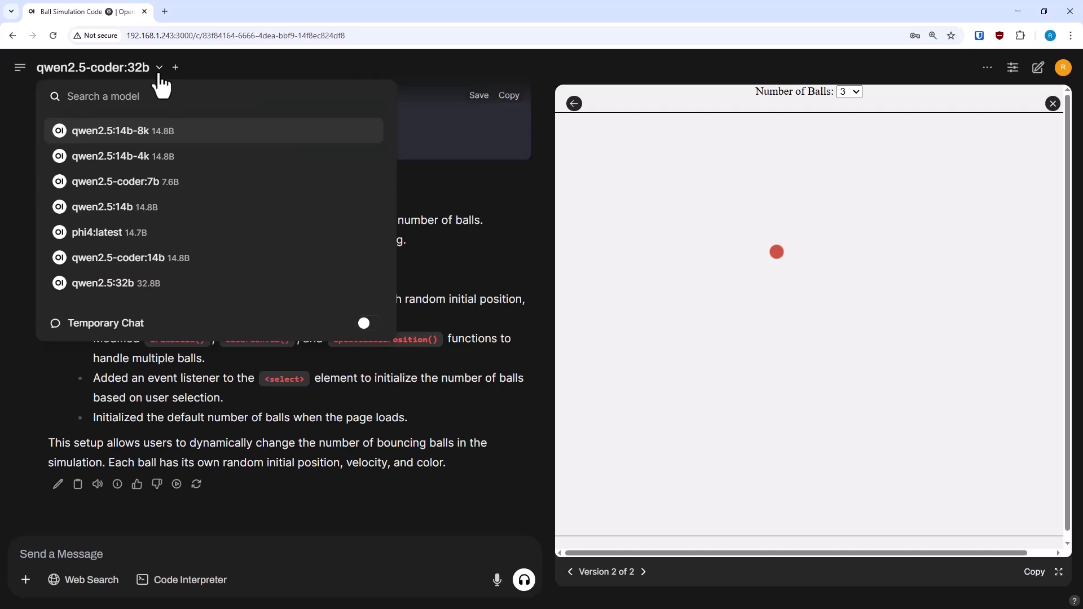
Step: Switch to qwen2.5-coder:14b and set Context Length to a custom 10000 in Controls
click(117, 257)
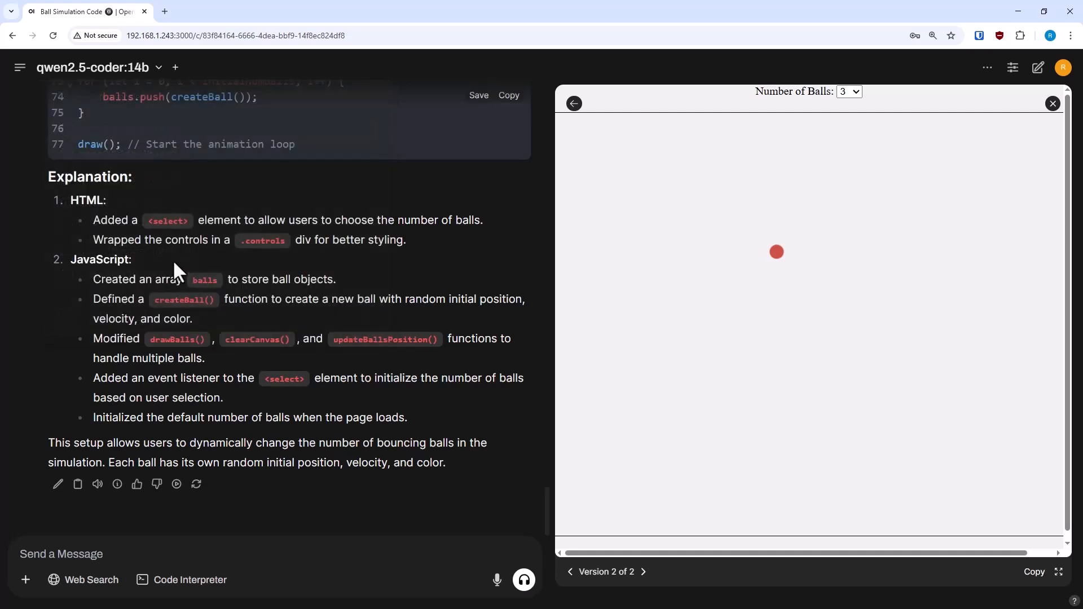
mouse_move(1013, 67)
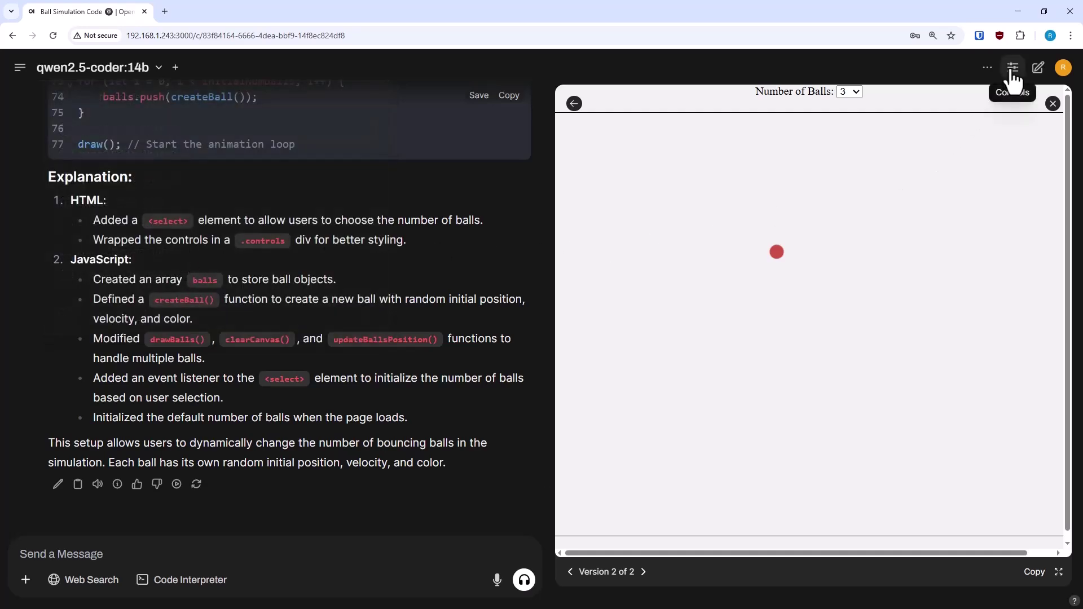
click(1013, 68)
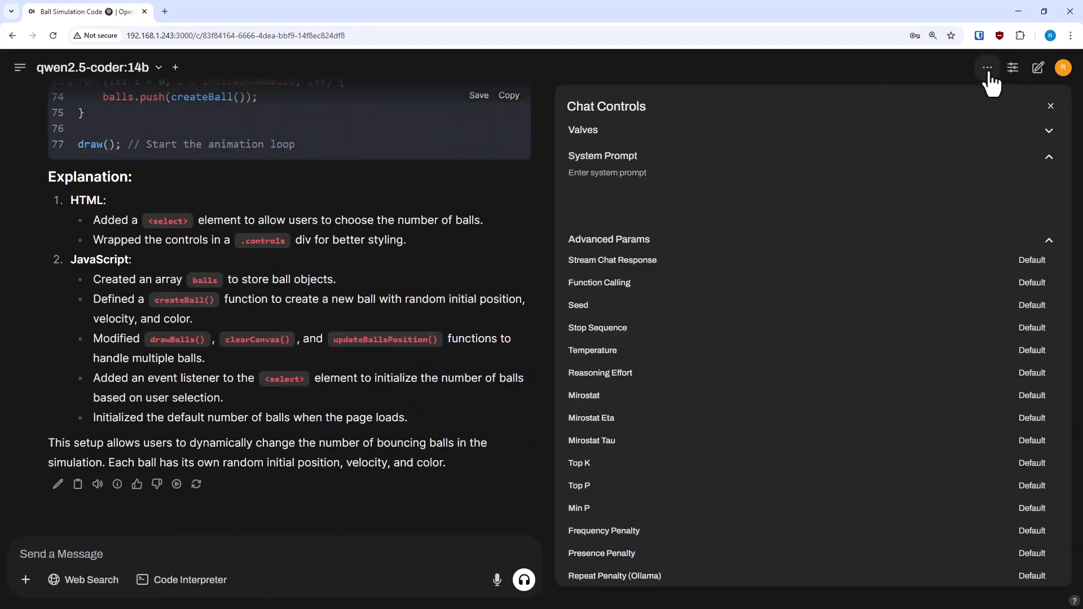
scroll(down, 3)
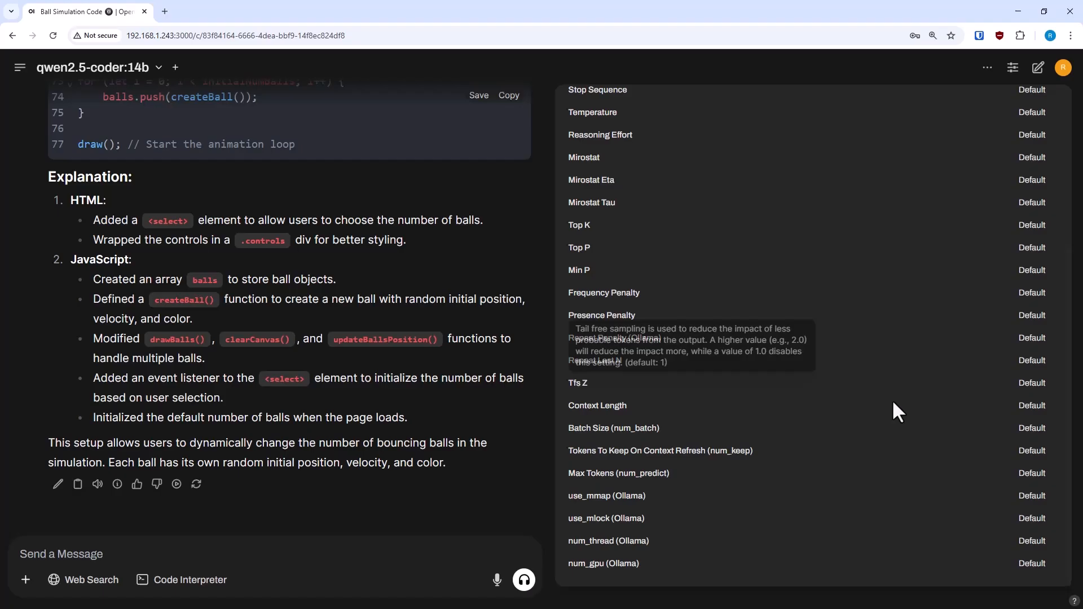
click(1031, 405)
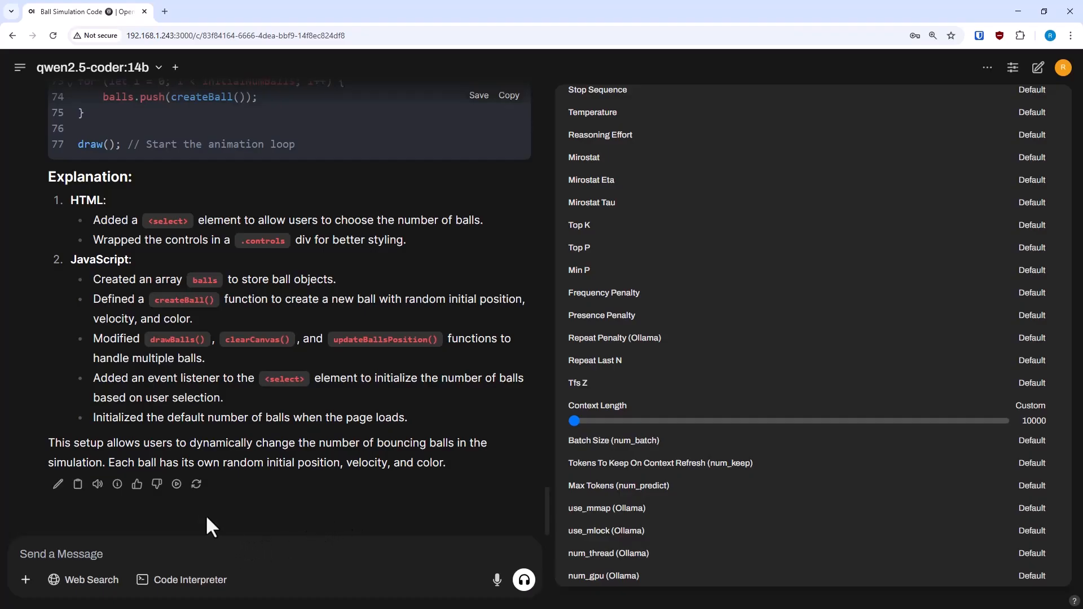
mouse_move(197, 484)
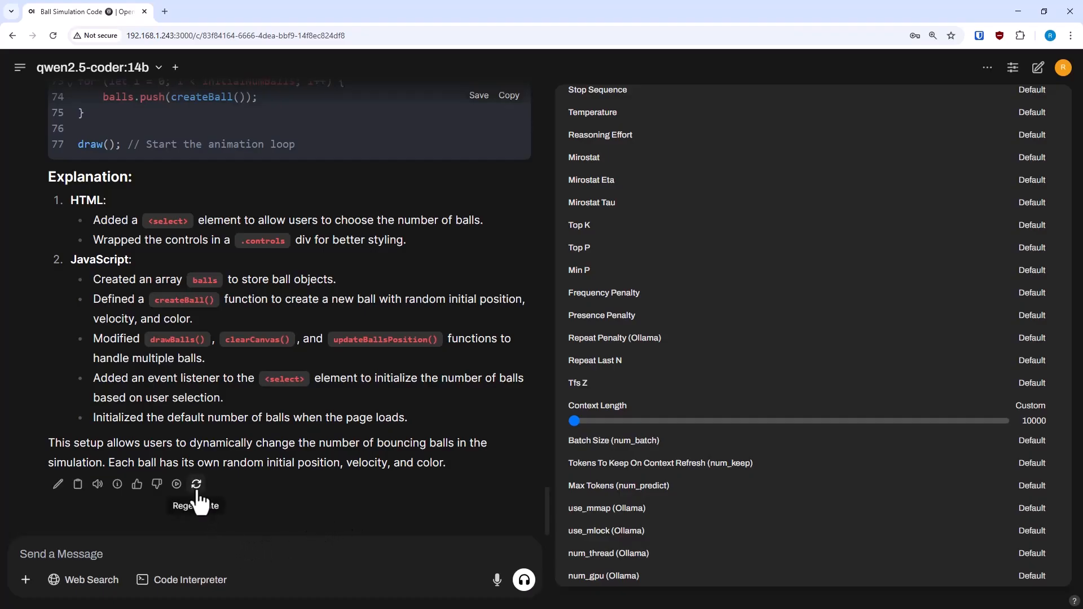
Step: Regenerate the answer with the 14b model and run the preview with 10 balls
click(196, 484)
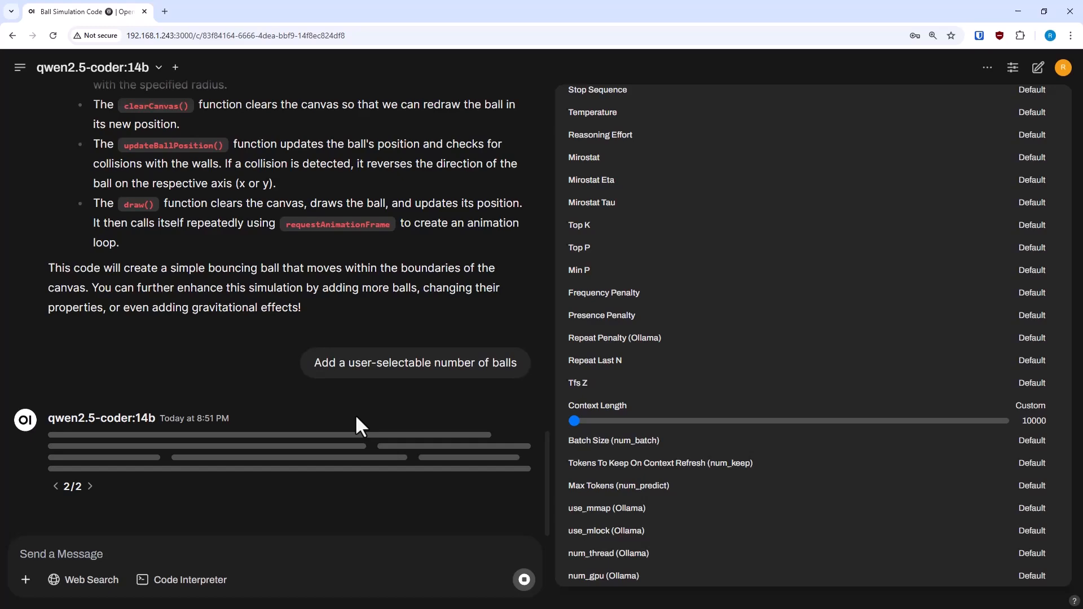
mouse_move(1013, 66)
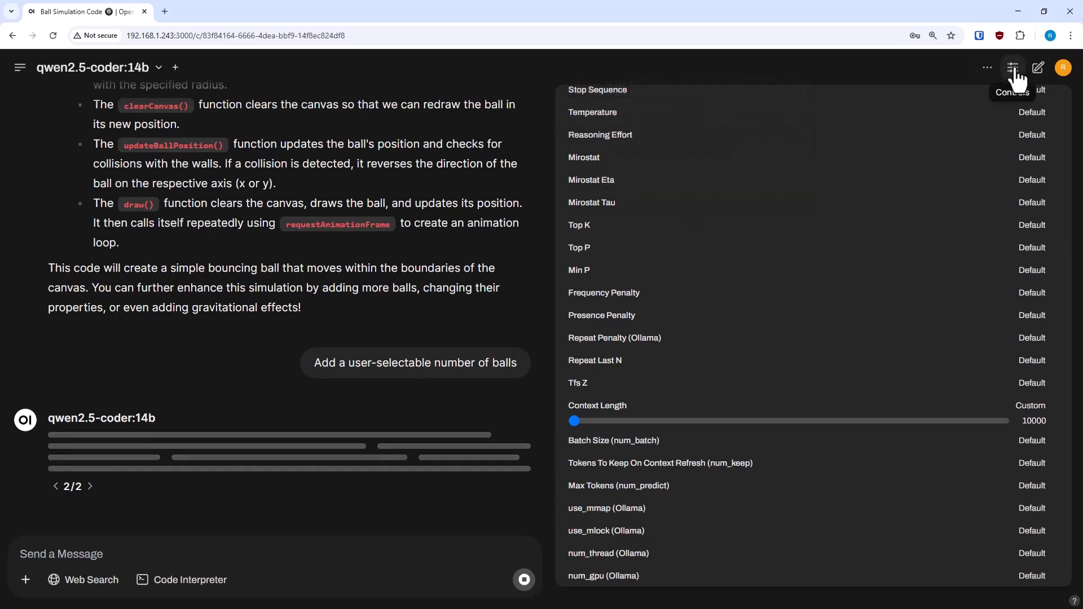
click(1013, 67)
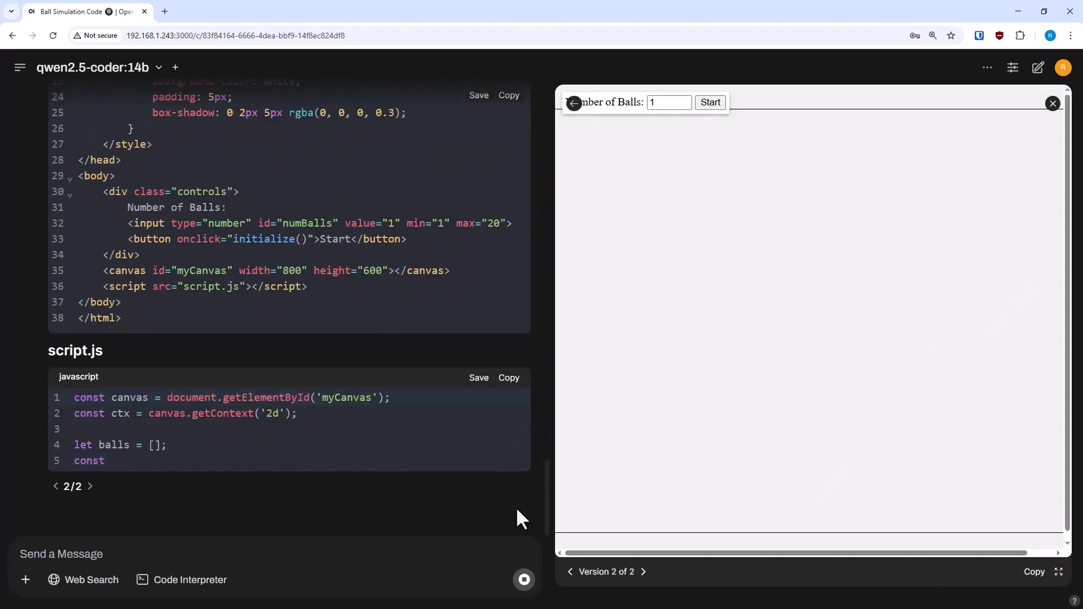
scroll(down, 3)
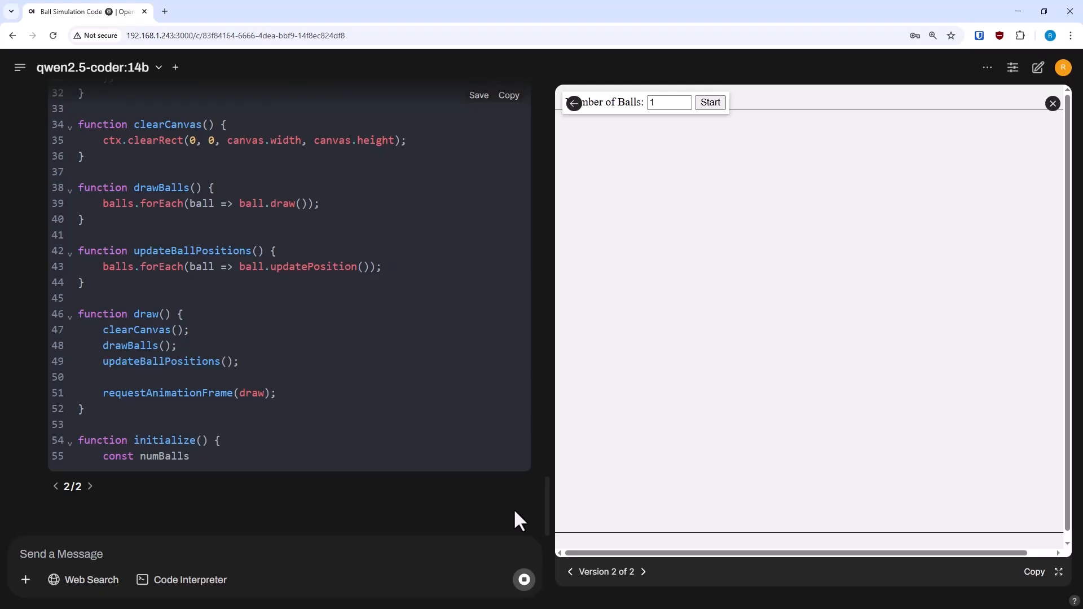
scroll(down, 3)
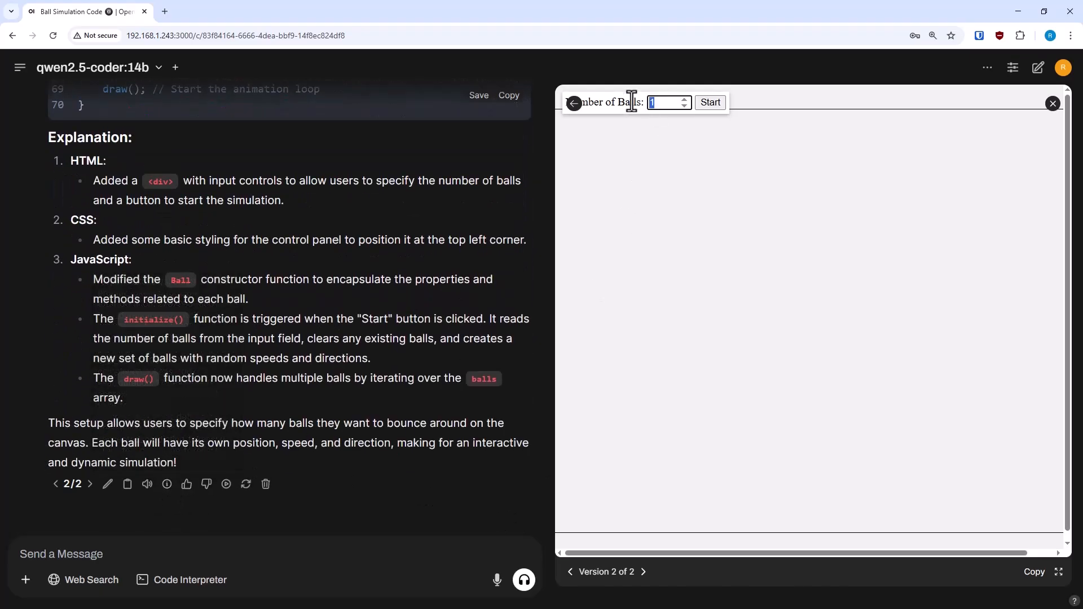
click(709, 102)
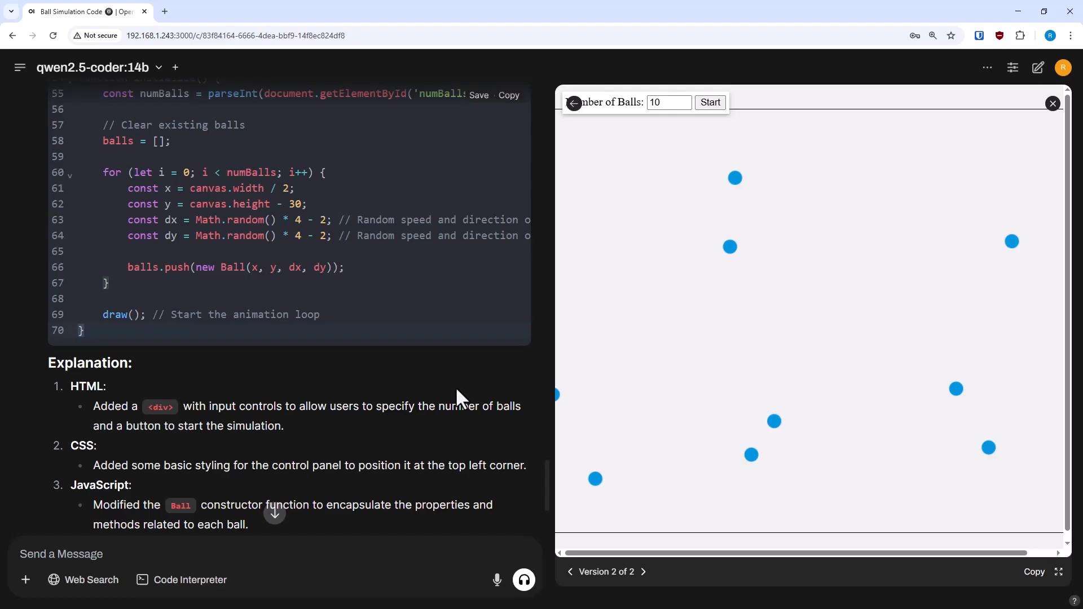
text(Enable inter-ball collisions and also ensure that the)
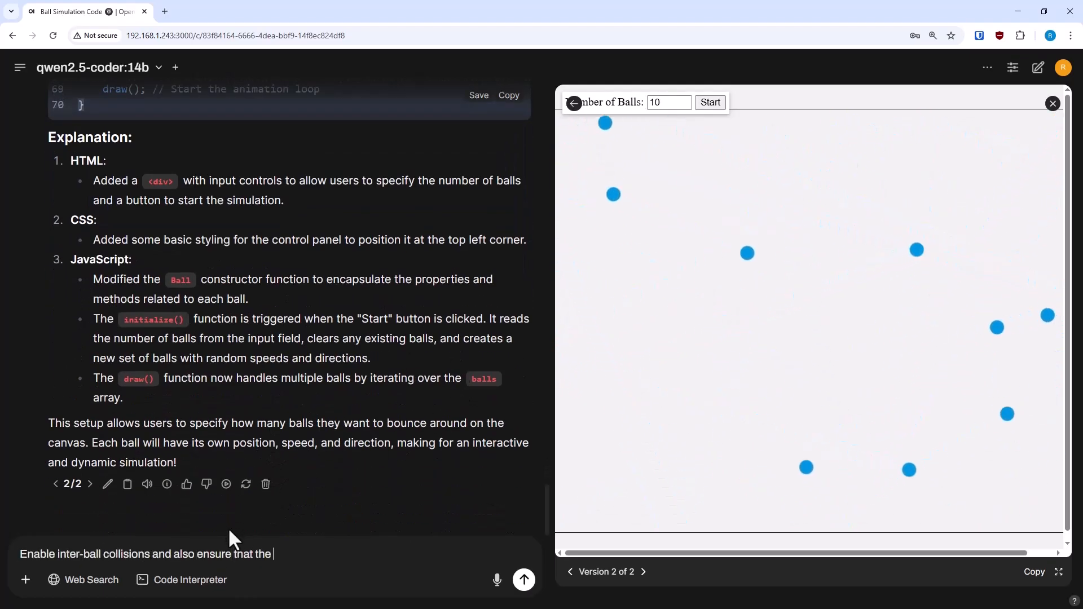
Step: Ask for inter-ball collisions without initially colliding spawns and try the resulting simulation
text(balls do not spawn in initially colliding locations)
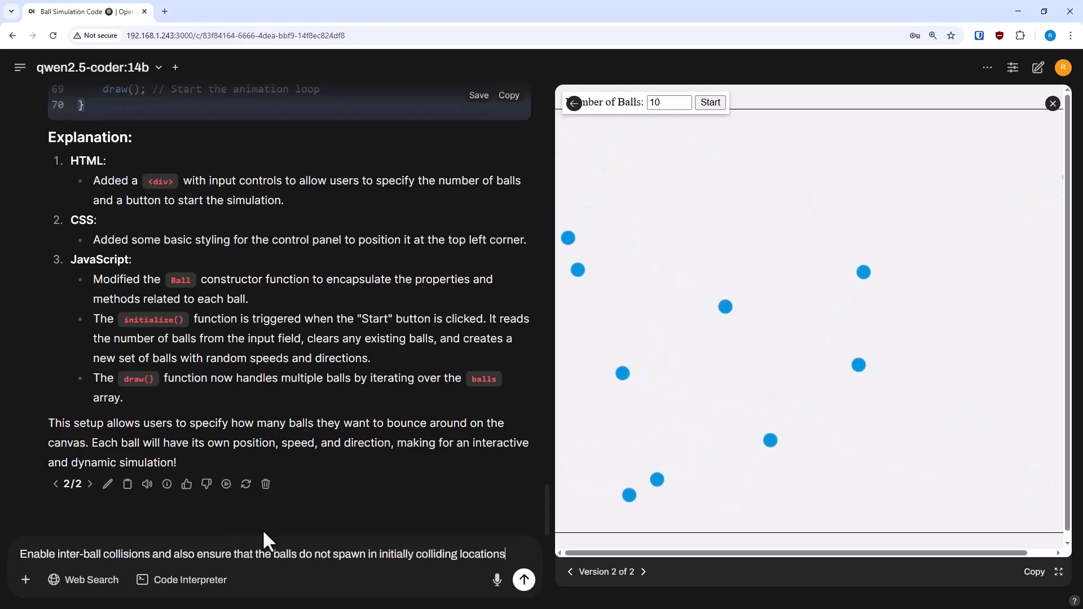
click(523, 580)
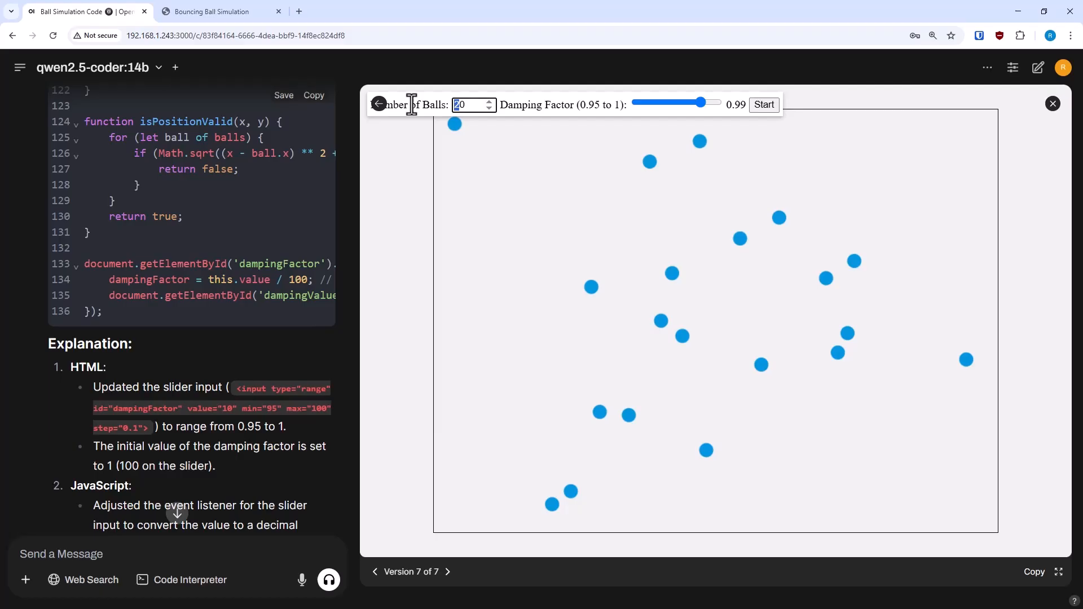
click(764, 103)
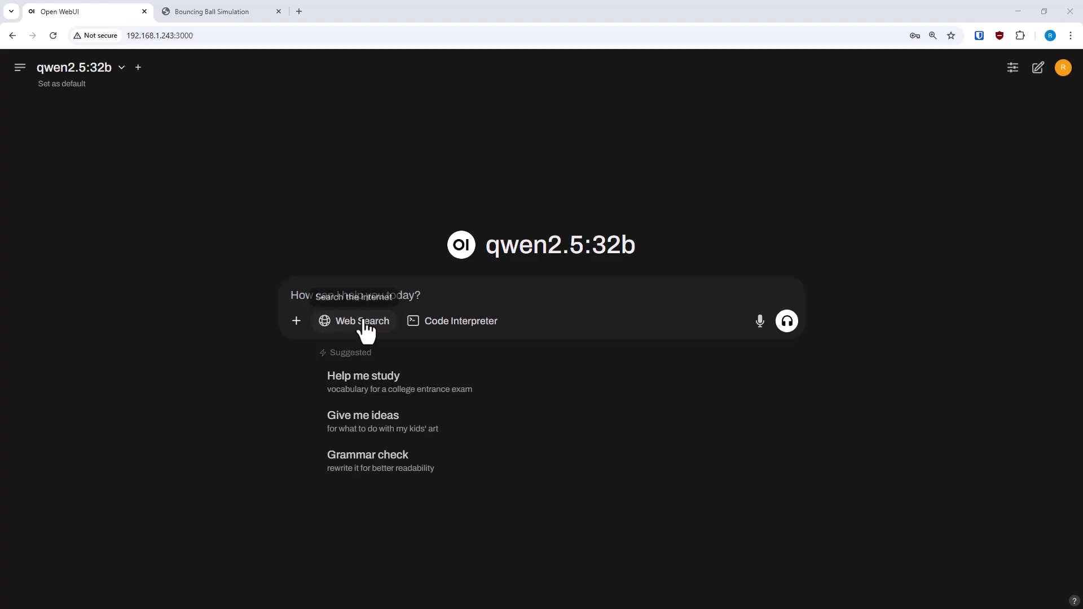
Step: Request a ball simulation with momentum-conserving collisions and a damping slider, reviewing the code
text(Make a bouncing ball simulation in HTML & Javascript. It should have a user-selectable number of balls and feature inter-ball collisions that are physically realistic using conservation of momentum. There should be an adjustable damping with a slider ranging from 0 (no damping) to 0.05 (5% damping of velocity per second).)
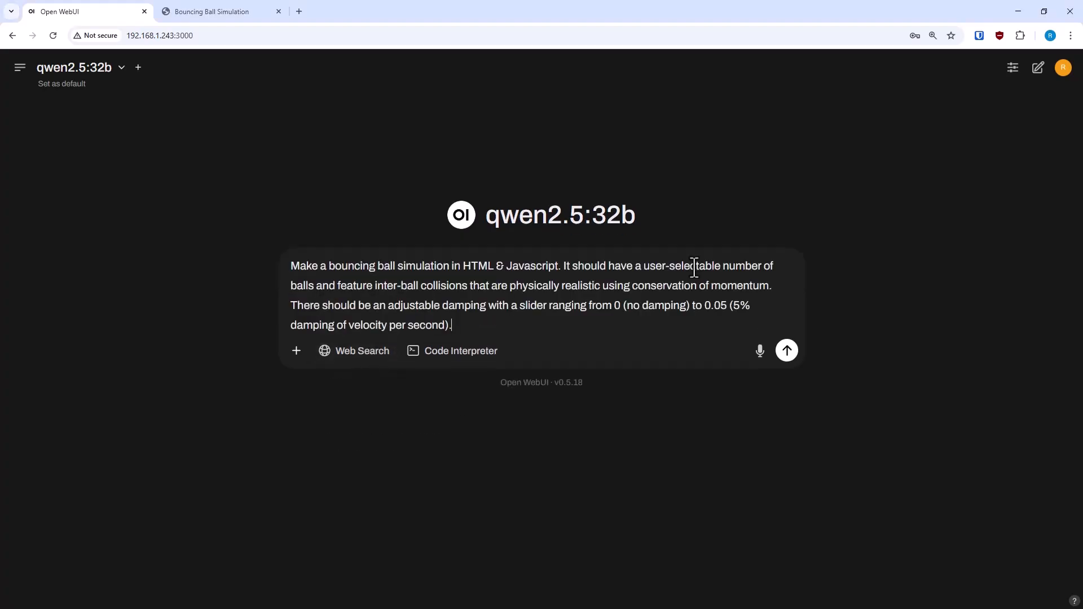
mouse_move(790, 374)
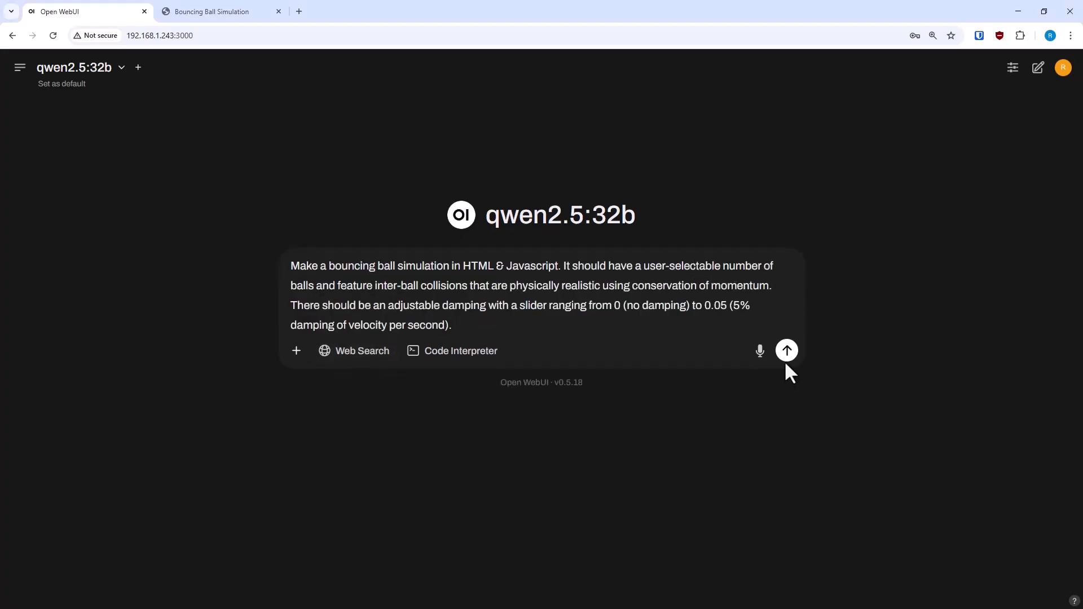
click(786, 350)
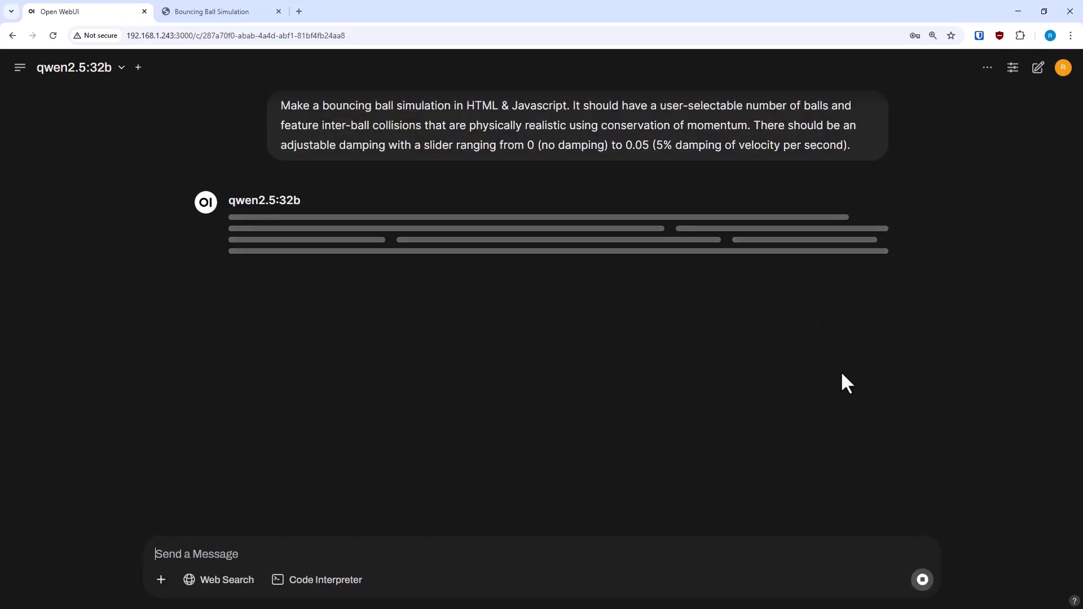
mouse_move(1035, 378)
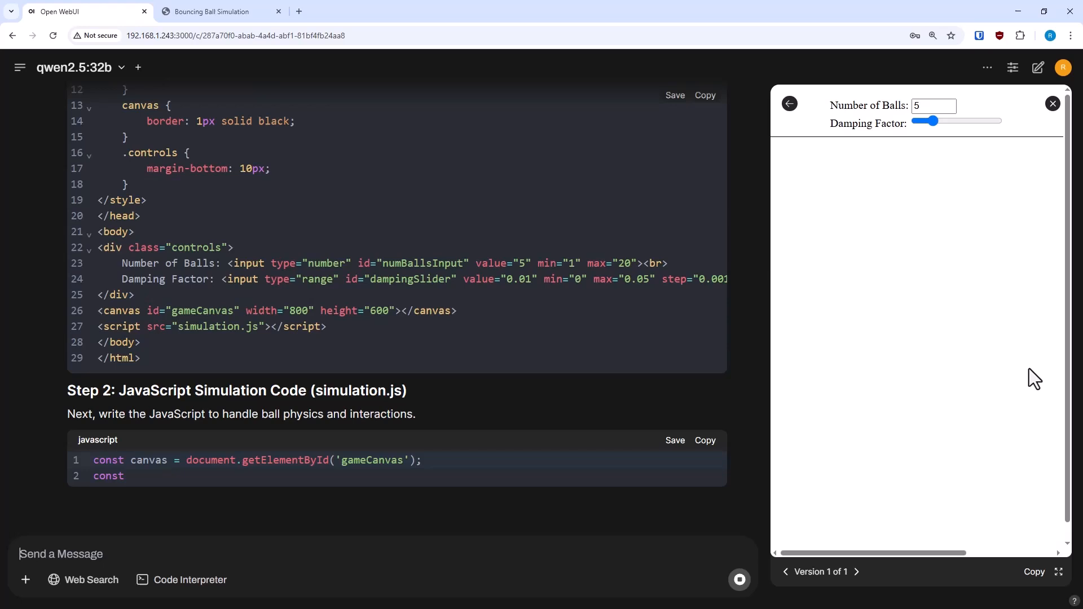
scroll(down, 3)
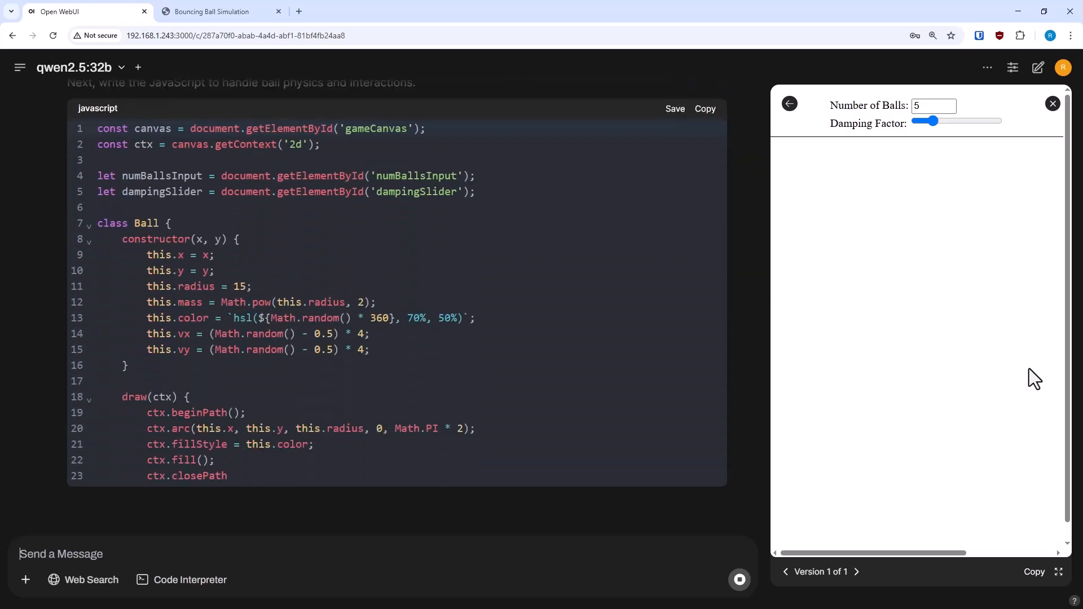
scroll(down, 3)
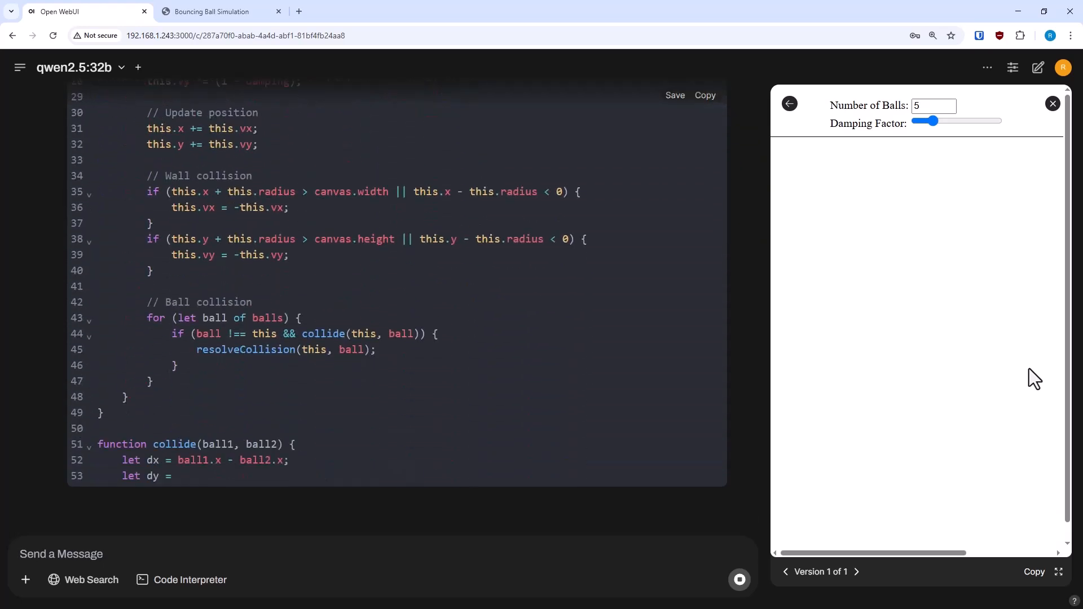
scroll(down, 3)
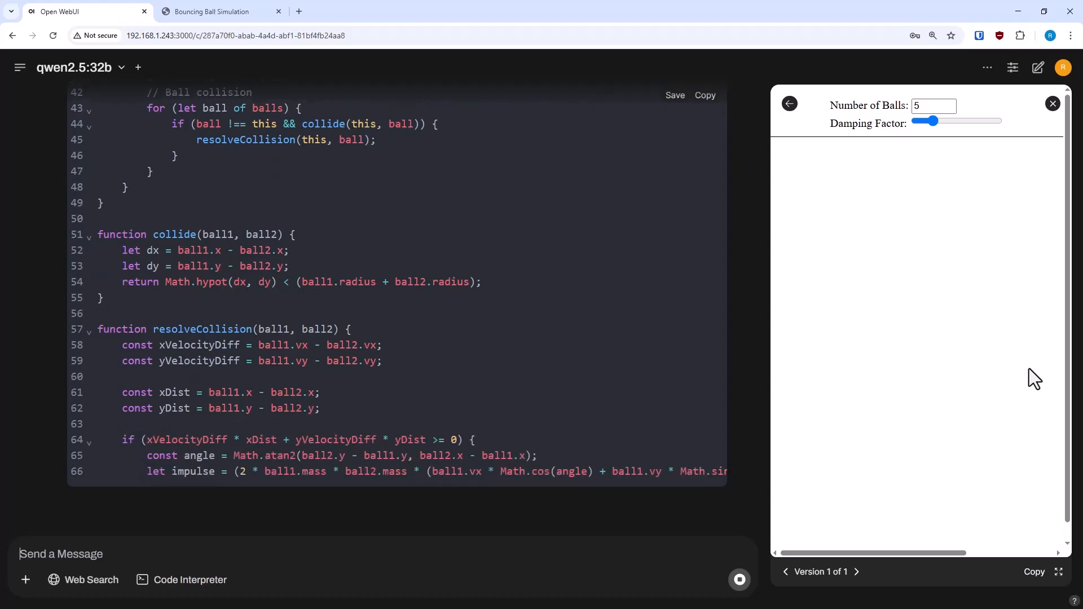
scroll(down, 3)
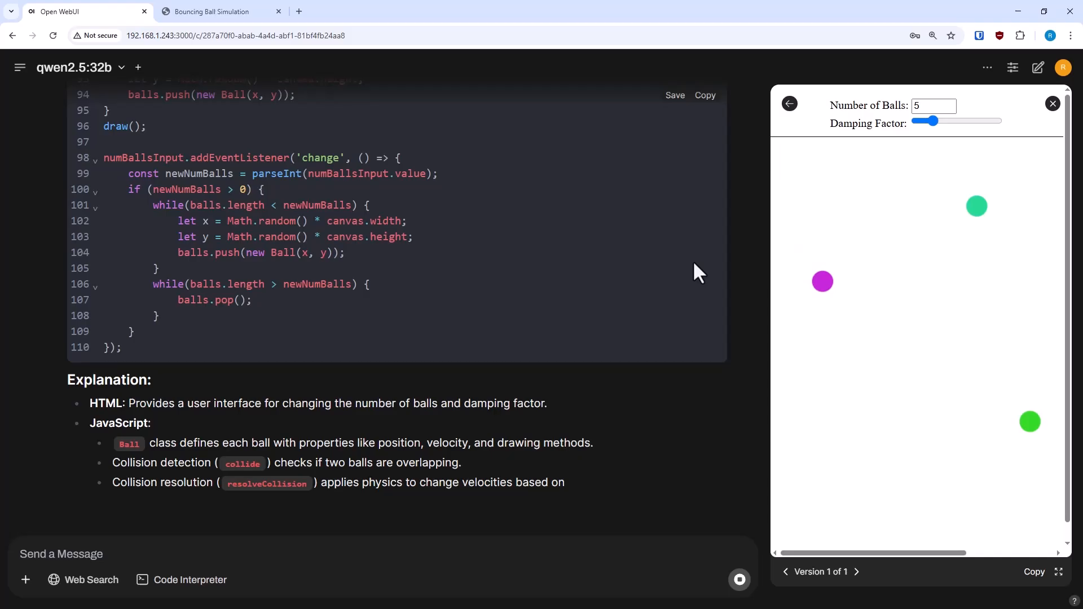
Step: Run the artifact preview and adjust its damping slider
click(857, 572)
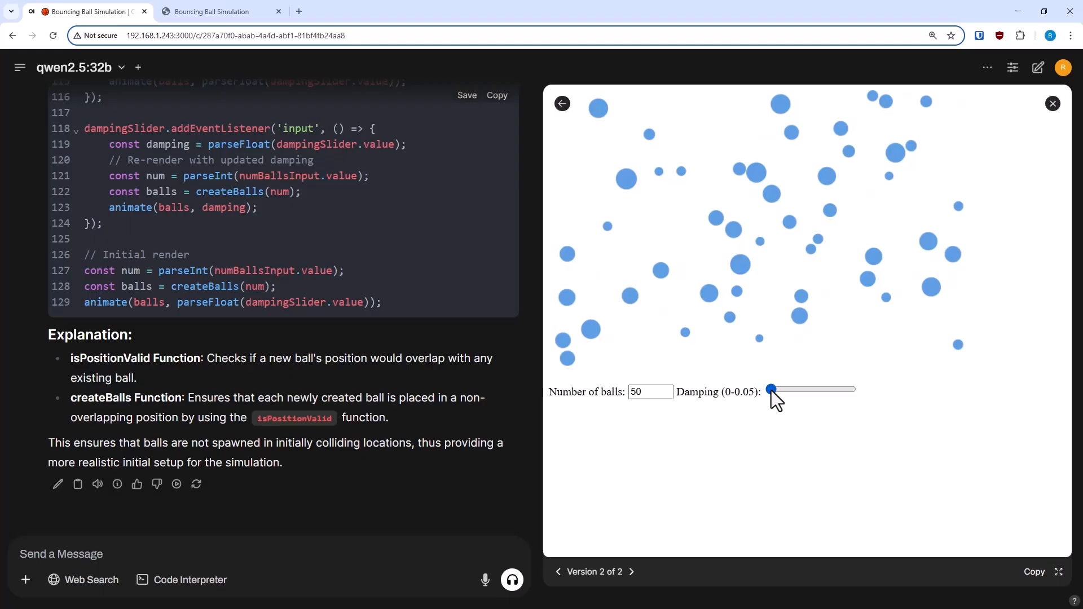
click(646, 391)
text(Can you reference the attached PDF and tell me how loud I can expect this fan to be?)
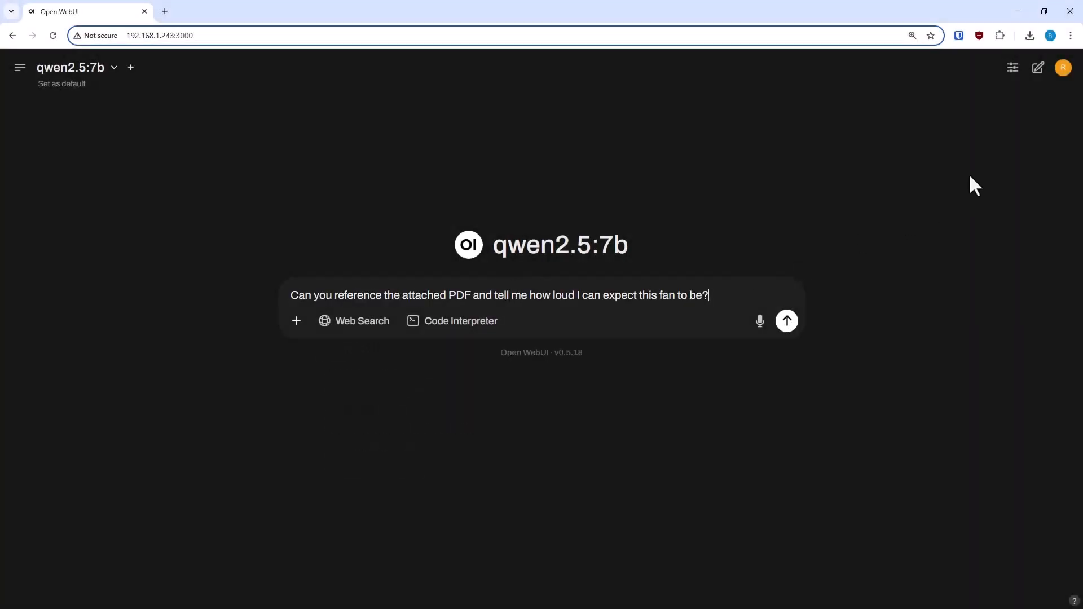
Step: Bring up the file-attachment options for the fan-loudness question
click(296, 331)
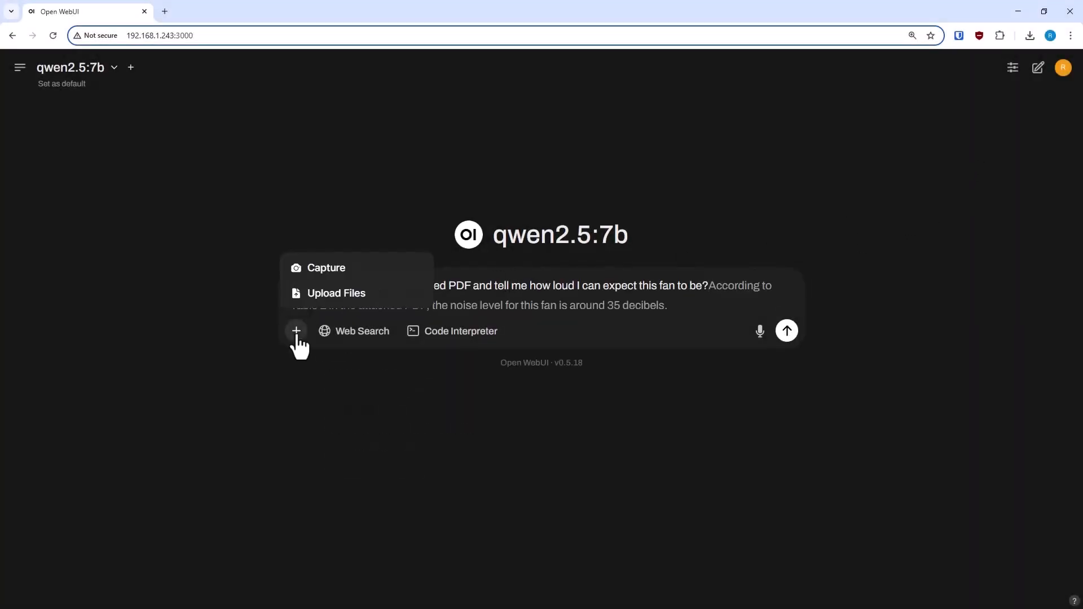
mouse_move(326, 220)
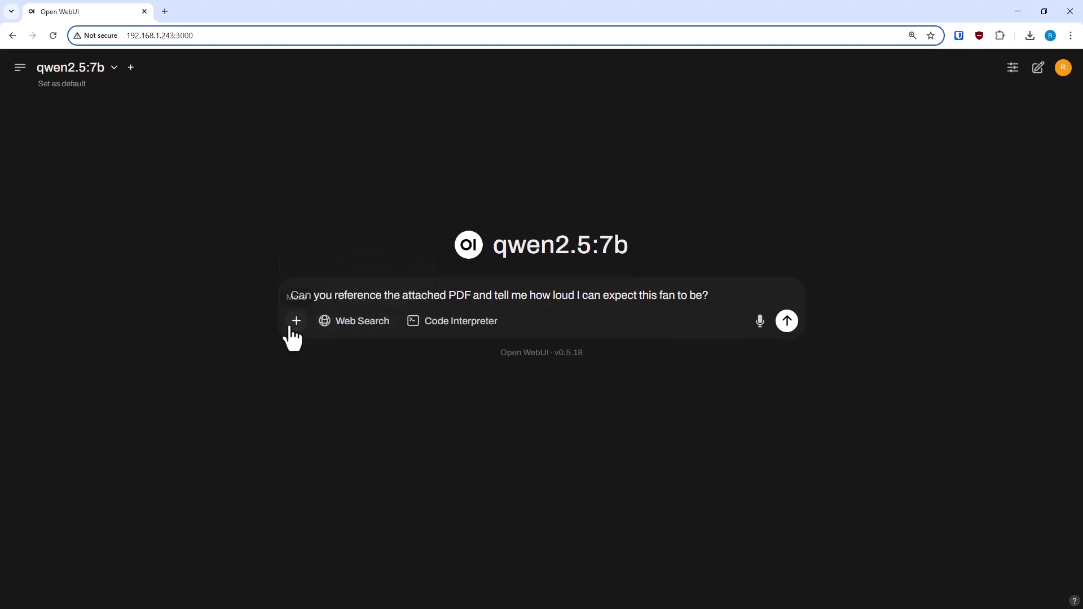
mouse_move(316, 291)
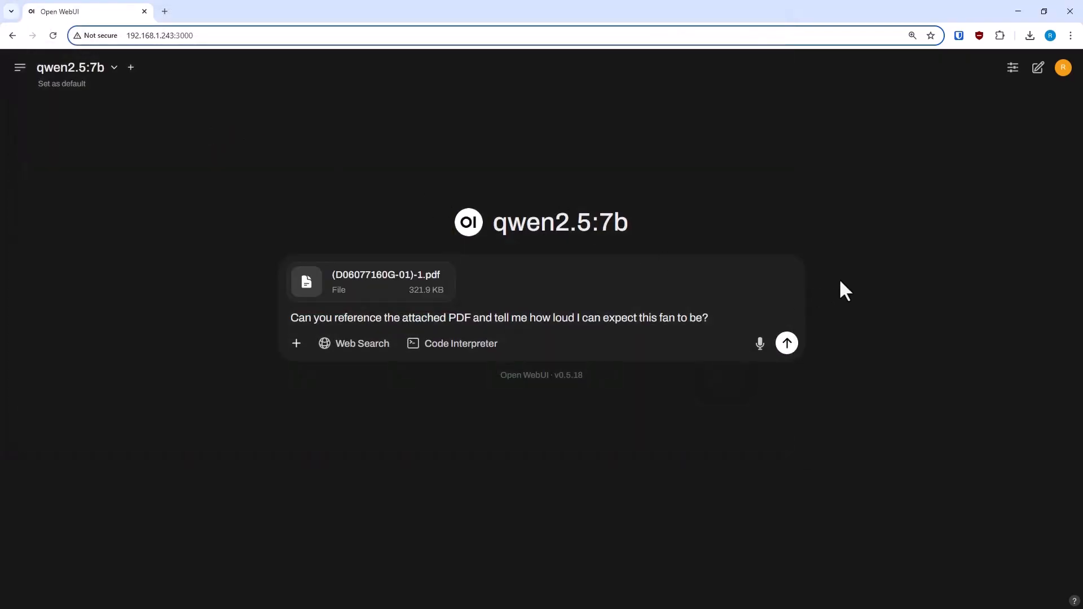
Step: Give the chat a custom Context Length of 36000 tokens in Chat Controls
click(1012, 66)
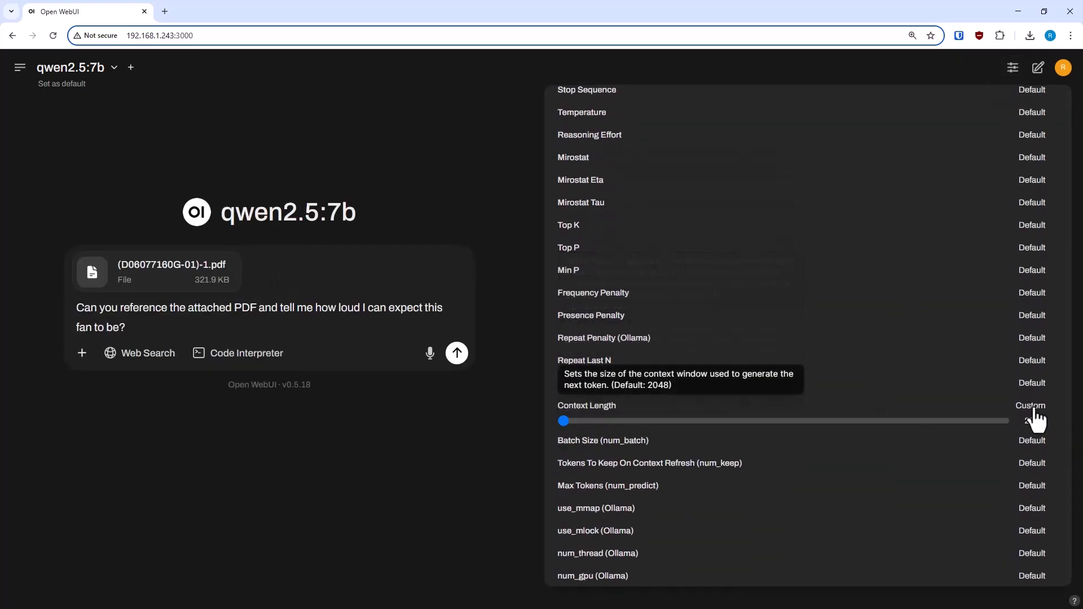
click(1031, 405)
text(36000)
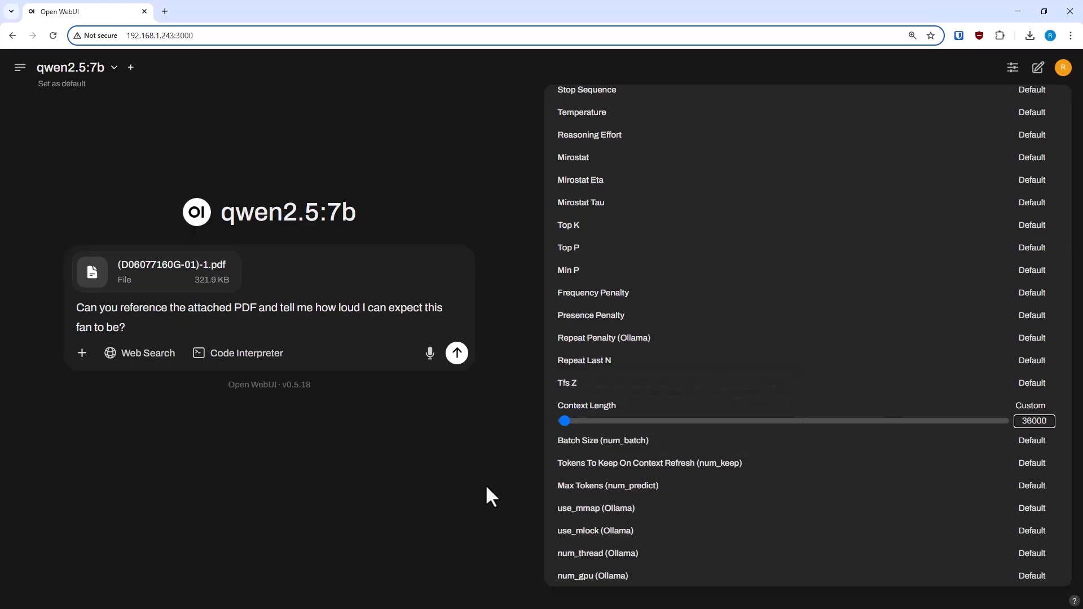
click(1012, 68)
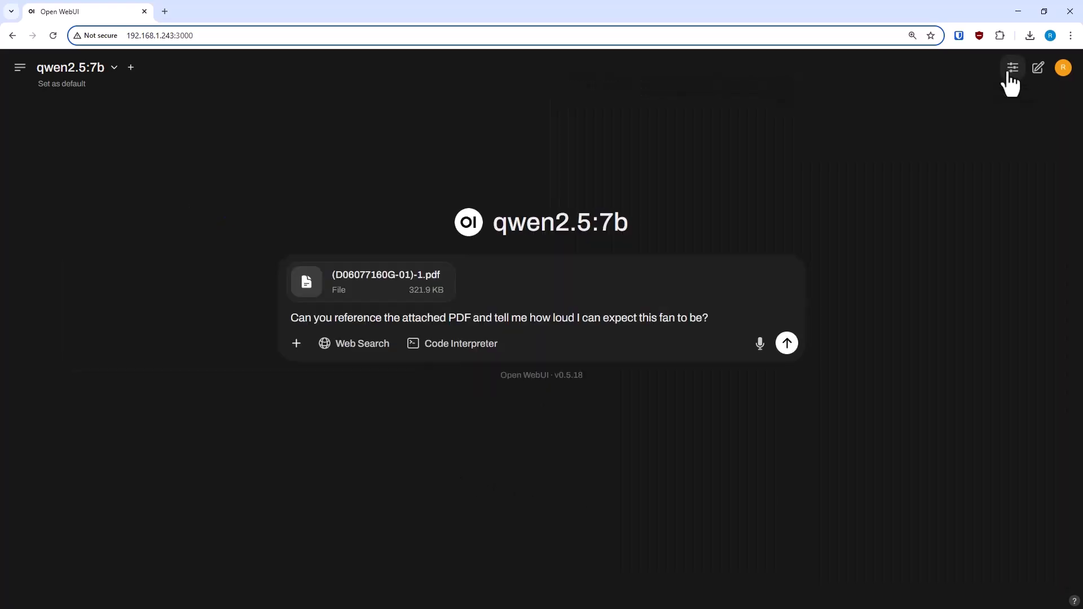
Step: Send the PDF fan-loudness question to qwen2.5:7b, then ask qwen2.5:32b the same in a new chat
click(786, 343)
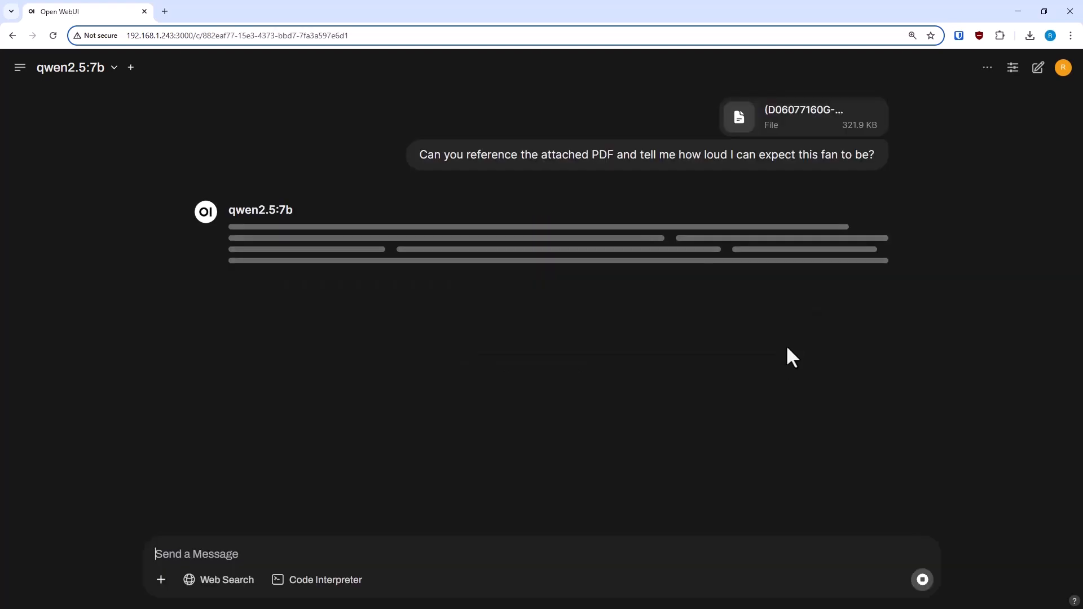
mouse_move(1020, 343)
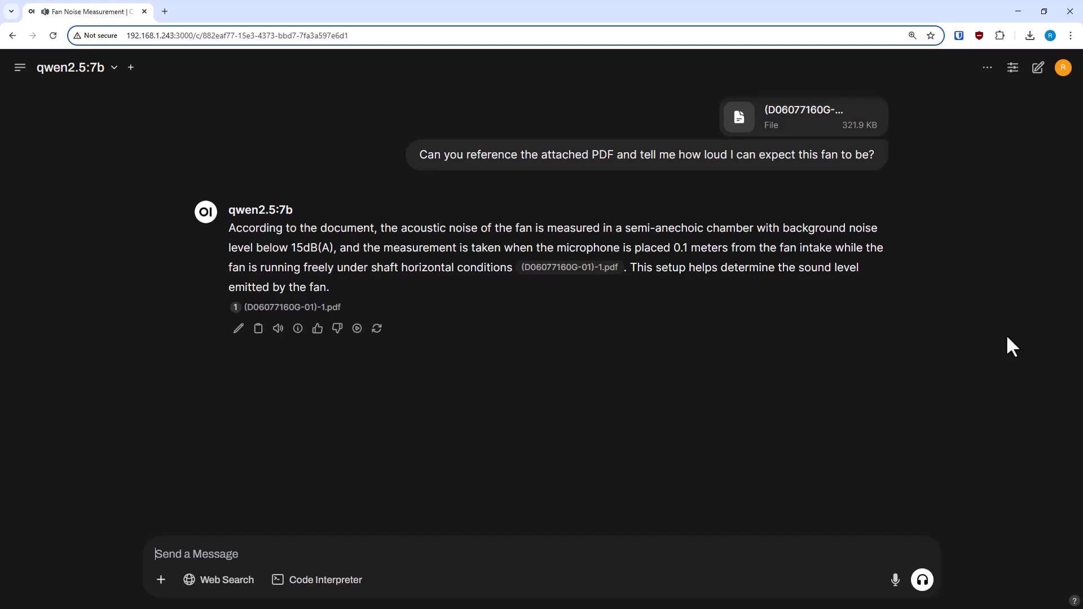
click(131, 66)
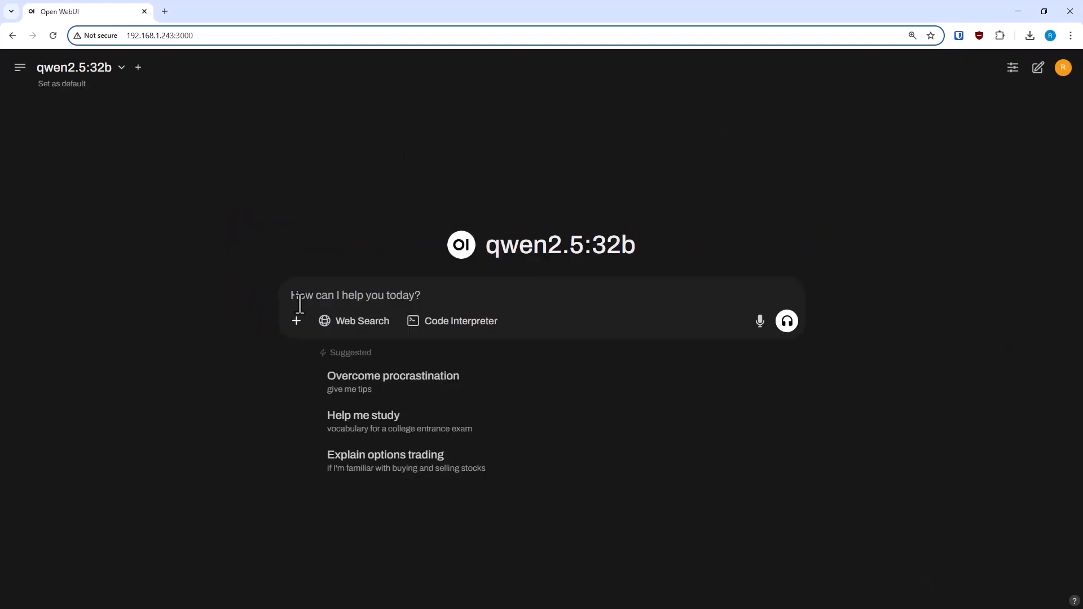
text(Can you reference the attached PDF and tell me how loud I can expect this fan to be?)
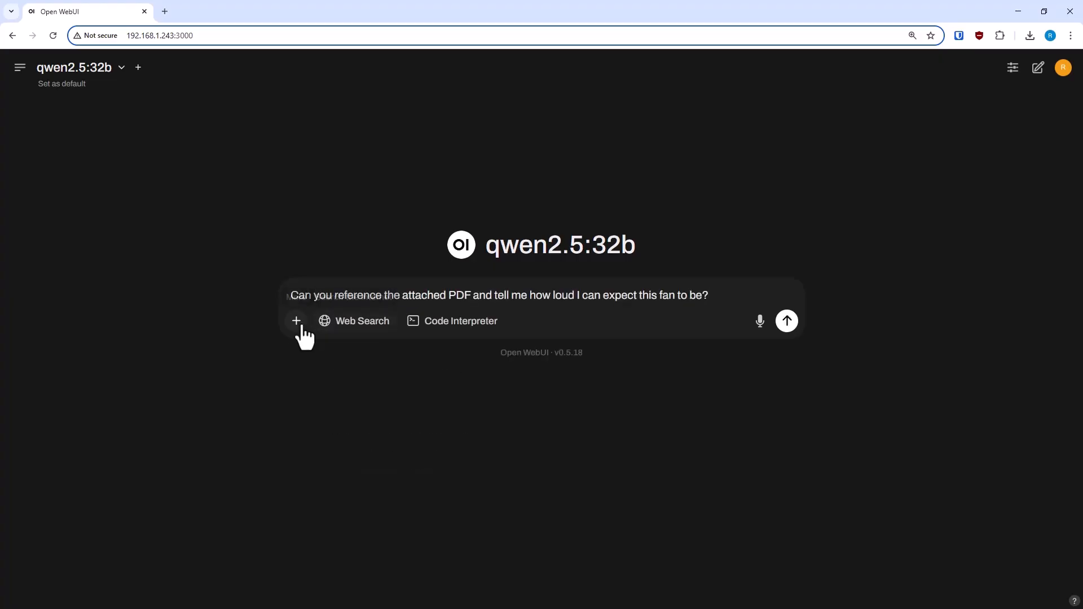
mouse_move(316, 288)
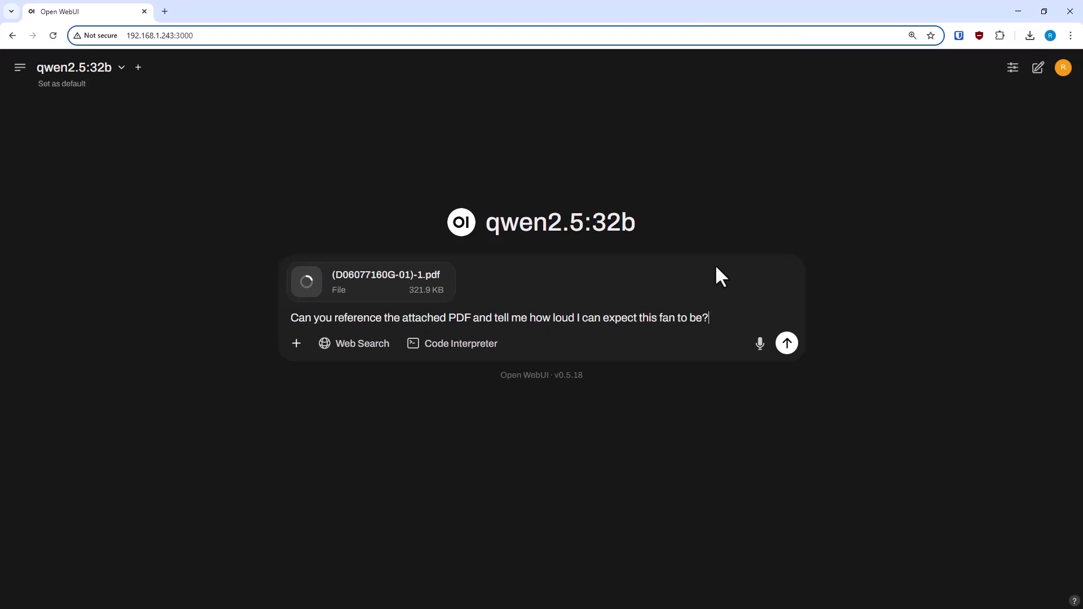
click(786, 343)
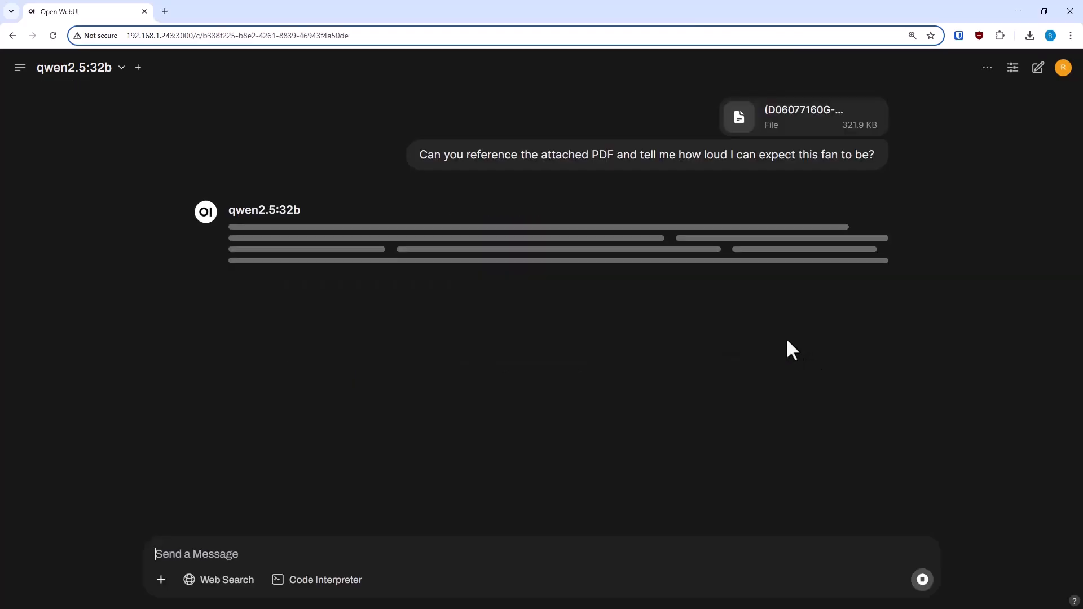
mouse_move(976, 305)
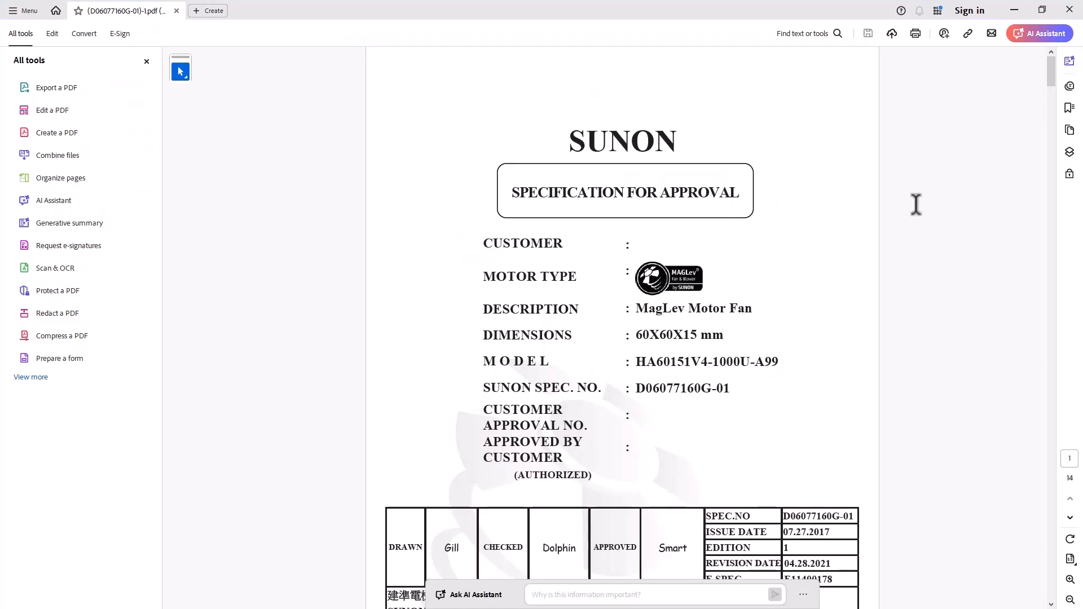
Step: Scroll the SUNON datasheet to the 14.5 dB(A) Acoustic Noise rating and its measurement definition
scroll(down, 3)
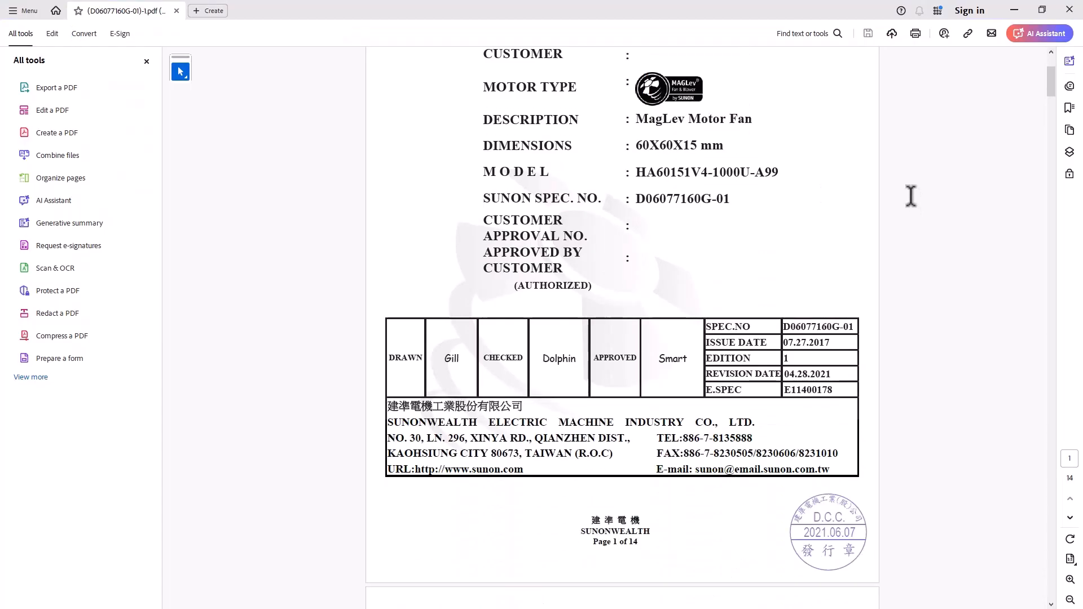
scroll(down, 3)
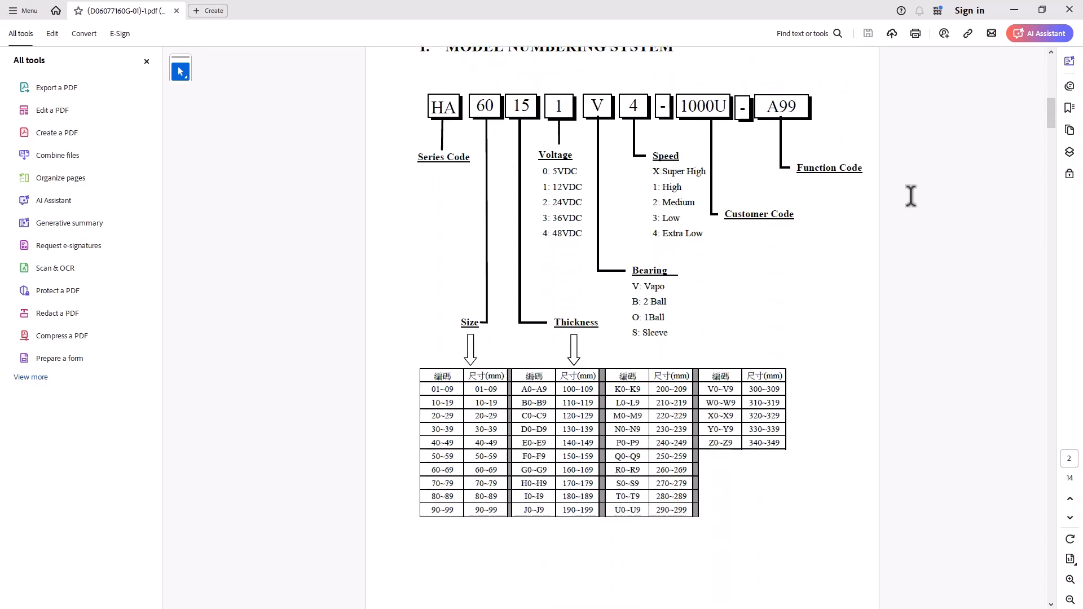
scroll(down, 3)
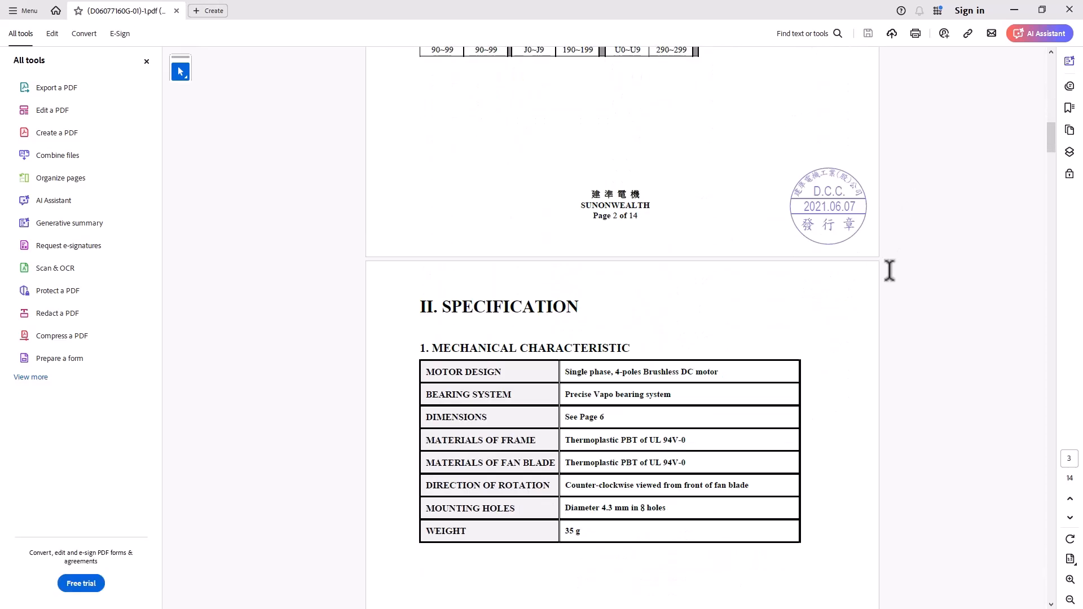
scroll(down, 3)
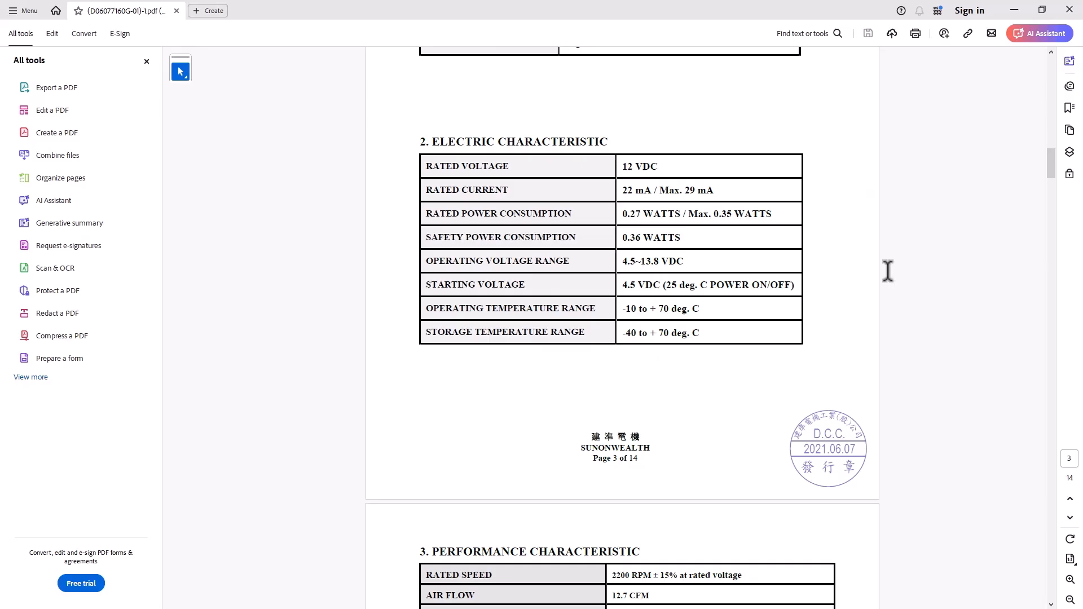
scroll(down, 3)
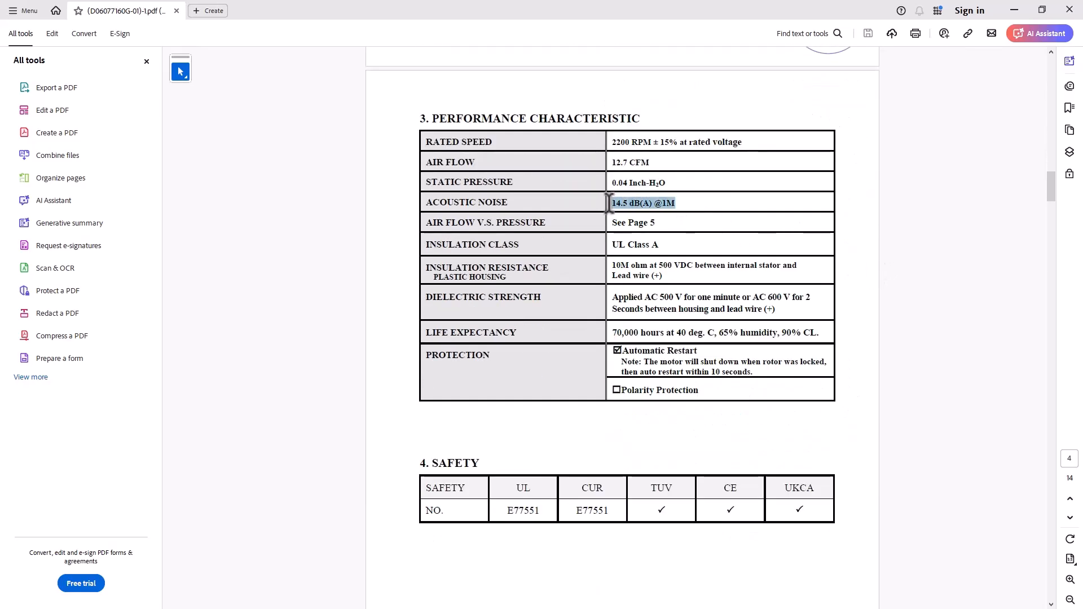
scroll(down, 3)
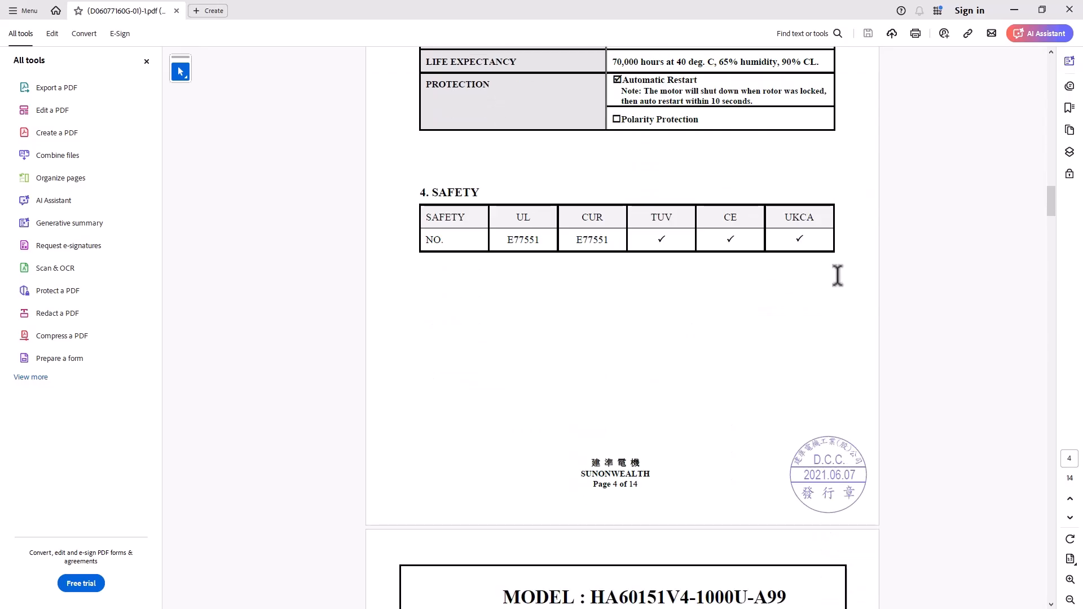
scroll(down, 3)
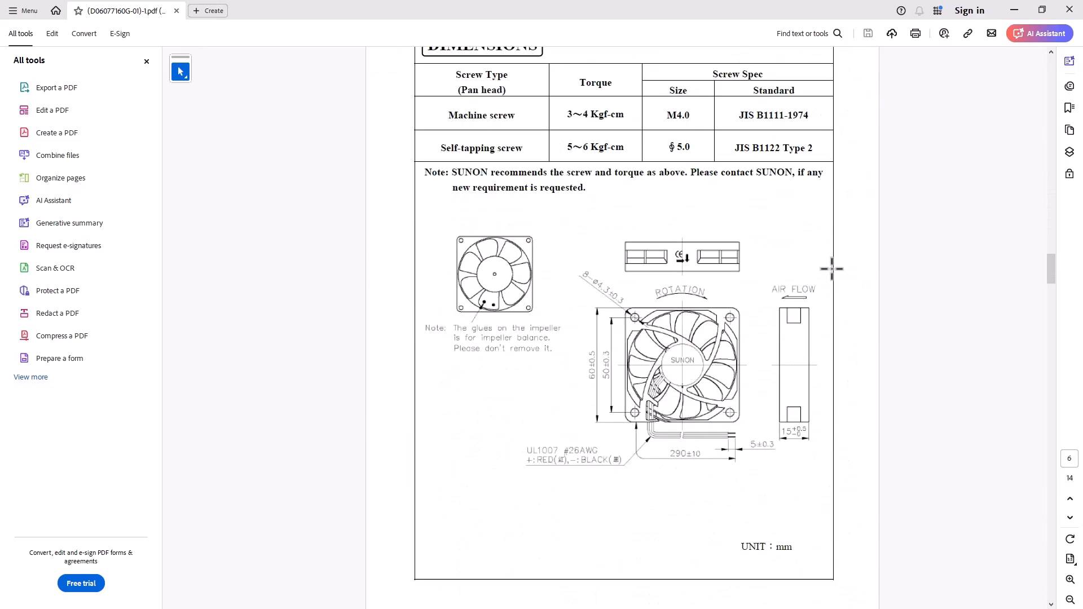
scroll(down, 3)
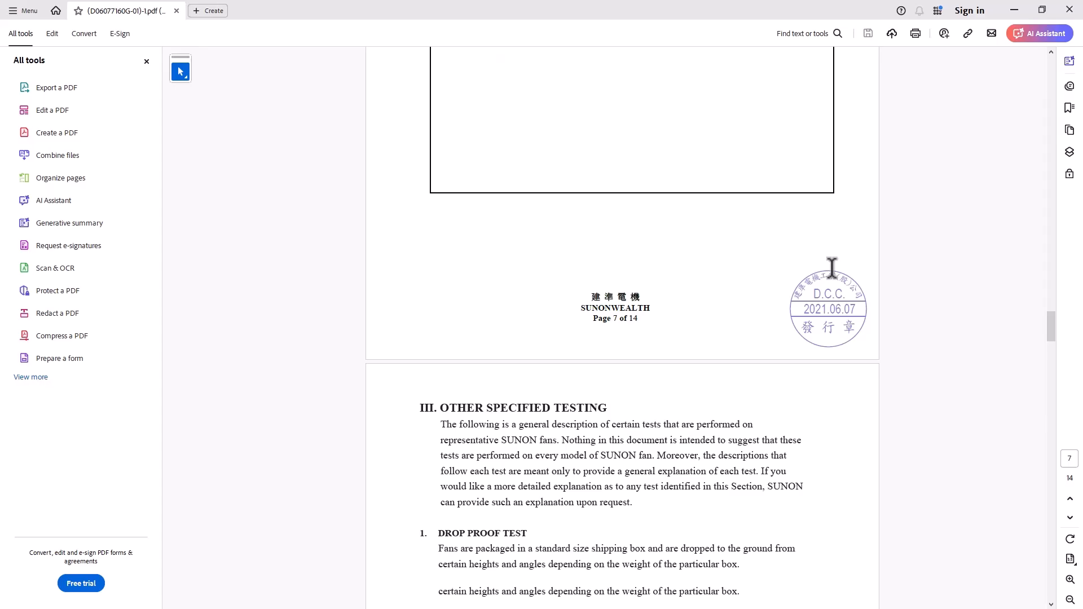
scroll(down, 3)
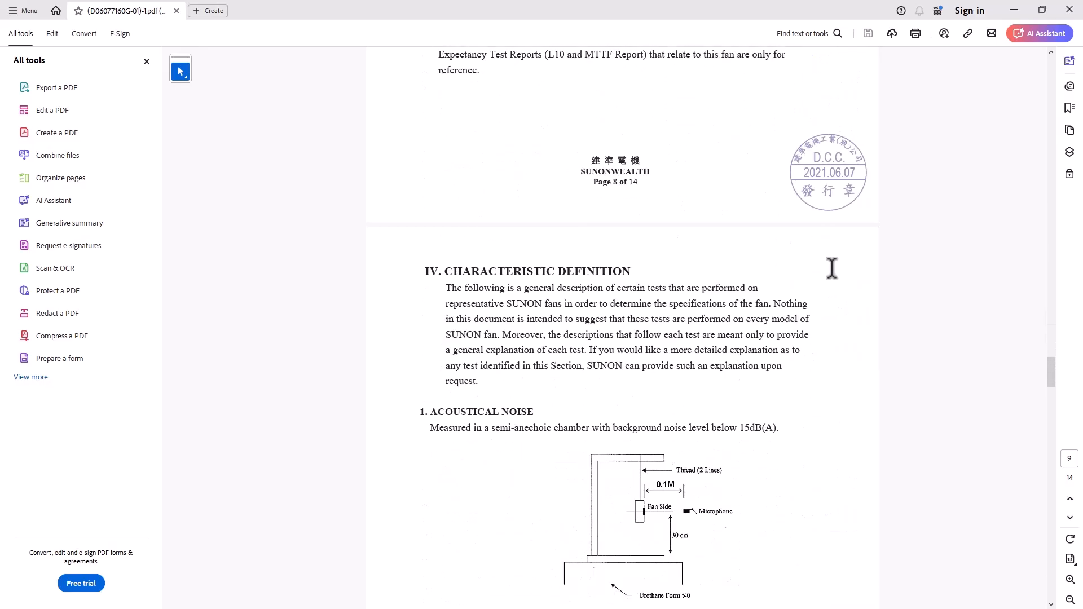
scroll(down, 3)
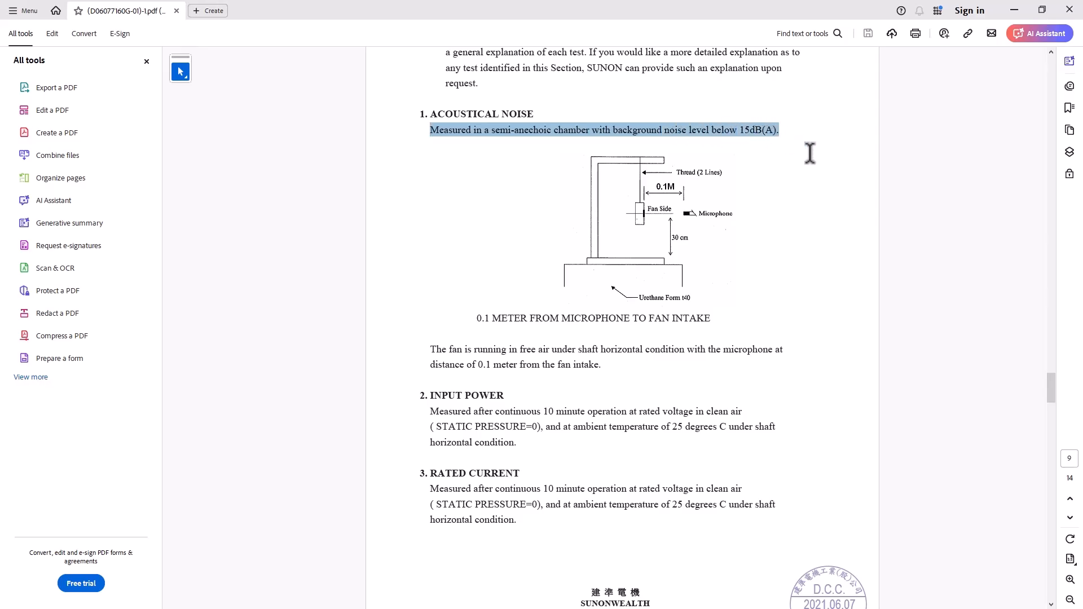
mouse_move(553, 254)
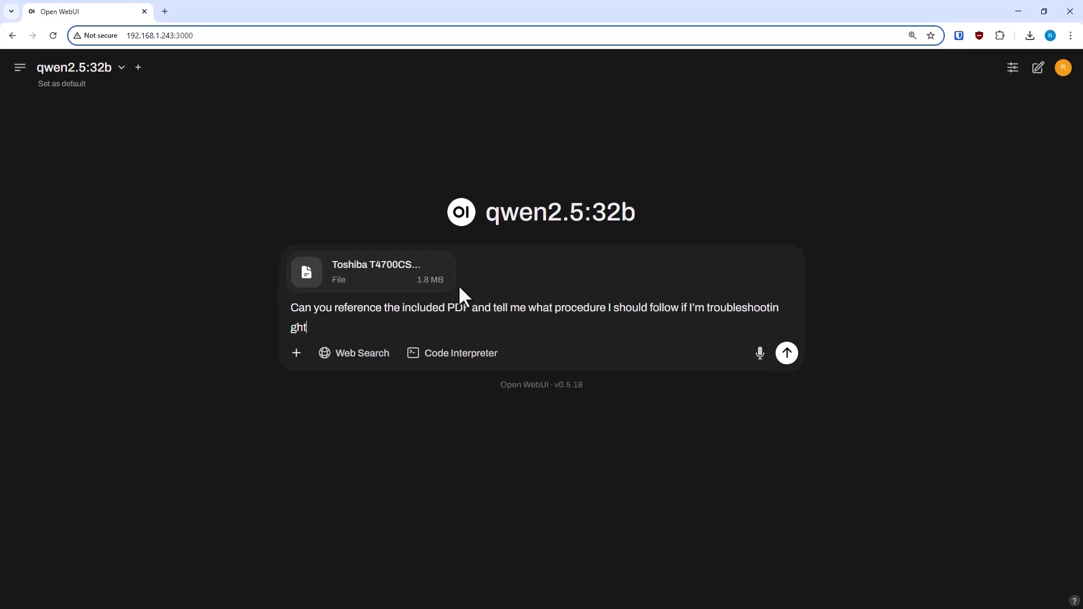
Step: Ask qwen2.5:32b how to troubleshoot the hard drive from the Toshiba manual and read its reply
text(the hard drive?)
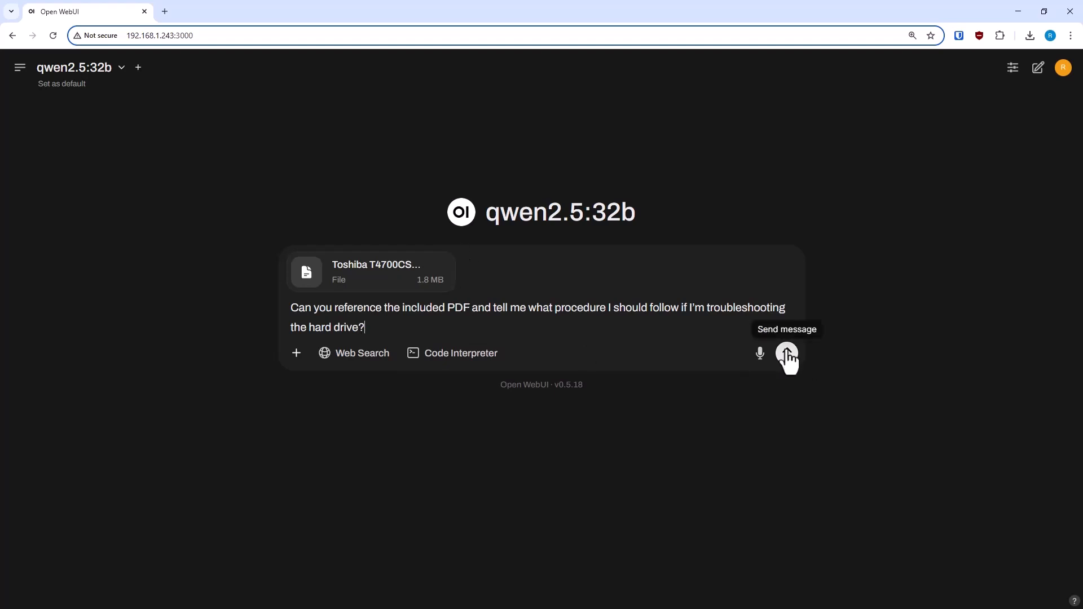
click(787, 353)
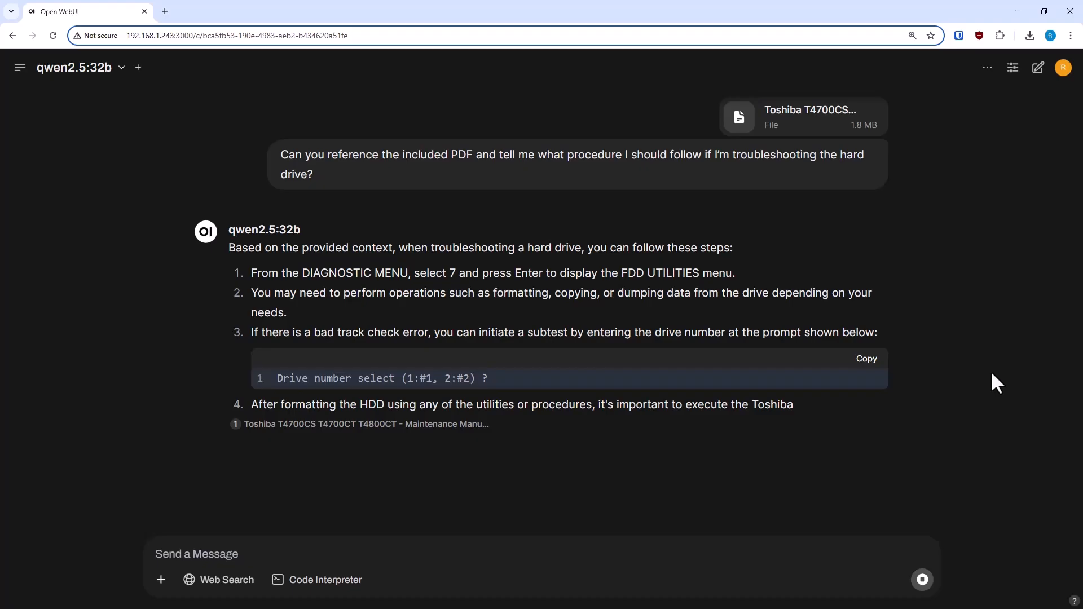
scroll(down, 3)
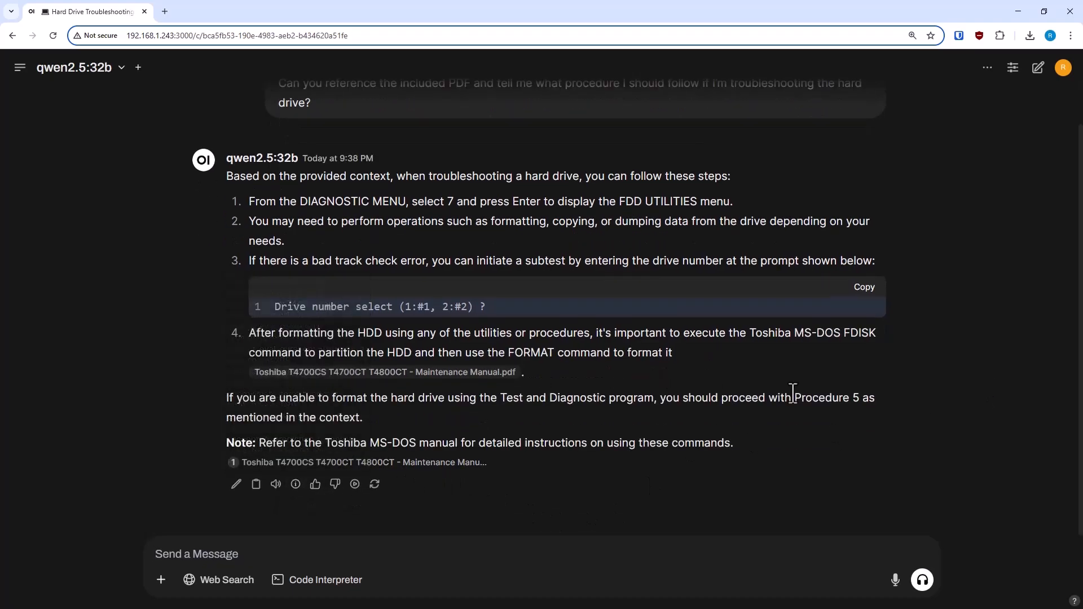
scroll(up, 3)
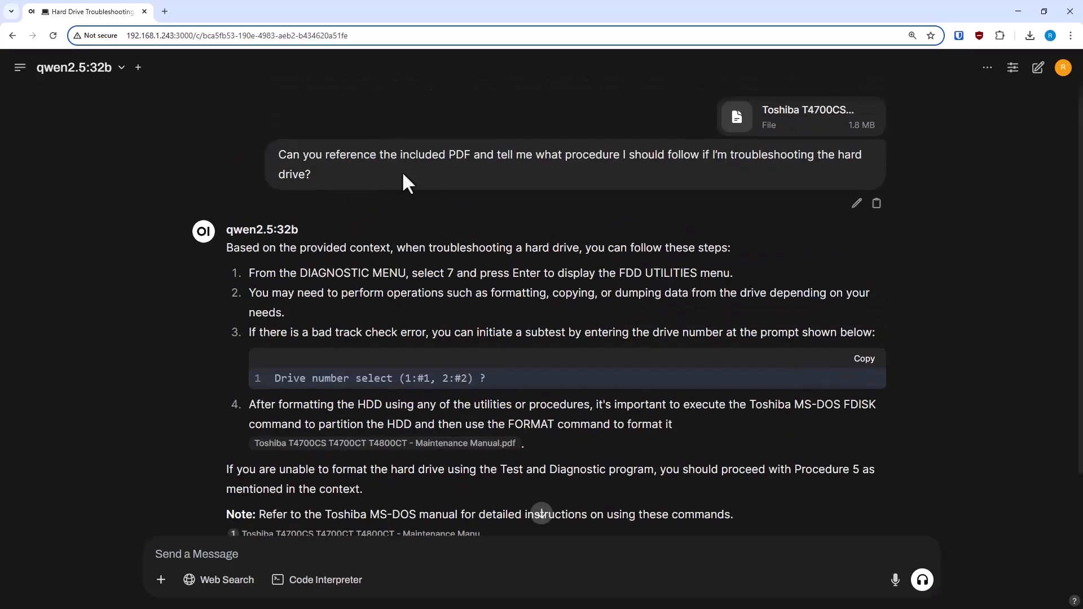
click(20, 66)
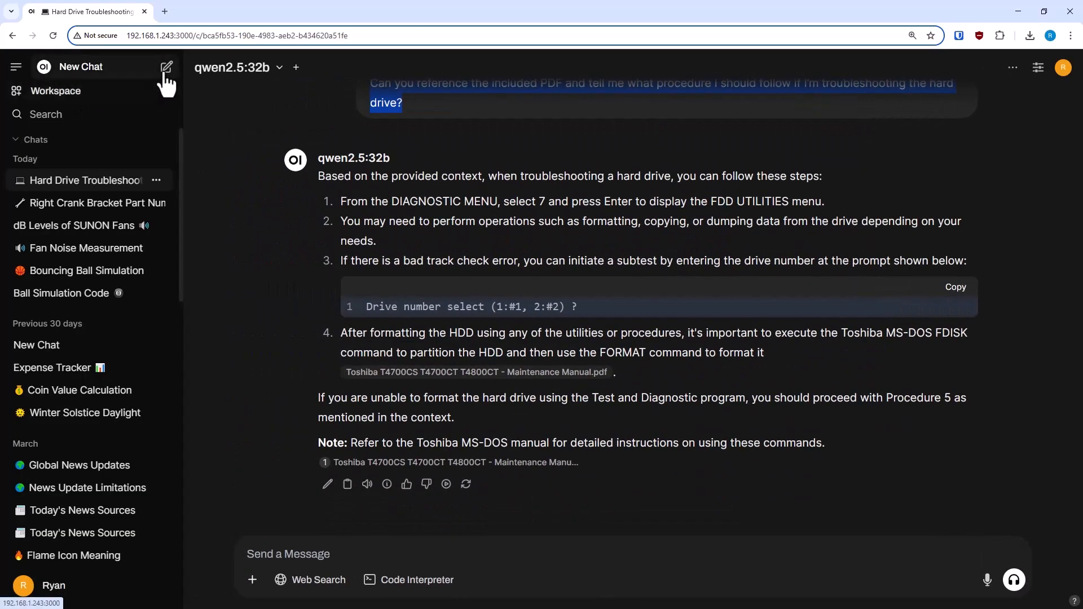
Step: Start a fresh qwen2.5:7b chat with the Toshiba manual PDF attached and send the same question
click(167, 66)
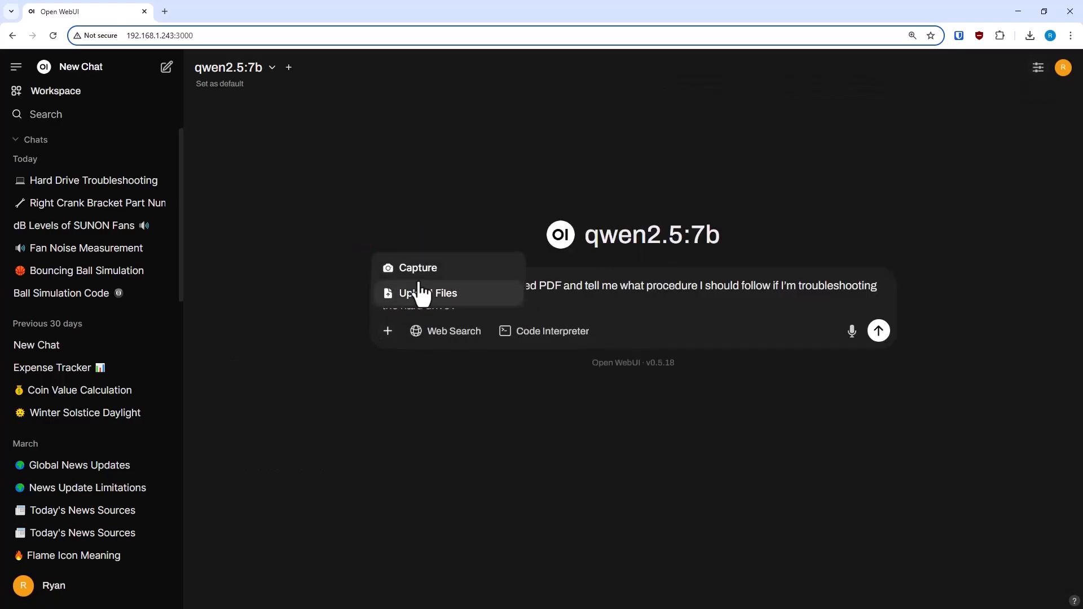
click(430, 293)
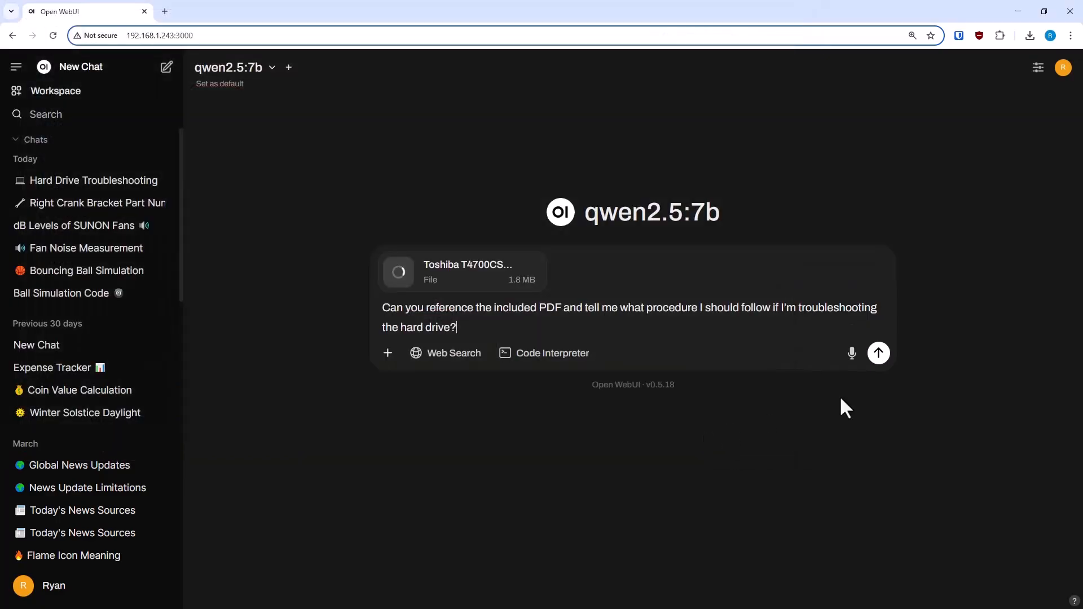
mouse_move(879, 353)
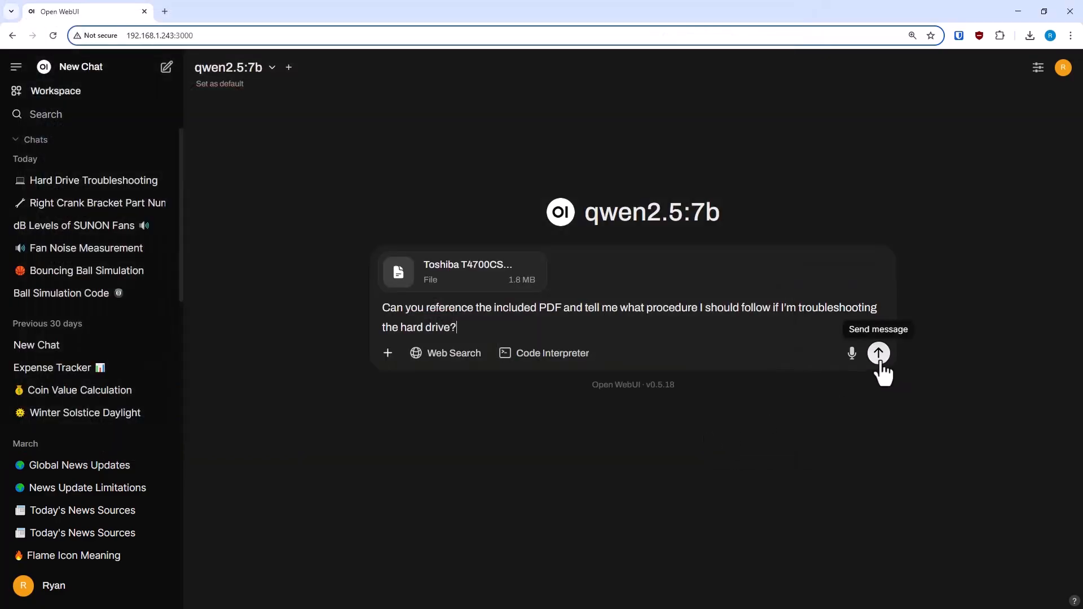
click(1010, 67)
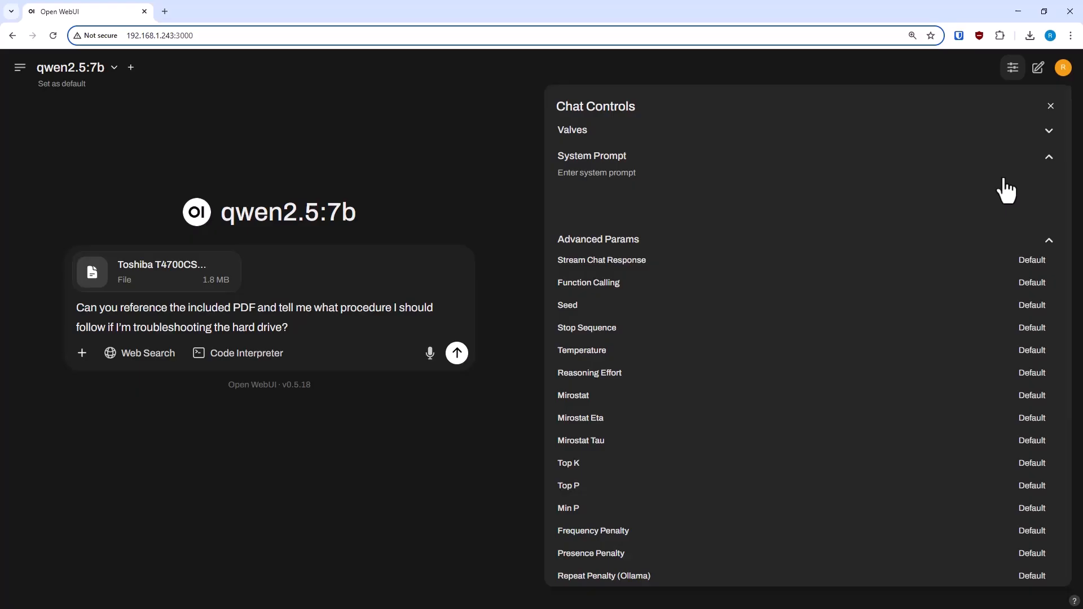
click(456, 353)
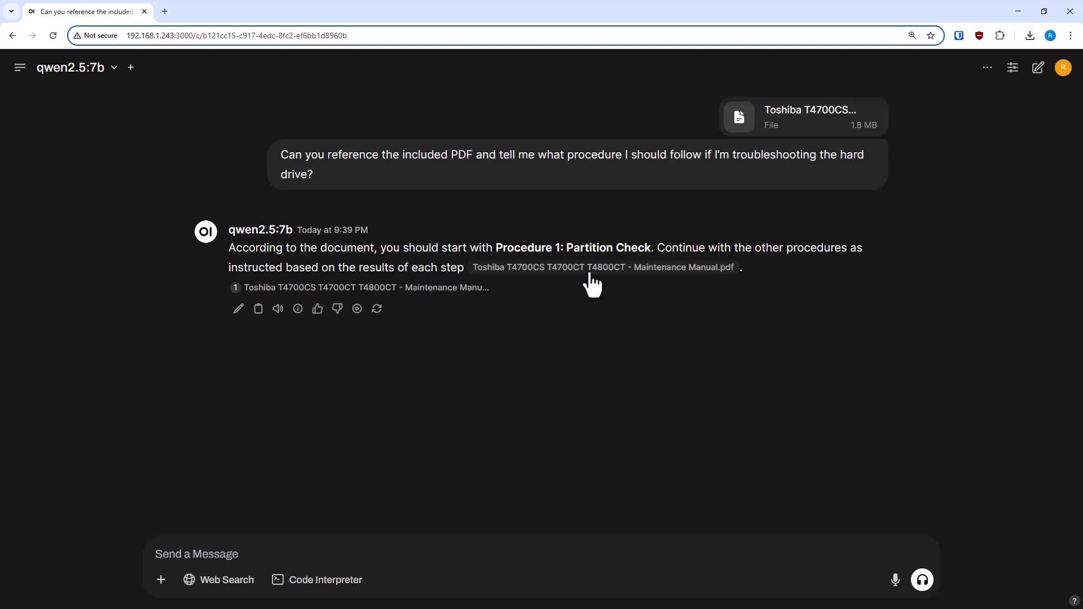
mouse_move(556, 296)
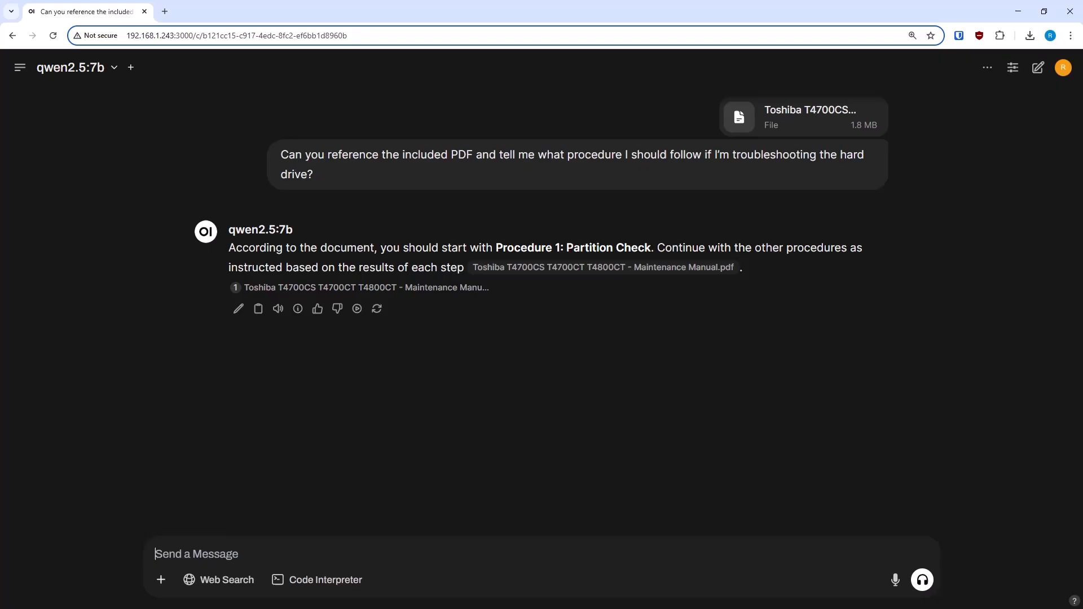
click(377, 309)
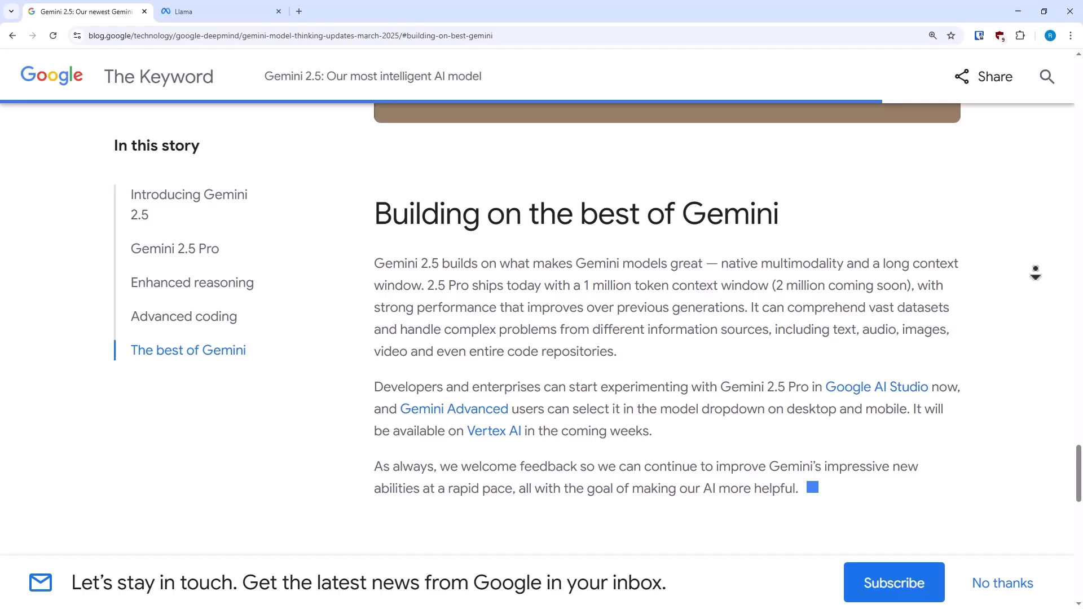
Step: Scroll the Gemini 2.5 post to the 1 million token context window passage and back up
scroll(down, 3)
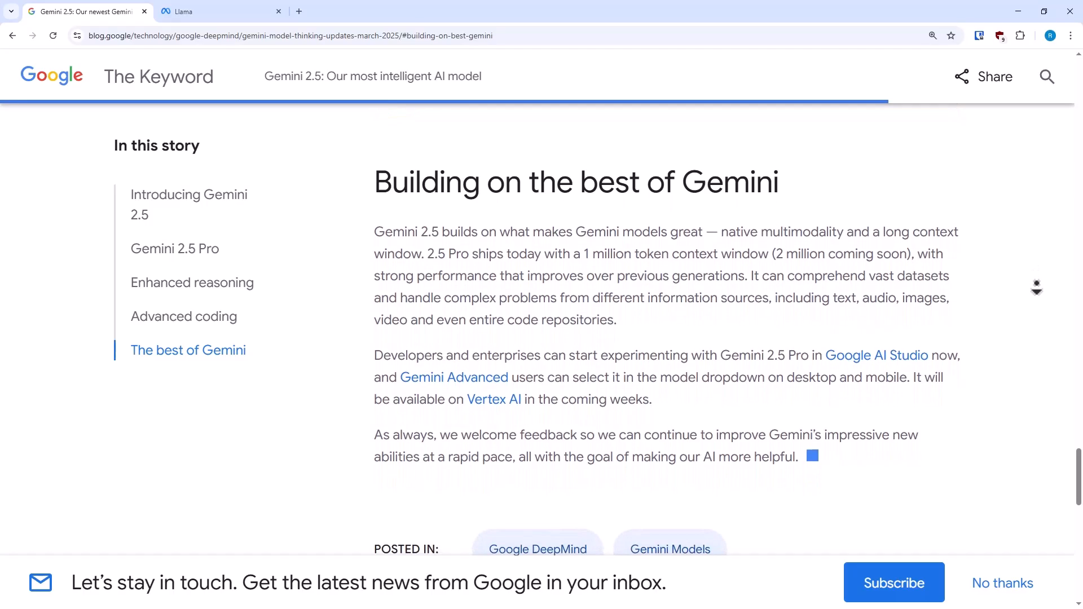
scroll(up, 3)
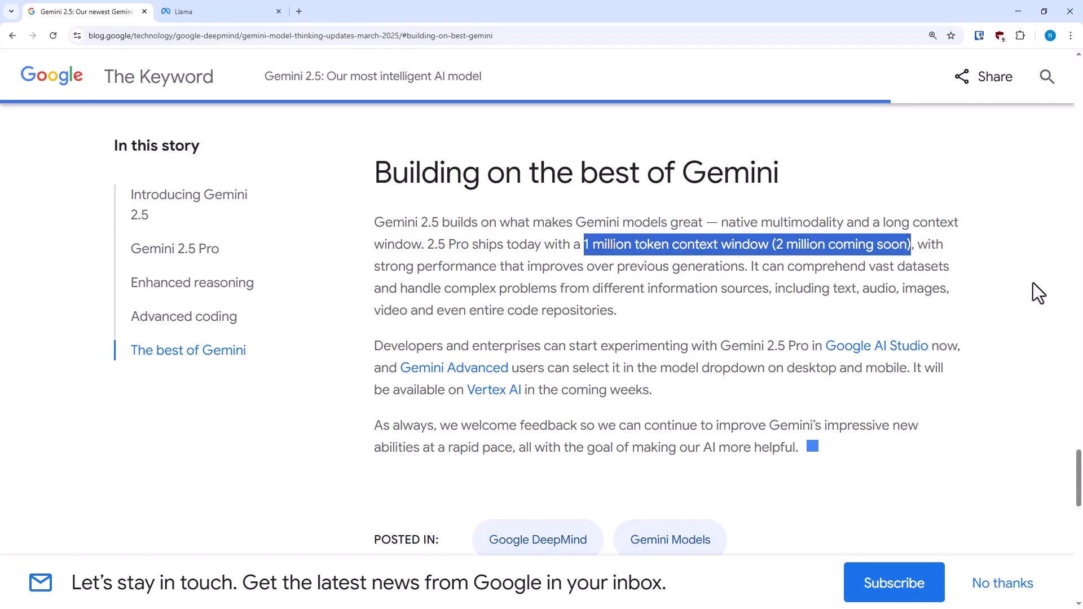
mouse_move(860, 236)
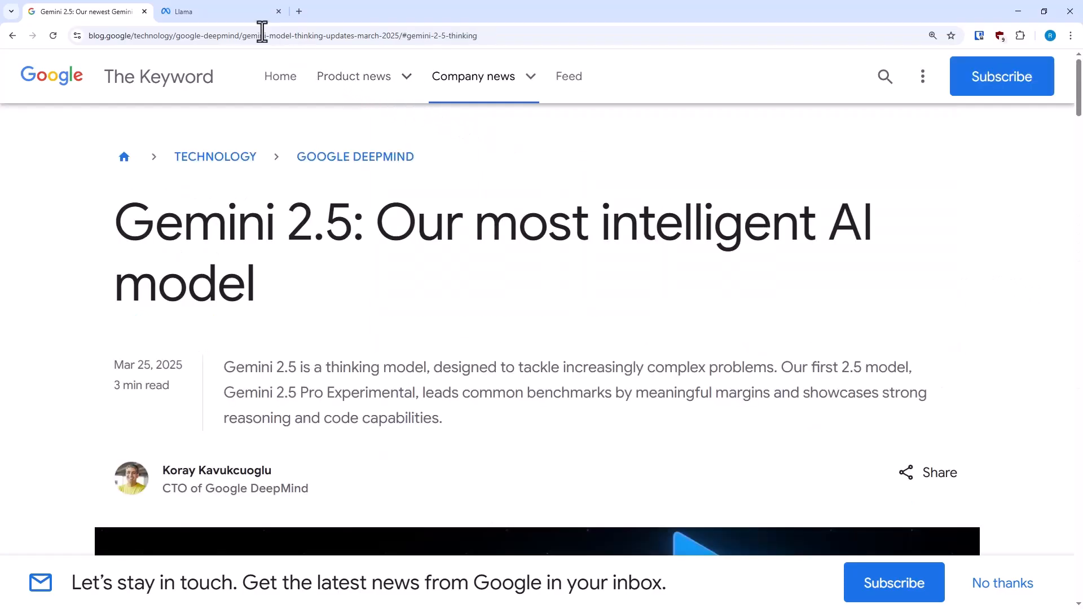
Step: Review Llama 4 Scout's up-to-10M-token context claim on llama.com, then switch to the NVIDIA video
click(200, 11)
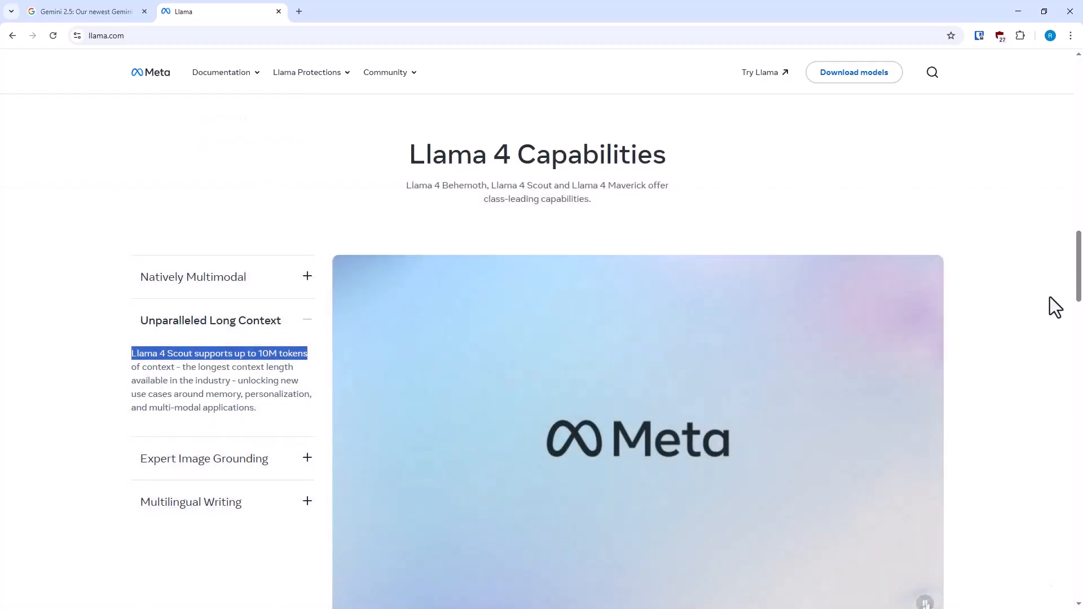
scroll(down, 3)
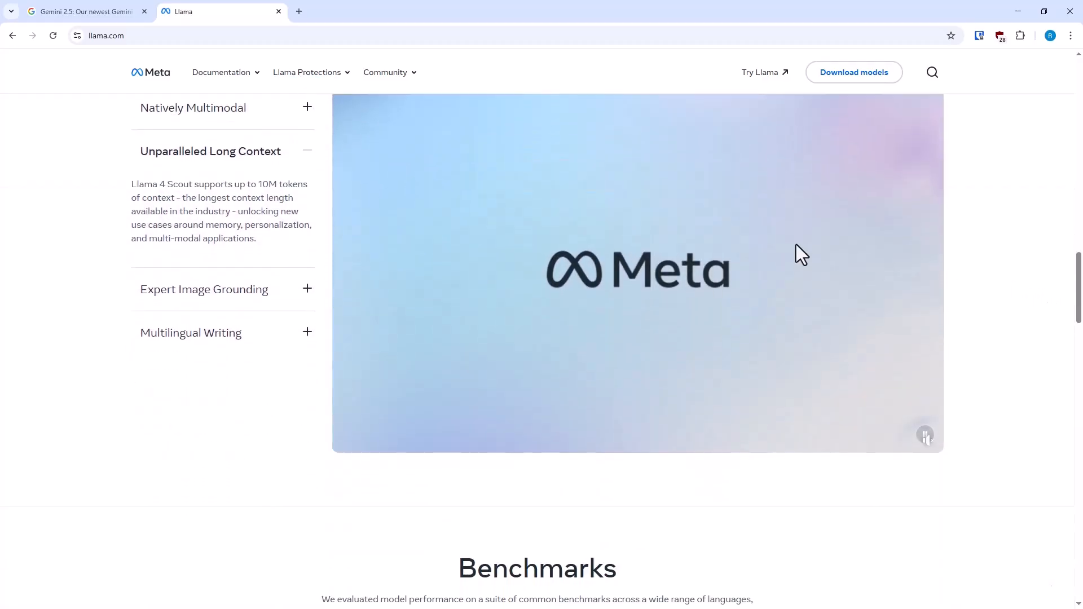
mouse_move(198, 200)
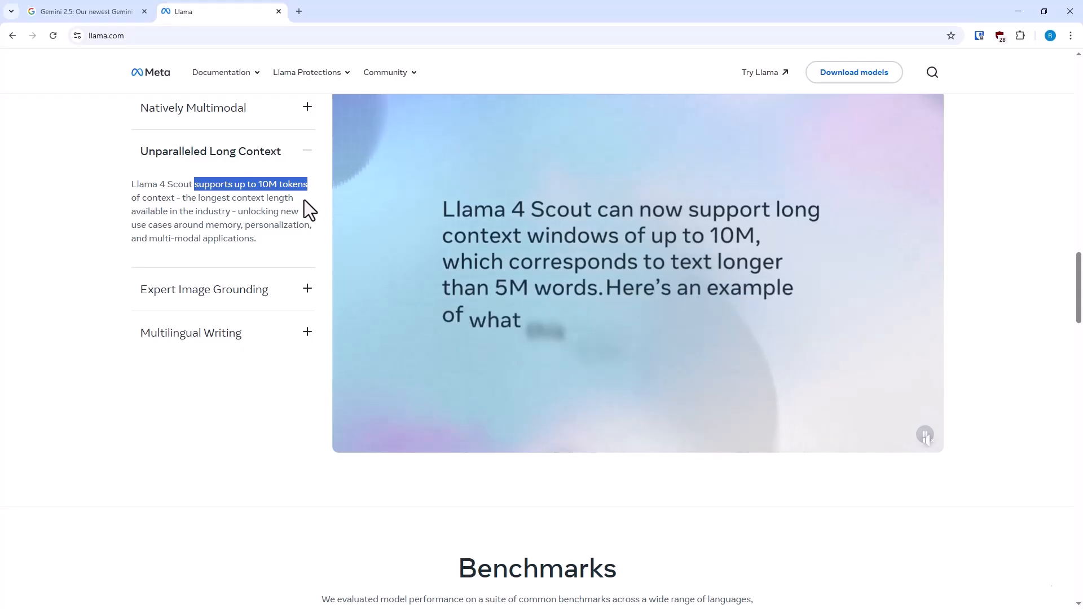
mouse_move(213, 205)
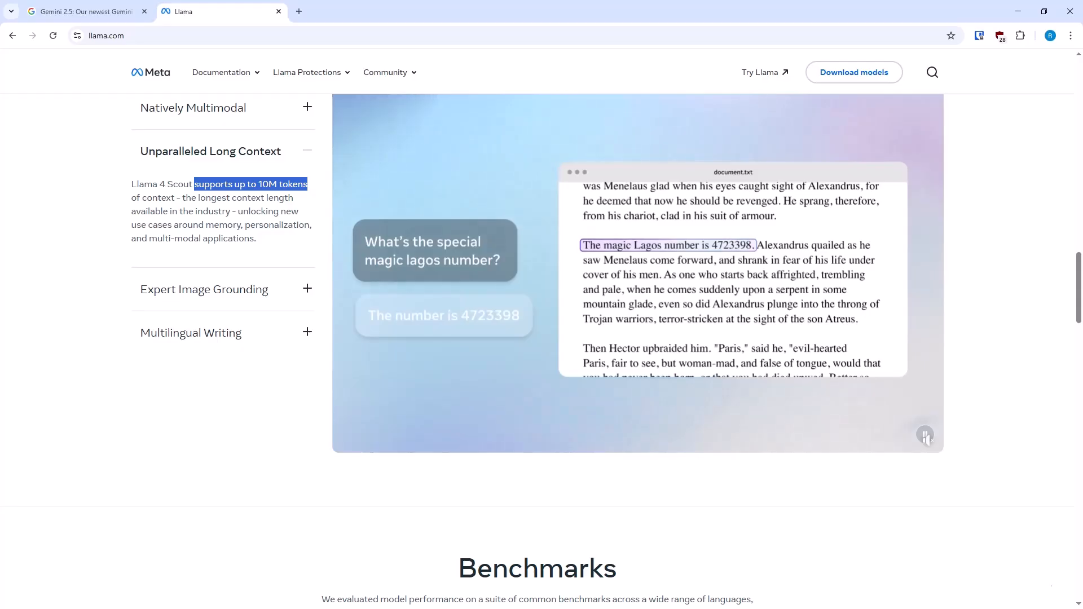
click(83, 12)
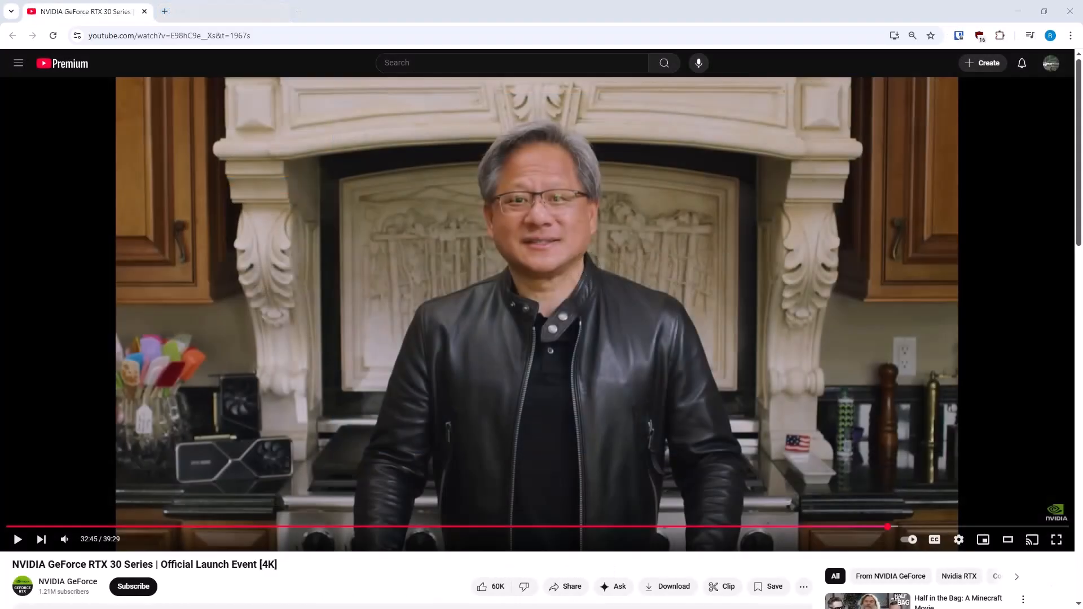
Step: Resume the NVIDIA GeForce RTX 30 Series launch event video
click(18, 540)
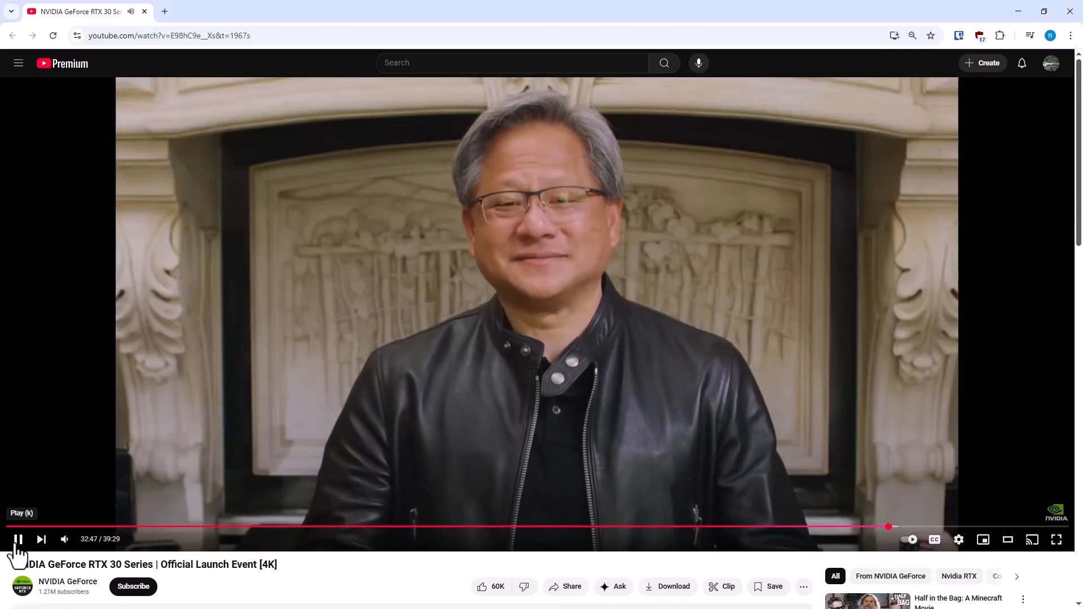